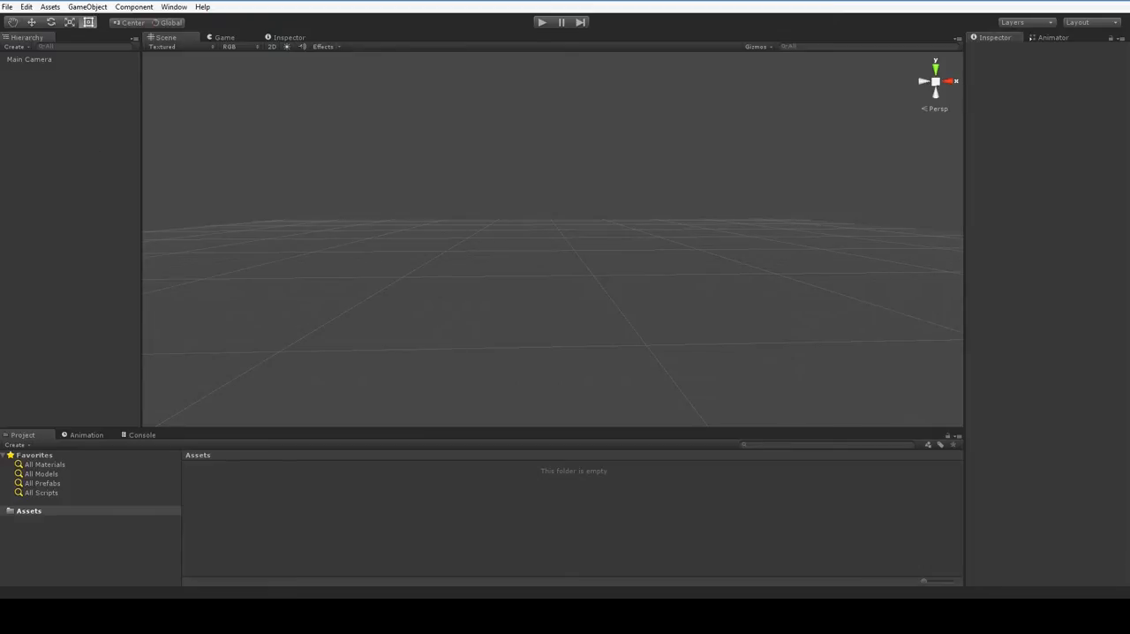
- Show the GameObject menu's UI submenu listing elements that can be added
{"action": "left_click", "coordinate": [85, 6]}
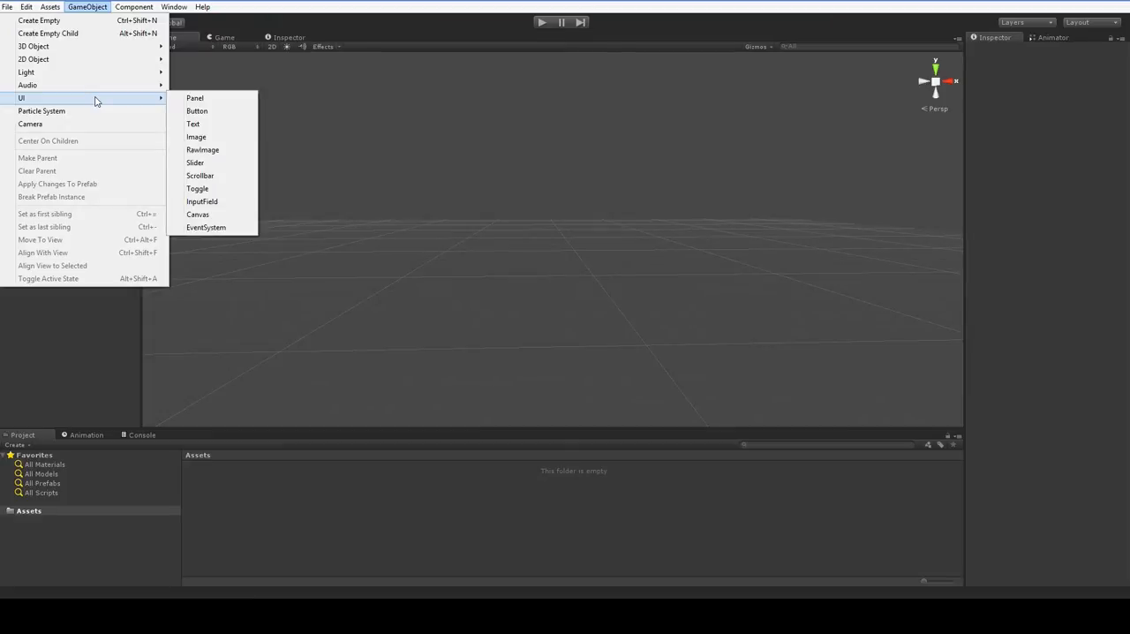
{"action": "mouse_move", "coordinate": [110, 99]}
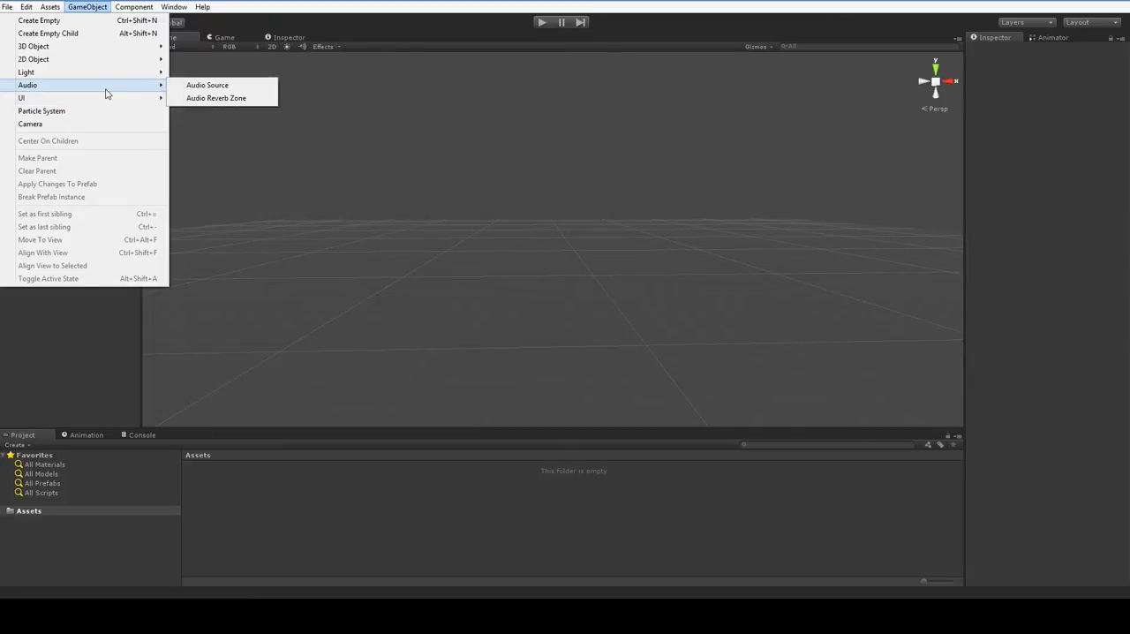
{"action": "mouse_move", "coordinate": [27, 95]}
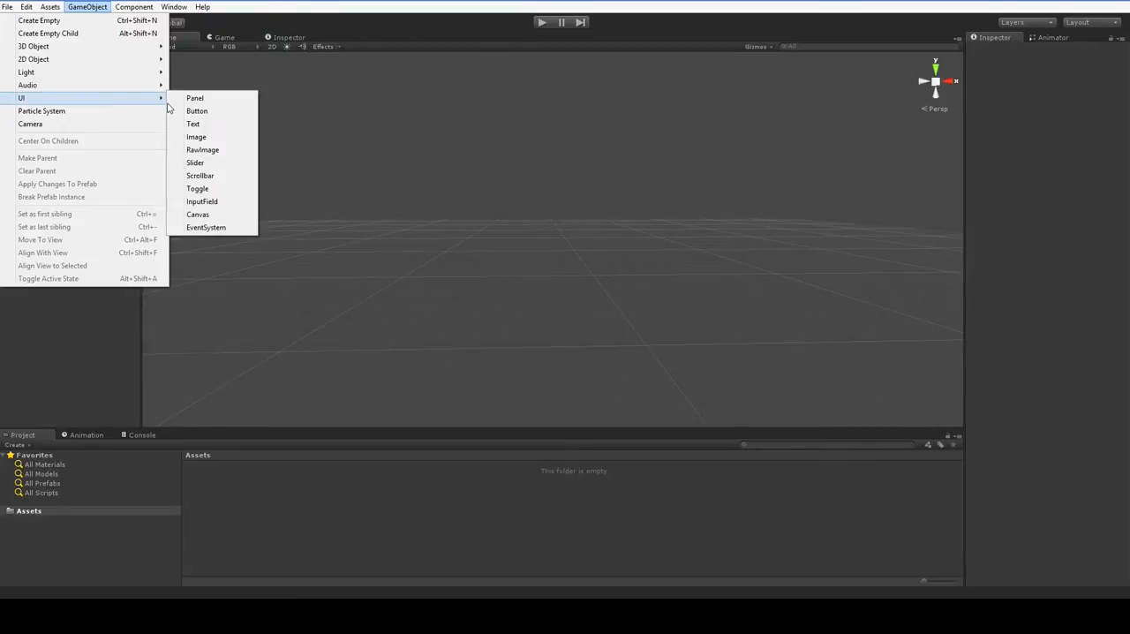
{"action": "mouse_move", "coordinate": [222, 131]}
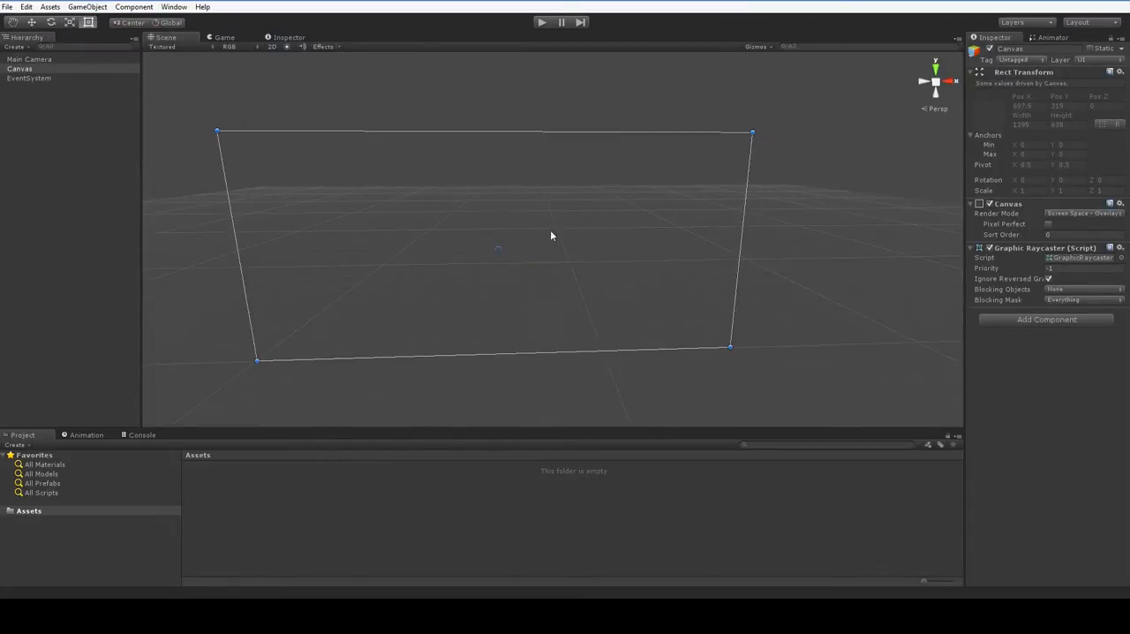
{"action": "mouse_move", "coordinate": [636, 148]}
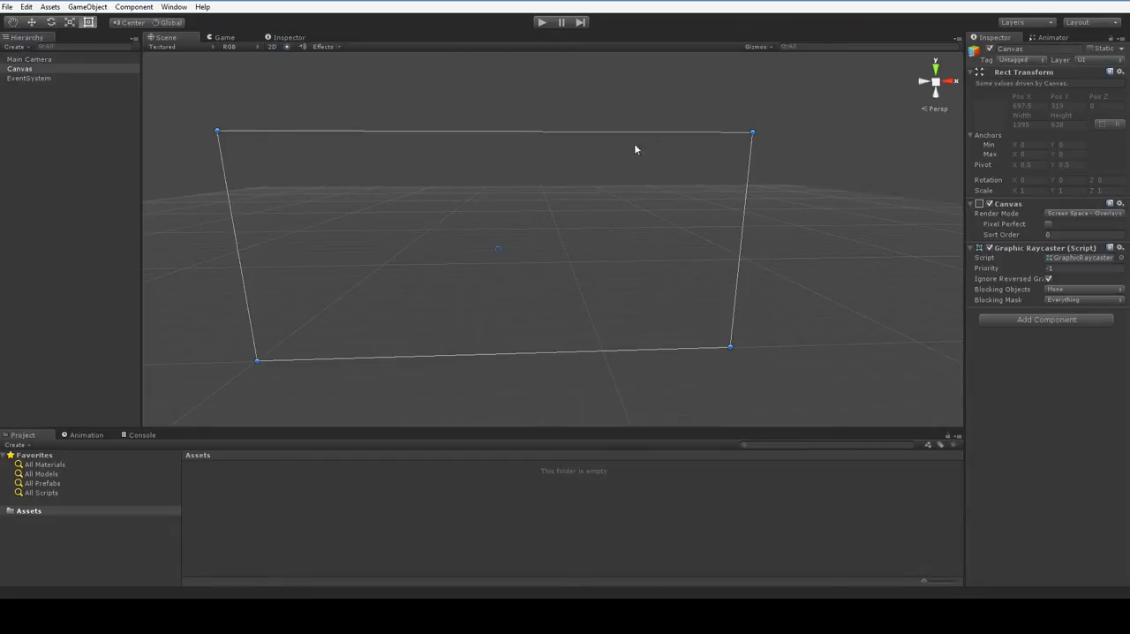
{"action": "mouse_move", "coordinate": [851, 339]}
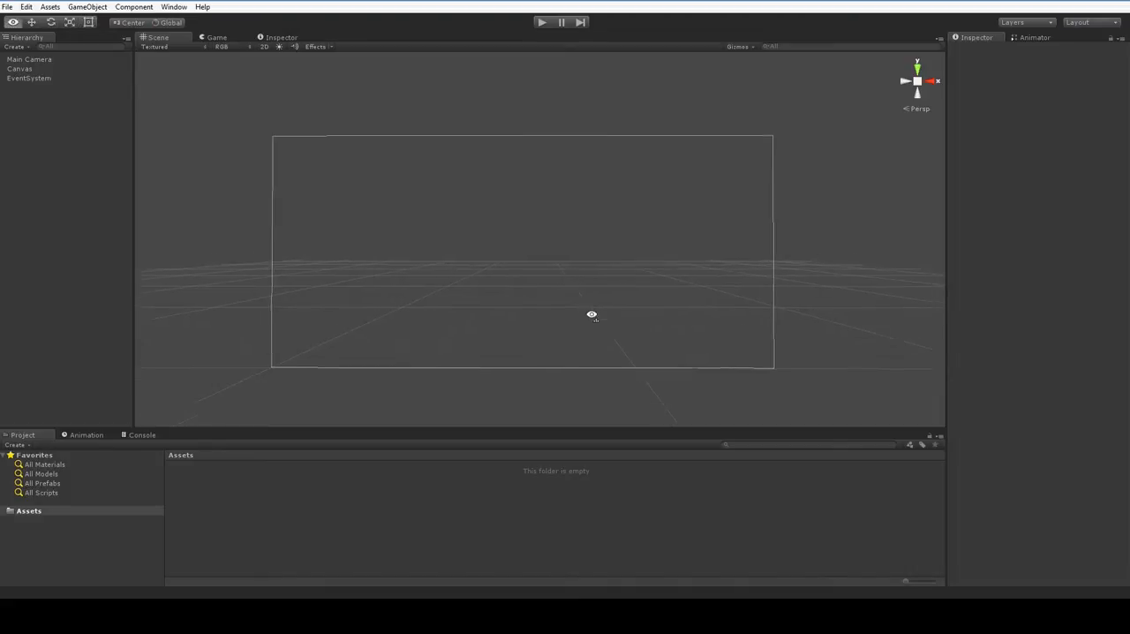
{"action": "left_click", "coordinate": [21, 69]}
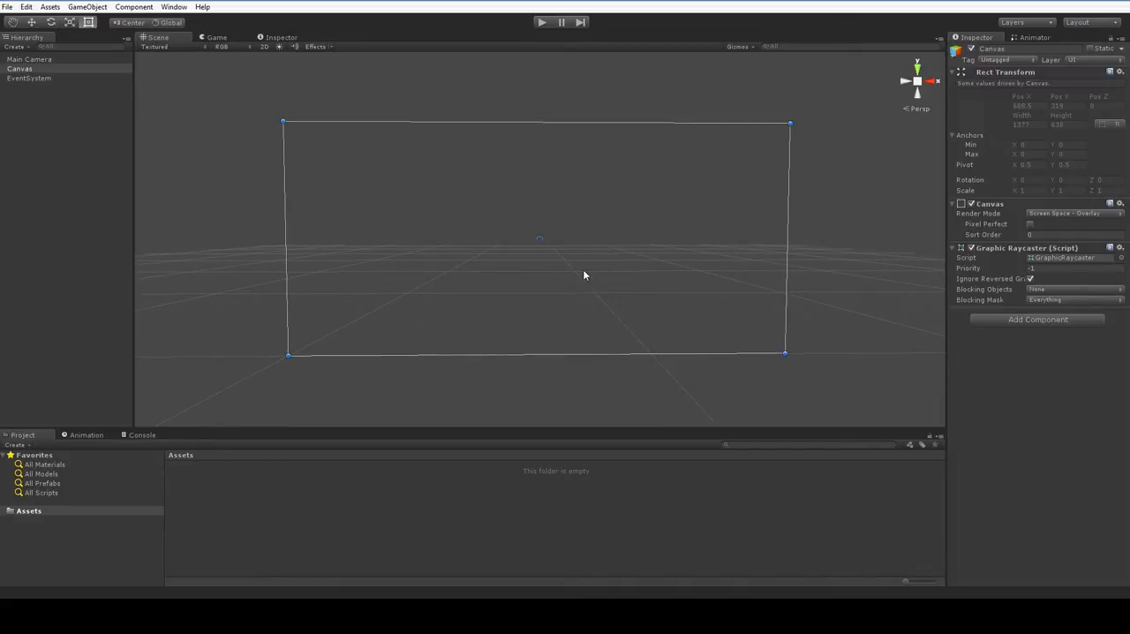
{"action": "mouse_move", "coordinate": [579, 277]}
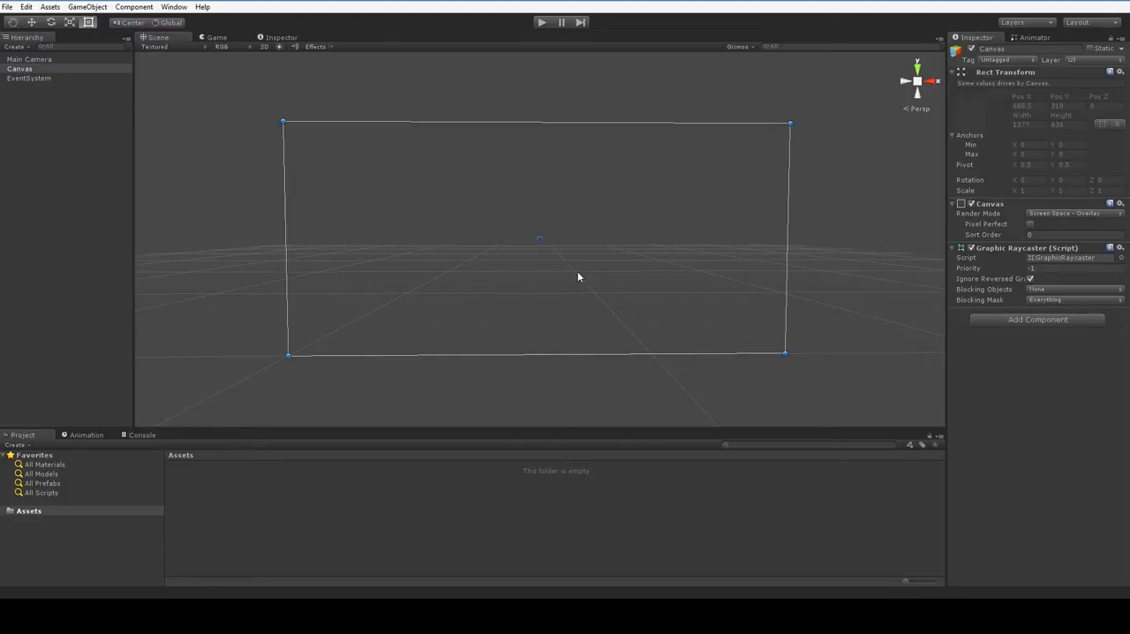
{"action": "mouse_move", "coordinate": [639, 179]}
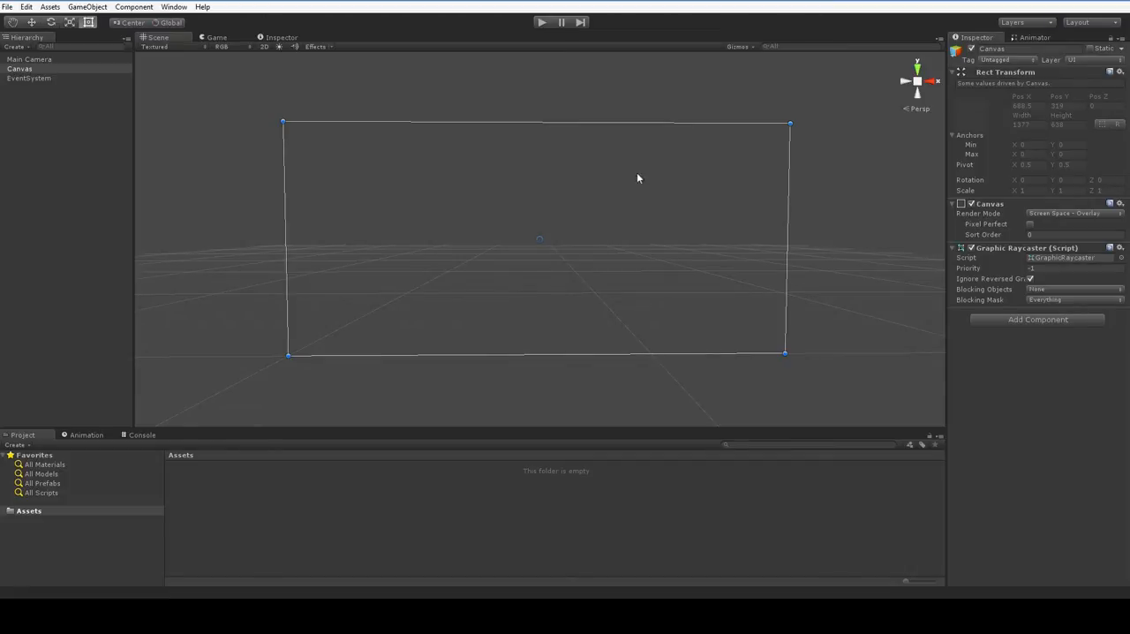
{"action": "mouse_move", "coordinate": [283, 138]}
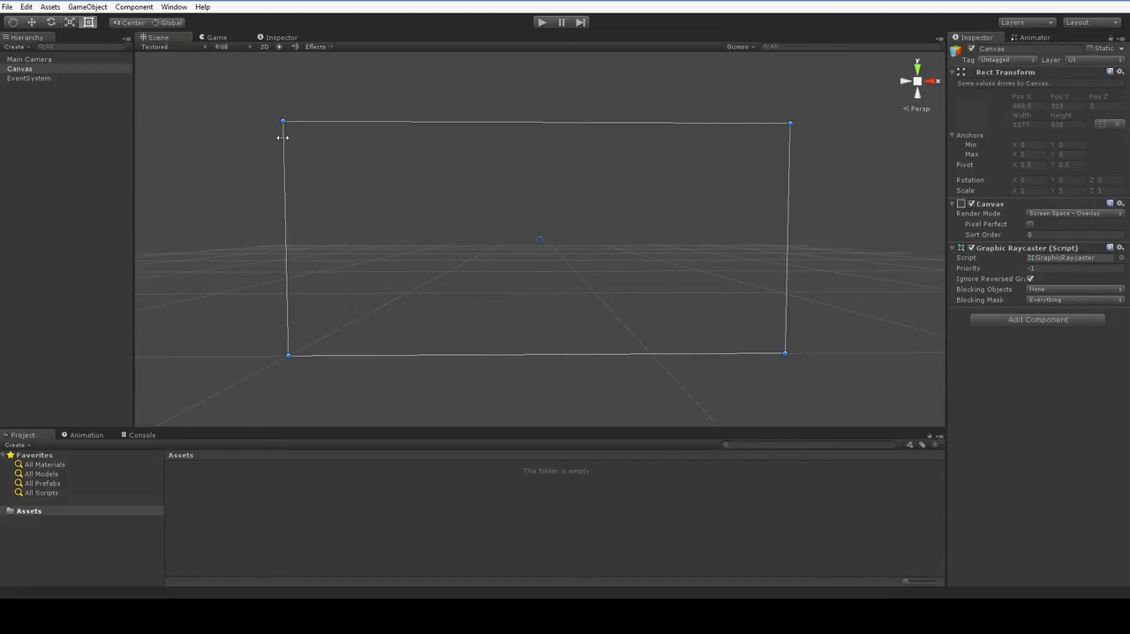
{"action": "mouse_move", "coordinate": [240, 123]}
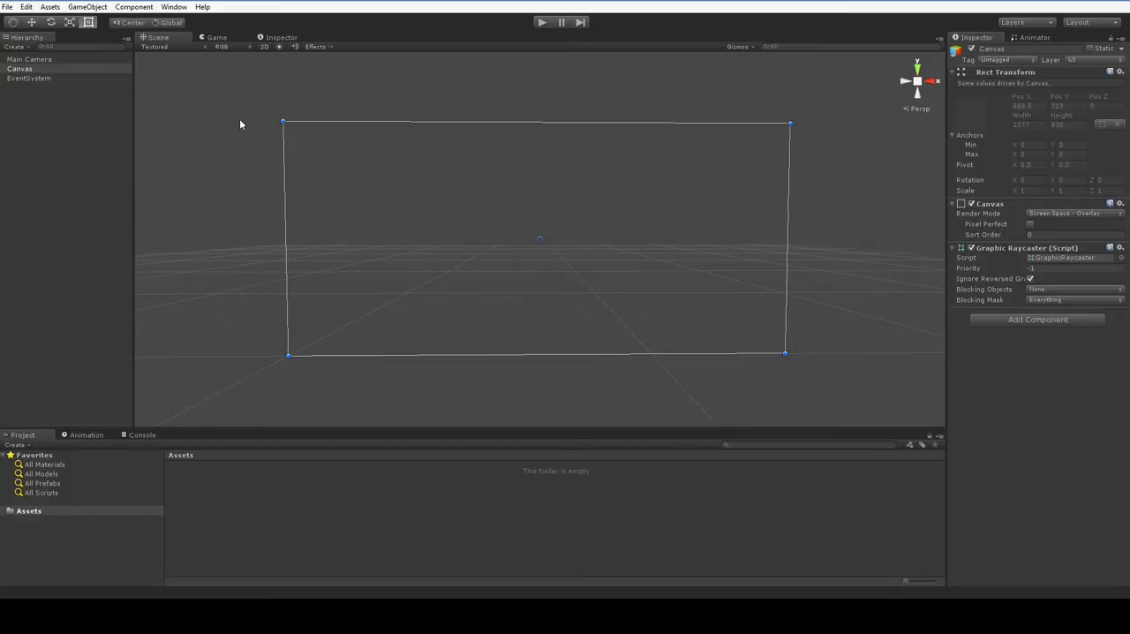
{"action": "mouse_move", "coordinate": [649, 202]}
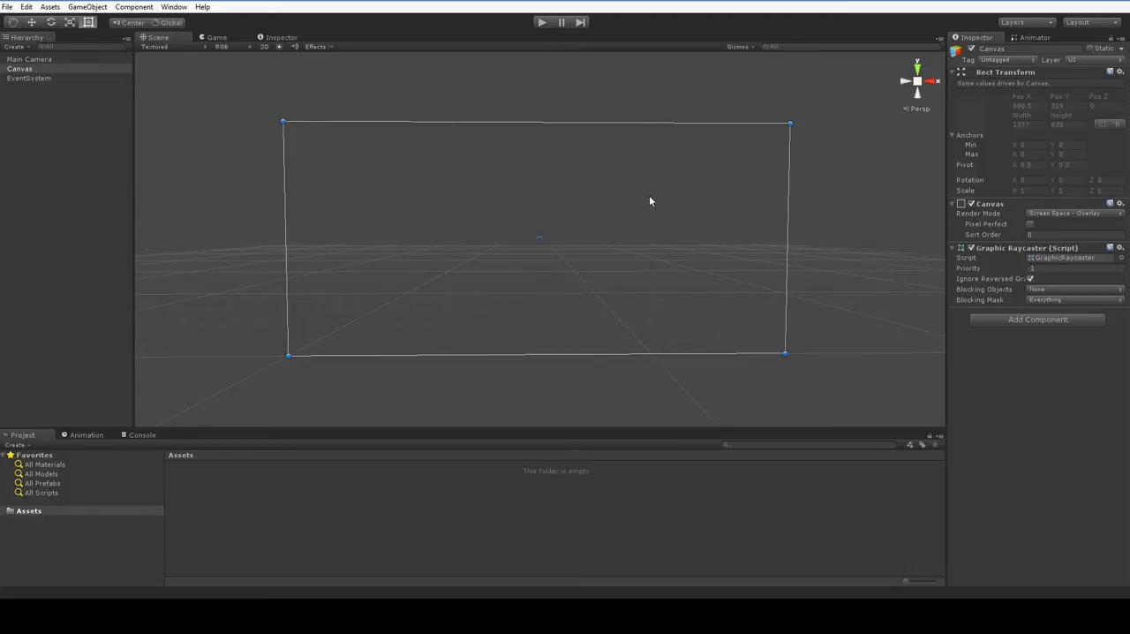
{"action": "mouse_move", "coordinate": [295, 588]}
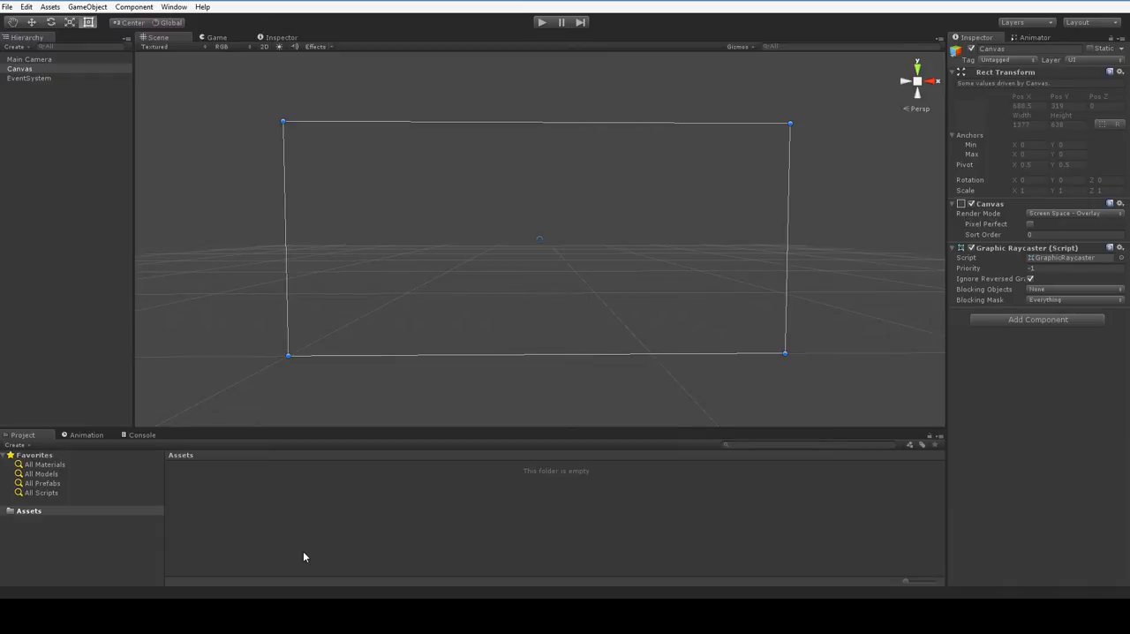
{"action": "mouse_move", "coordinate": [79, 81]}
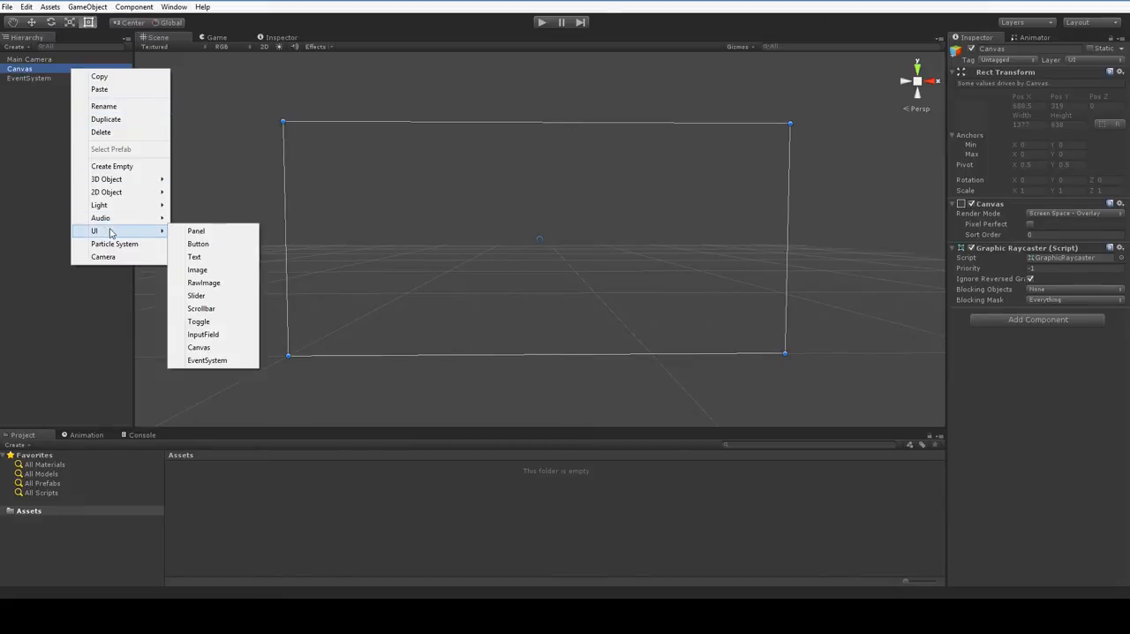
{"action": "mouse_move", "coordinate": [196, 229]}
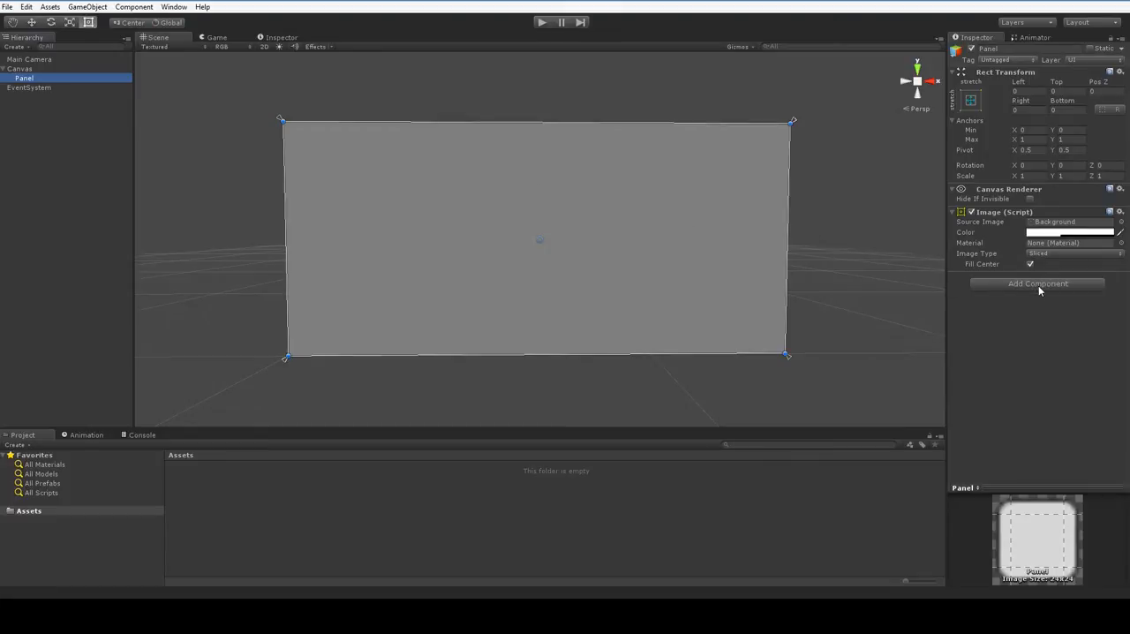
- Attach a Canvas Group component to the new Panel via Add Component search 'ca'
{"action": "left_click", "coordinate": [1040, 283]}
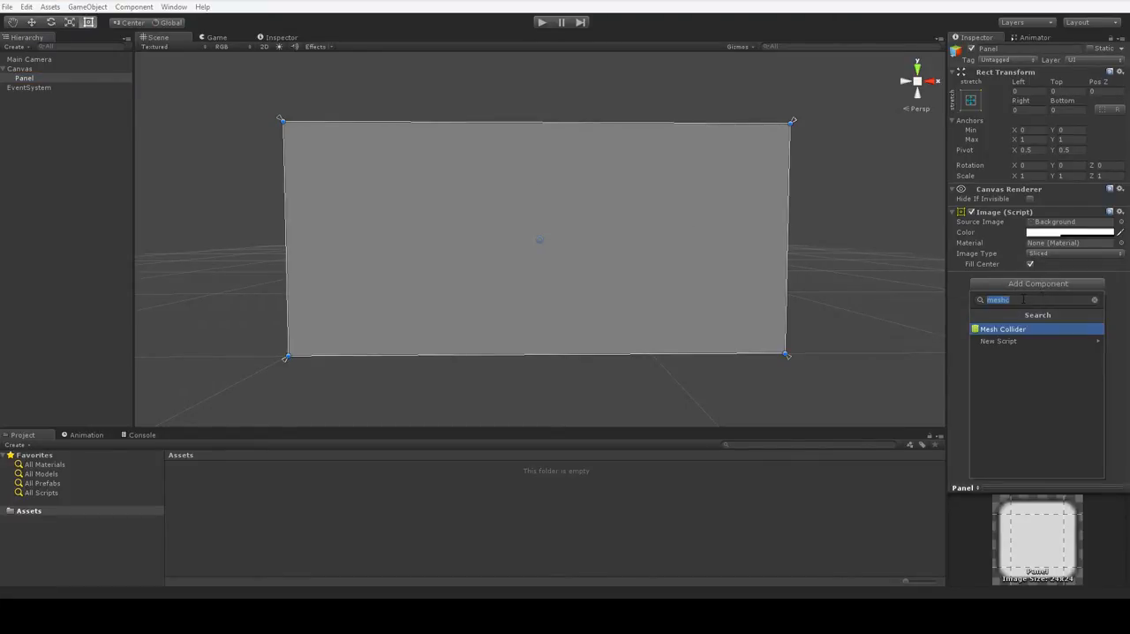
{"action": "type", "text": "ca"}
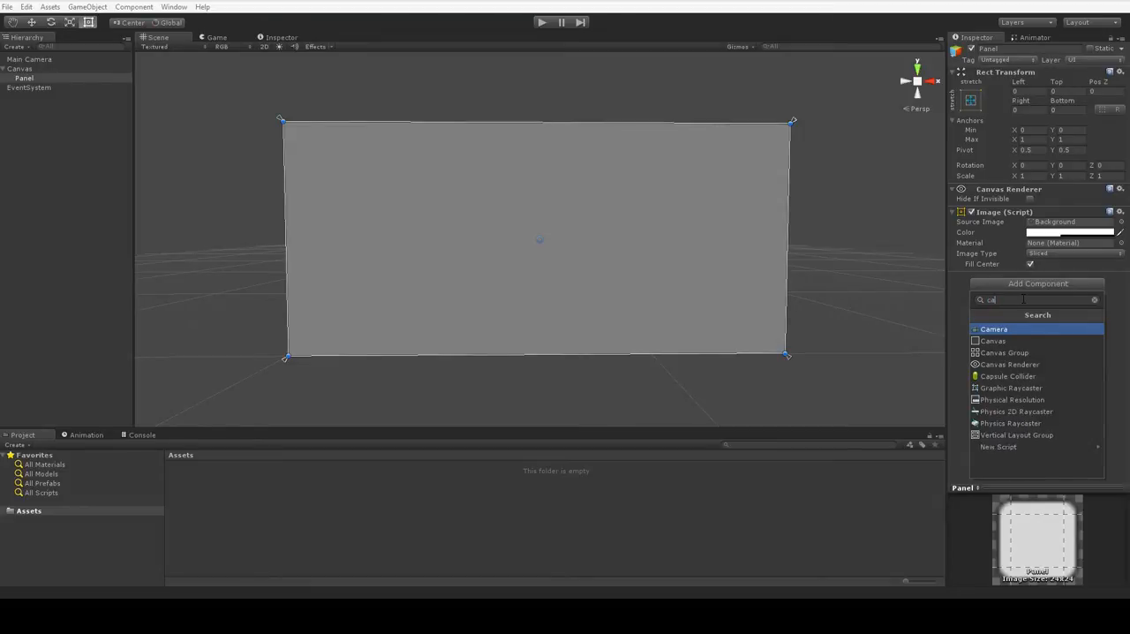
{"action": "left_click", "coordinate": [1003, 353]}
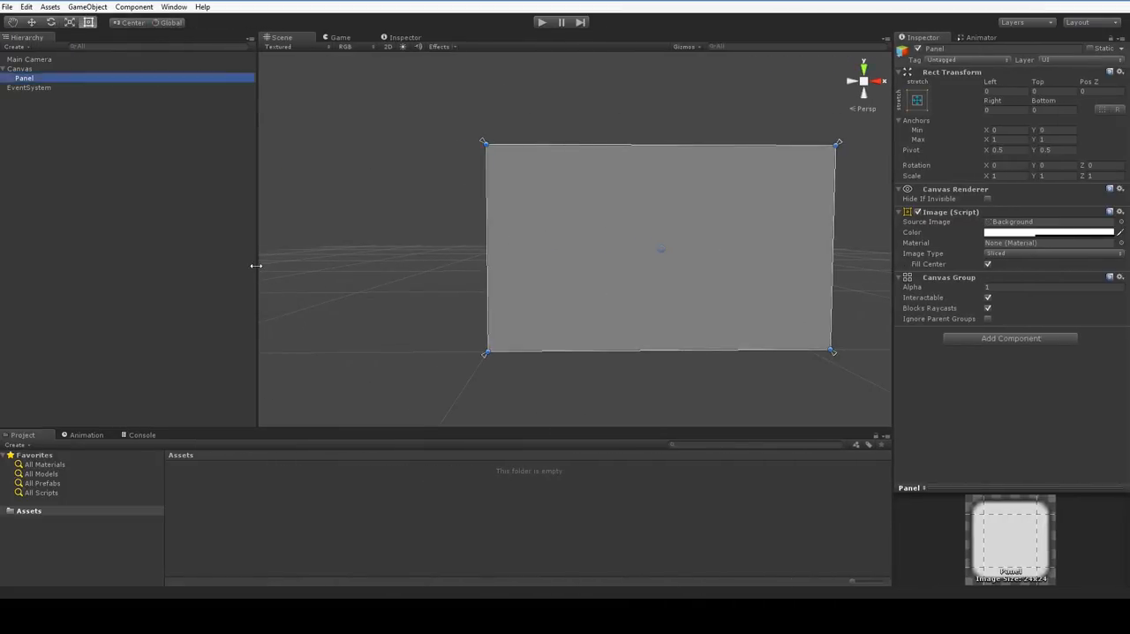
- Widen the Scene view and drag the Panel's rect handles into a wide strip along the canvas bottom
{"action": "left_click_drag", "start_coordinate": [257, 265], "coordinate": [138, 263]}
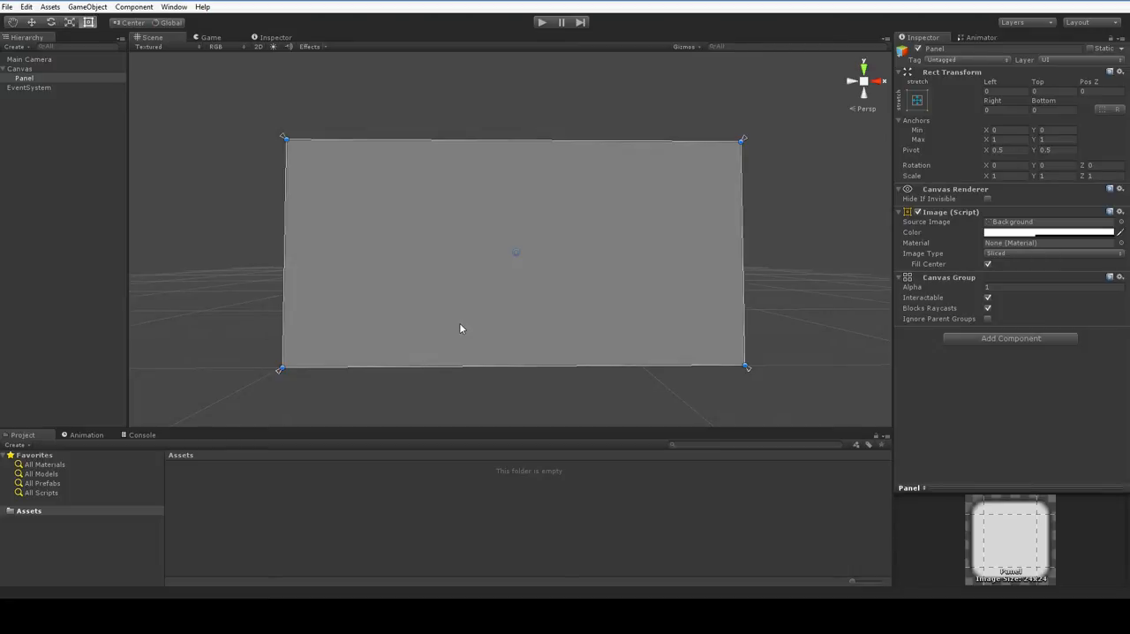
{"action": "mouse_move", "coordinate": [760, 217]}
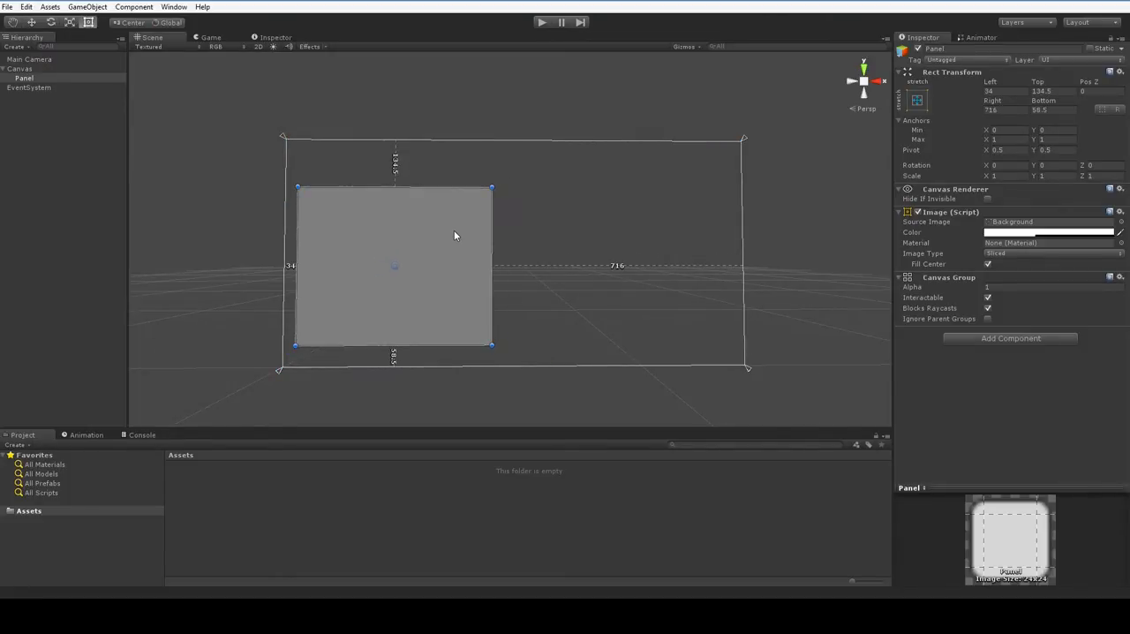
{"action": "left_click_drag", "start_coordinate": [491, 265], "coordinate": [438, 265]}
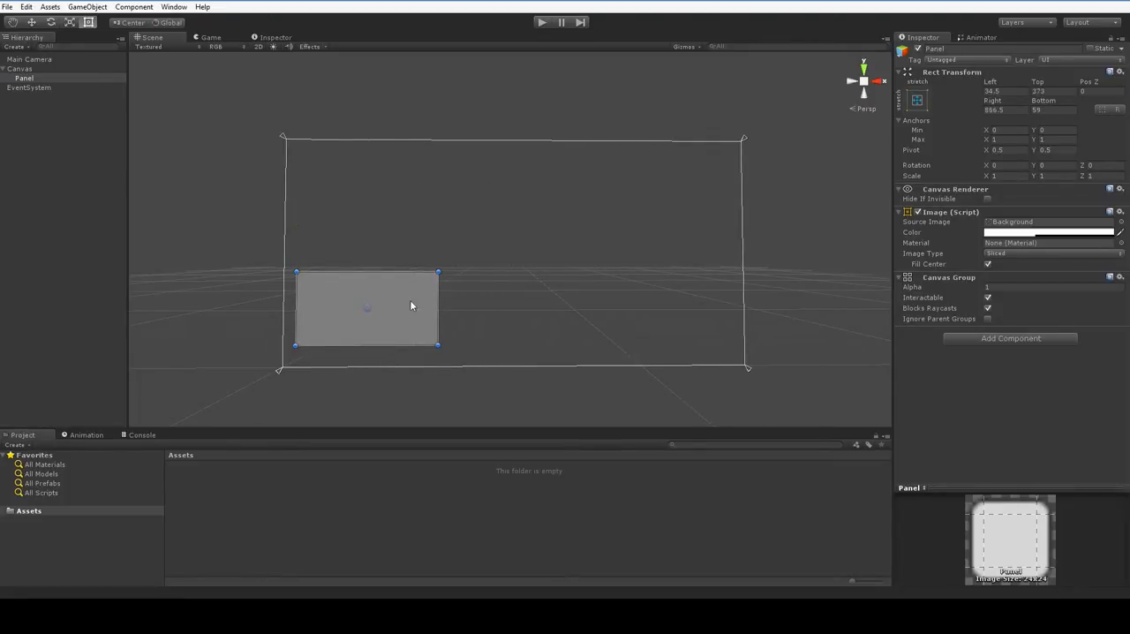
{"action": "left_click_drag", "start_coordinate": [438, 322], "coordinate": [579, 321]}
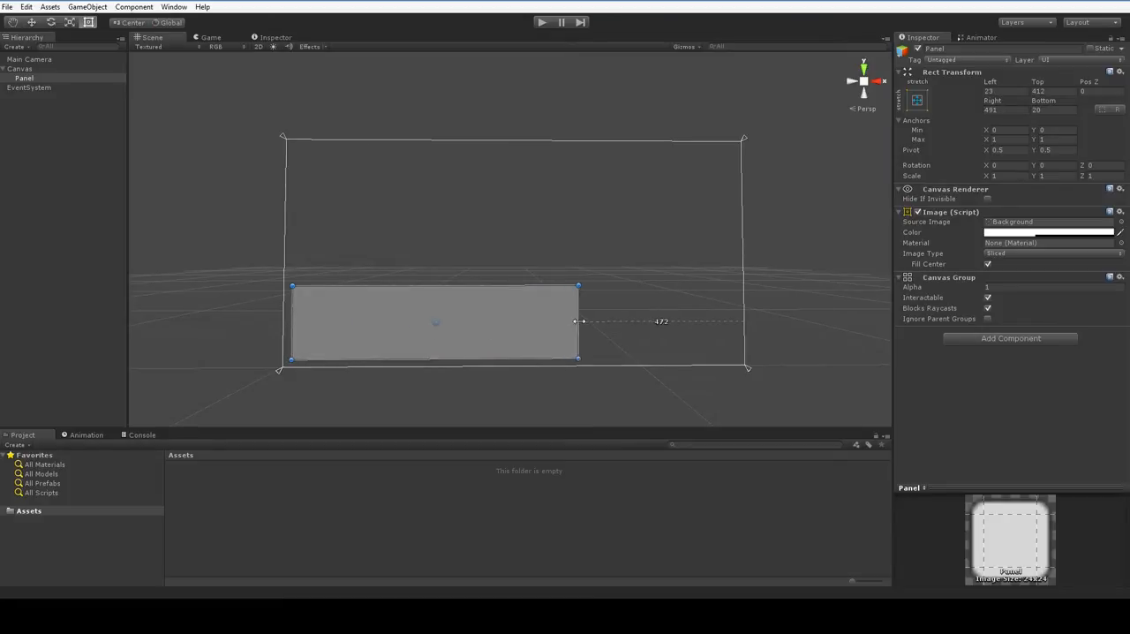
{"action": "left_click_drag", "start_coordinate": [579, 321], "coordinate": [410, 321]}
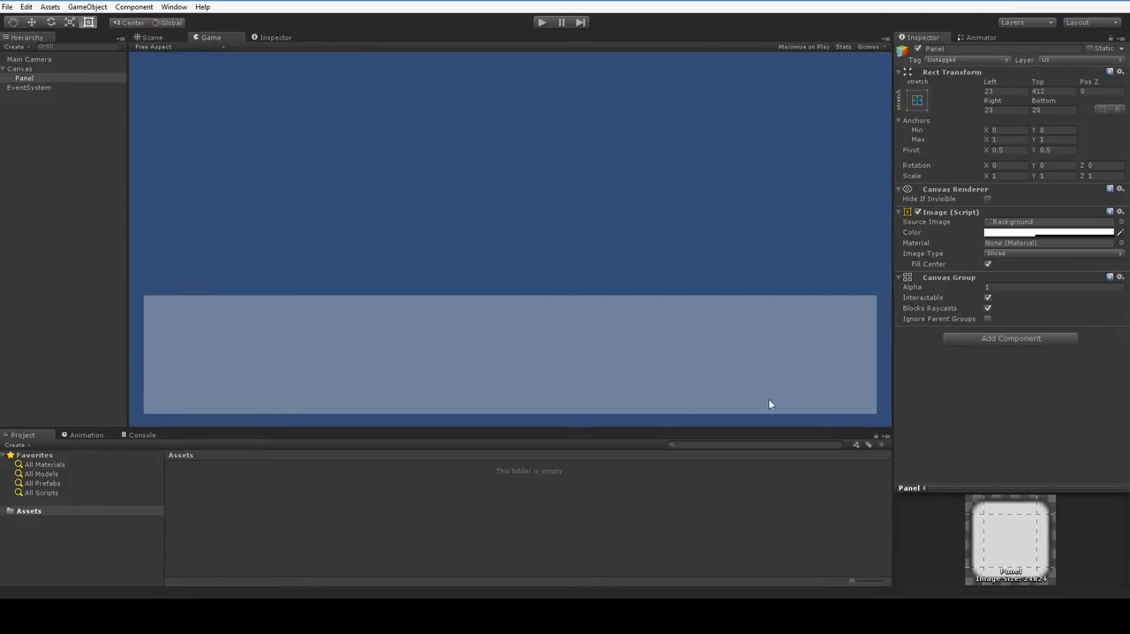
{"action": "mouse_move", "coordinate": [780, 279]}
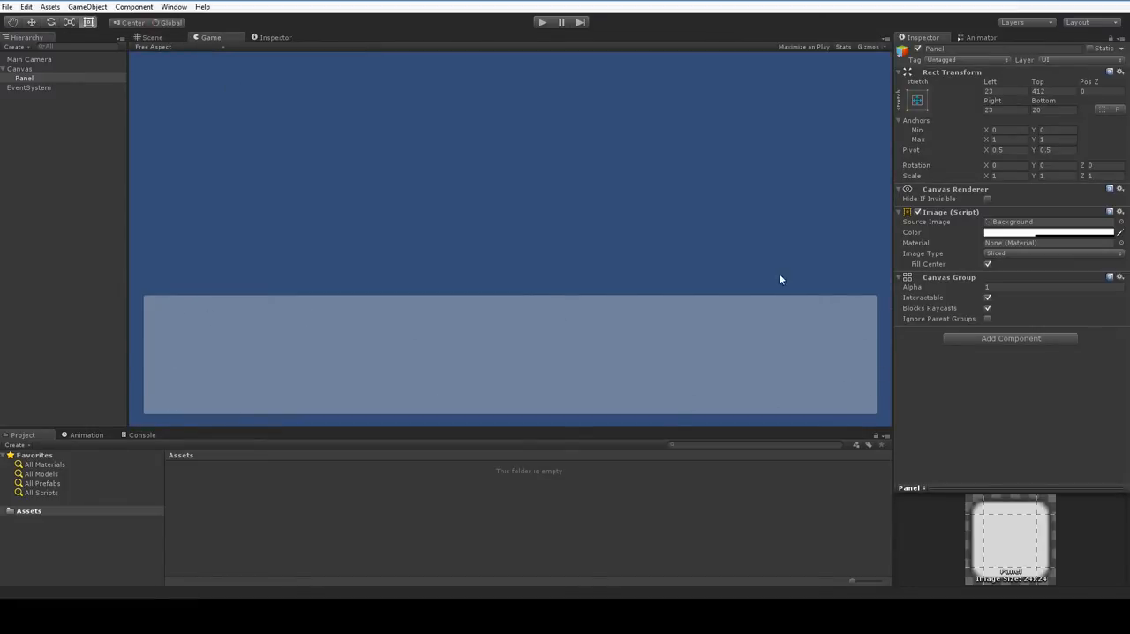
{"action": "left_click", "coordinate": [156, 37]}
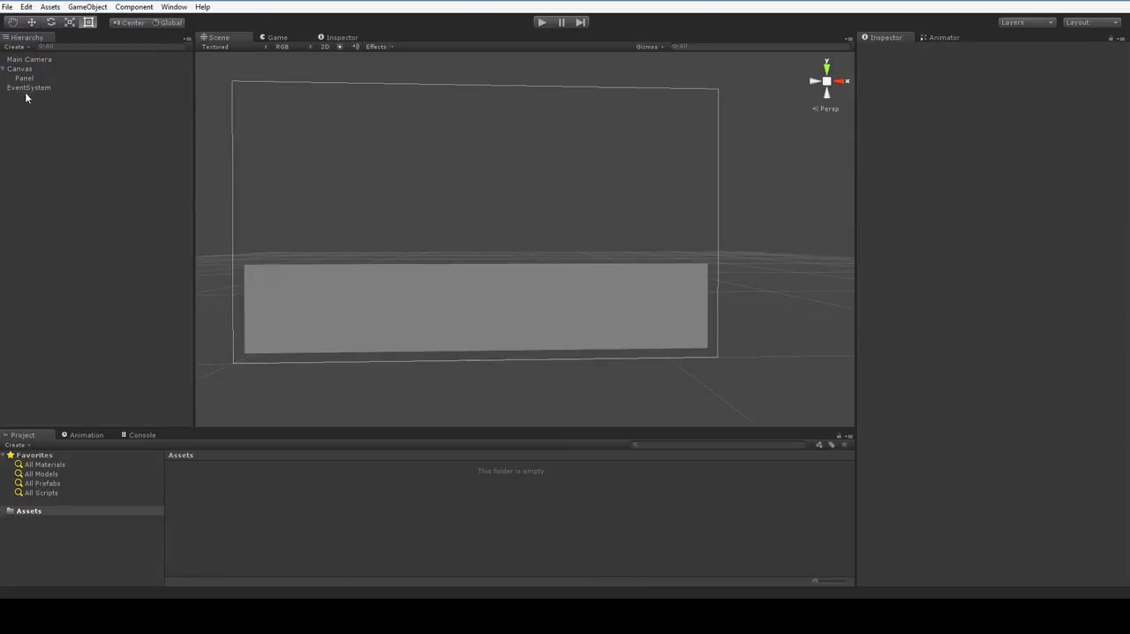
- Add a Button inside the Panel, stretch it across the panel's width, then reselect the Panel
{"action": "right_click", "coordinate": [35, 78]}
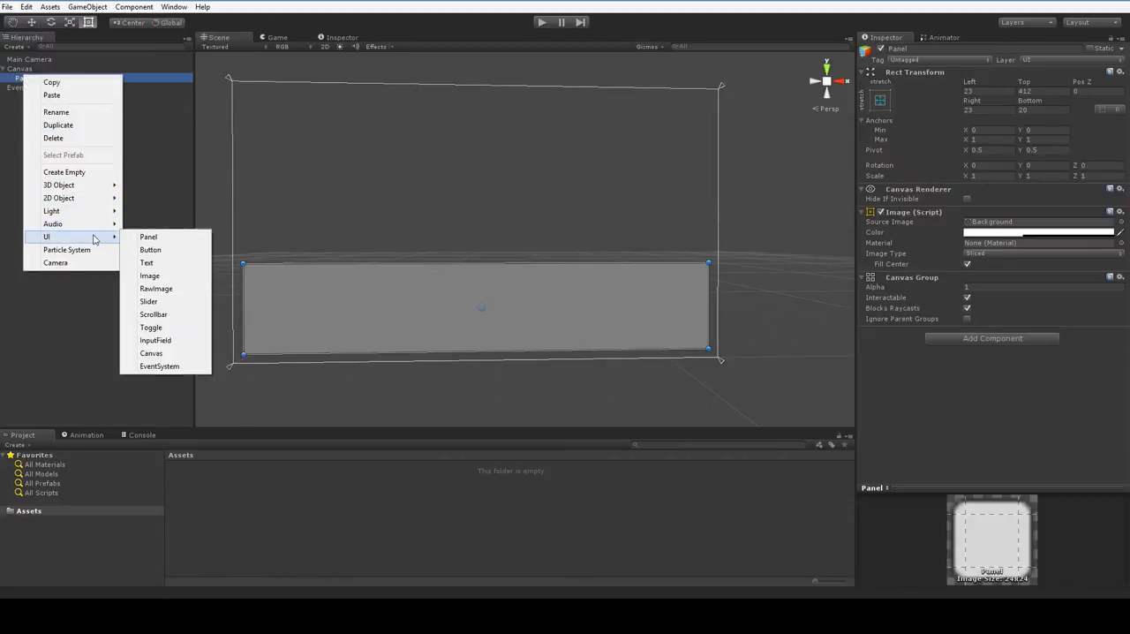
{"action": "left_click", "coordinate": [150, 249]}
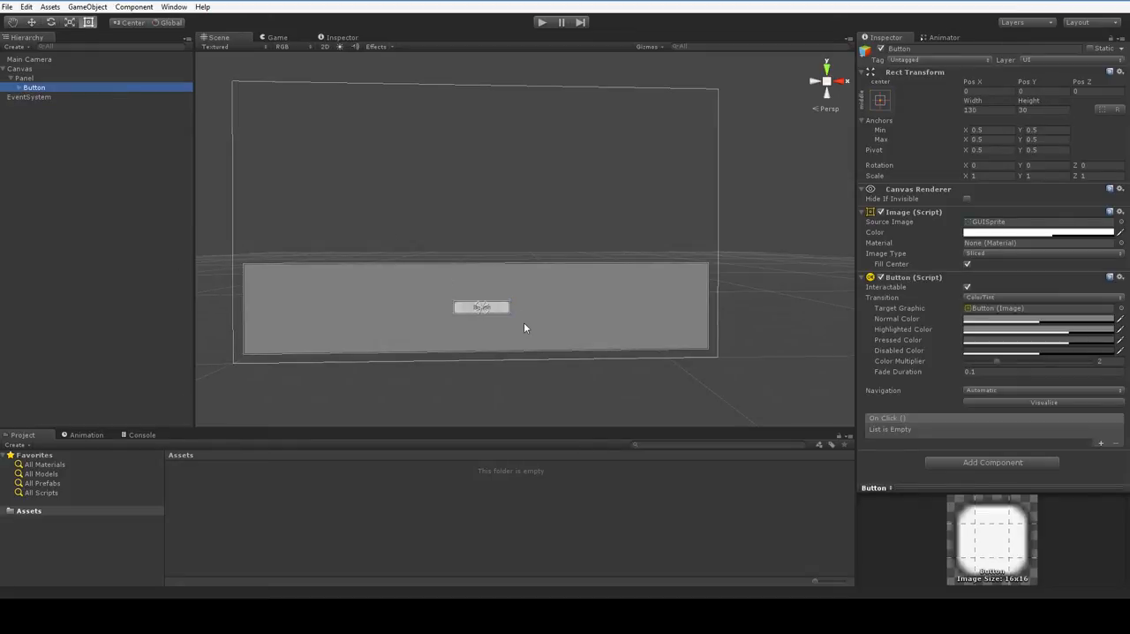
{"action": "left_click_drag", "start_coordinate": [509, 307], "coordinate": [706, 307]}
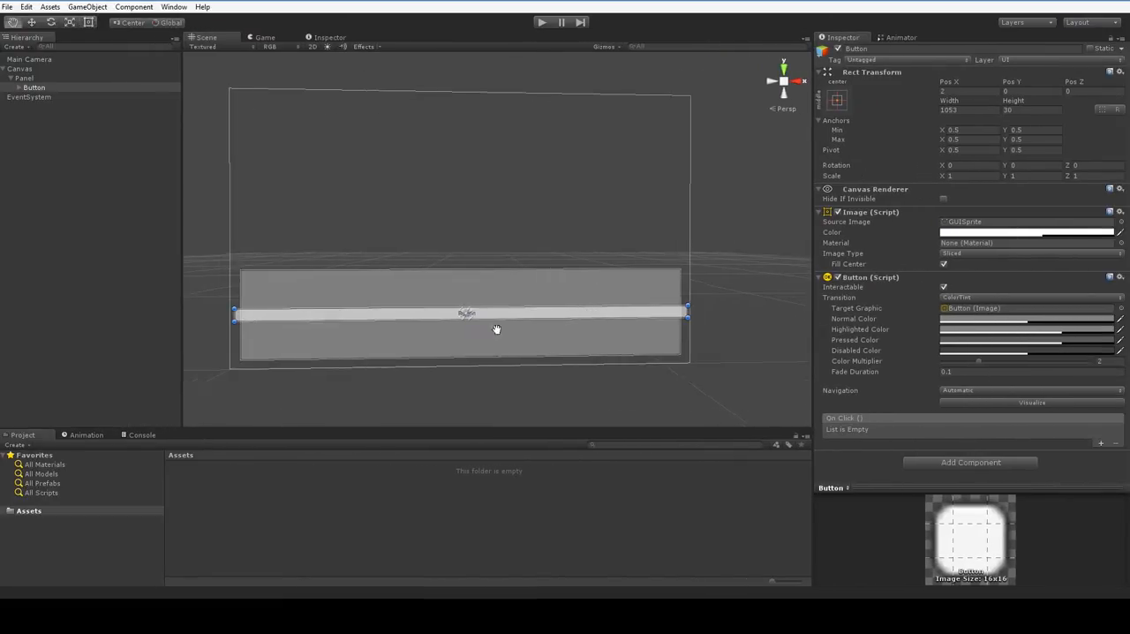
{"action": "mouse_move", "coordinate": [582, 282]}
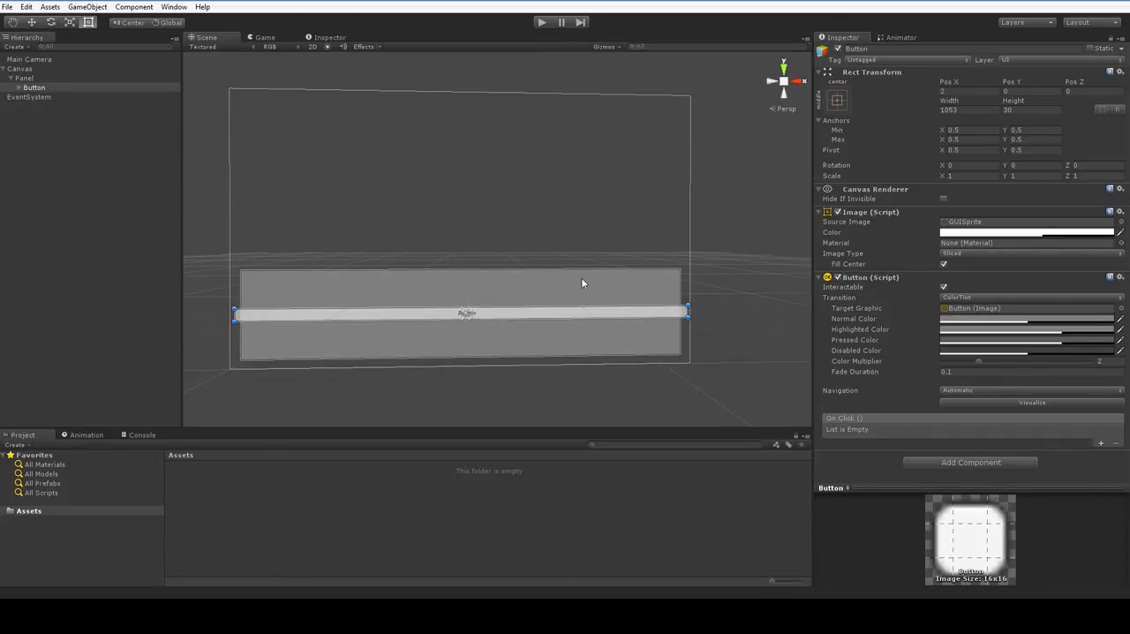
{"action": "left_click", "coordinate": [19, 78]}
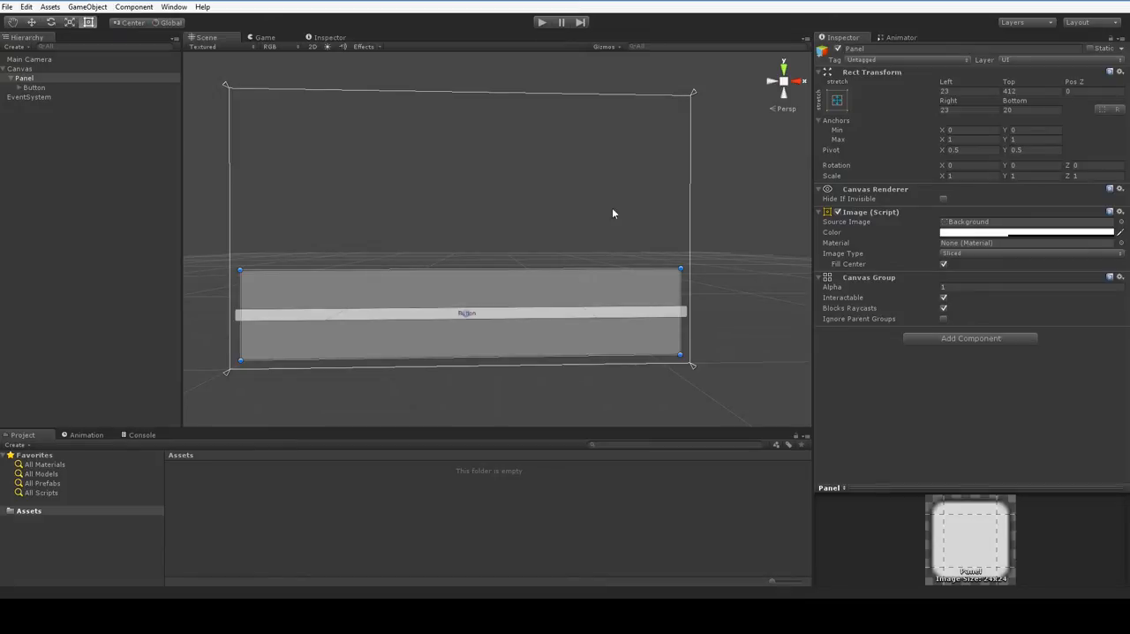
- Anchor the Button with the stretch-stretch preset so it fills the entire Panel
{"action": "left_click", "coordinate": [35, 89]}
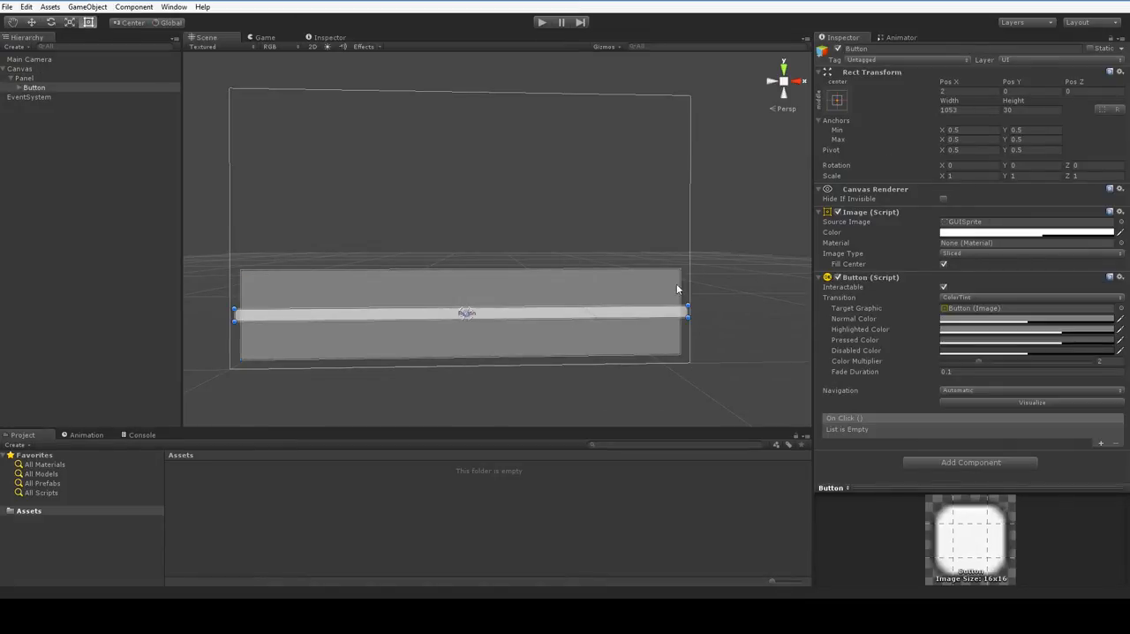
{"action": "mouse_move", "coordinate": [321, 353]}
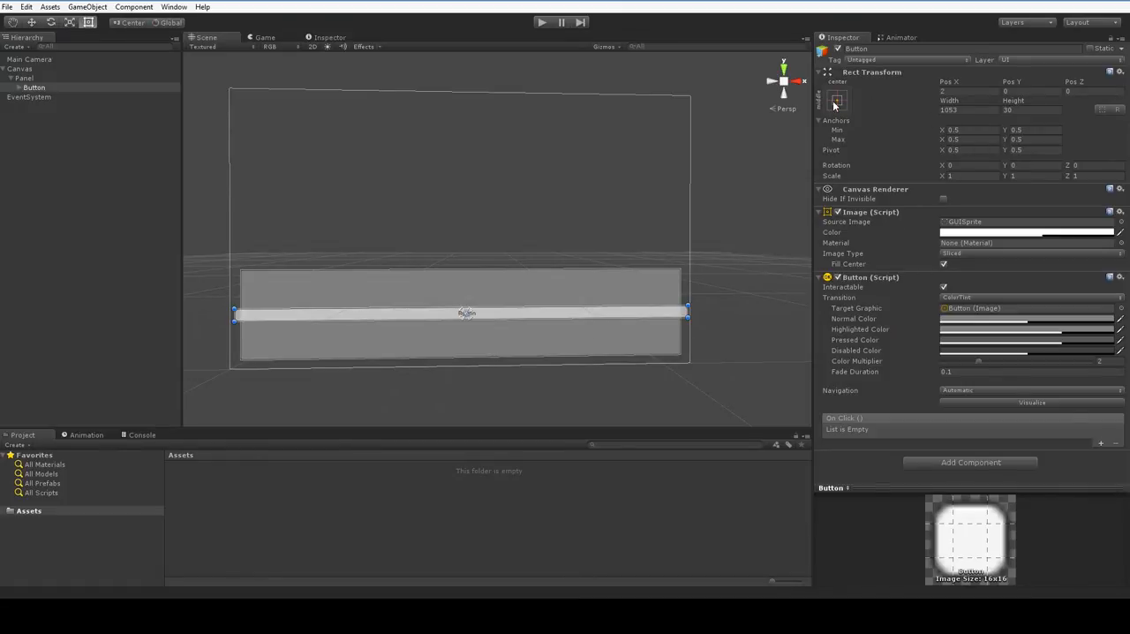
{"action": "left_click", "coordinate": [826, 101]}
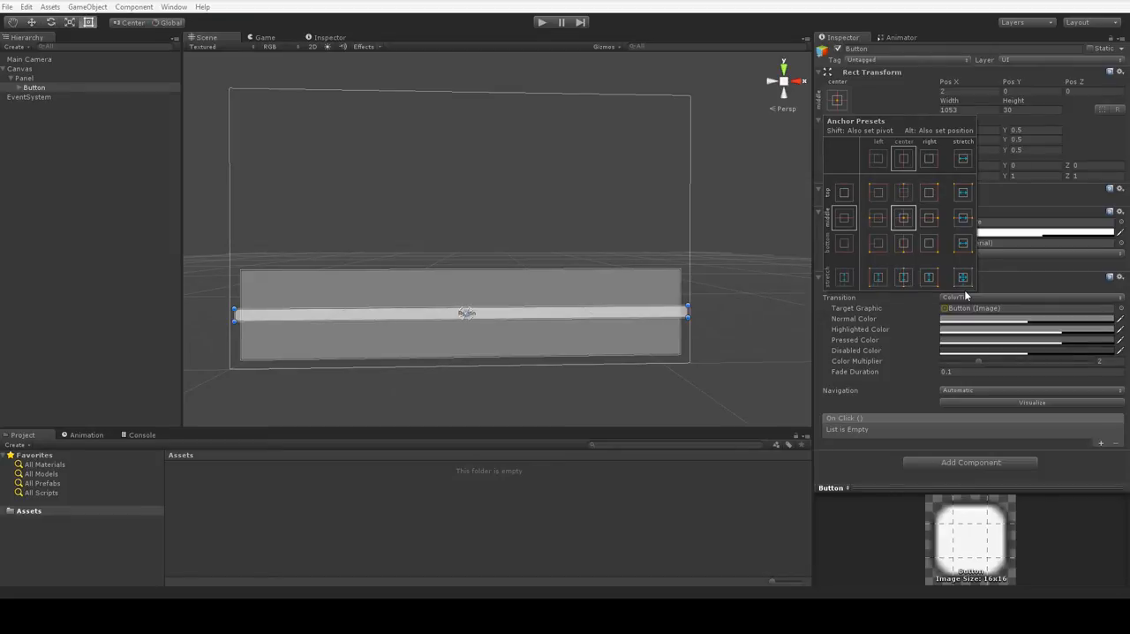
{"action": "left_click", "coordinate": [963, 277]}
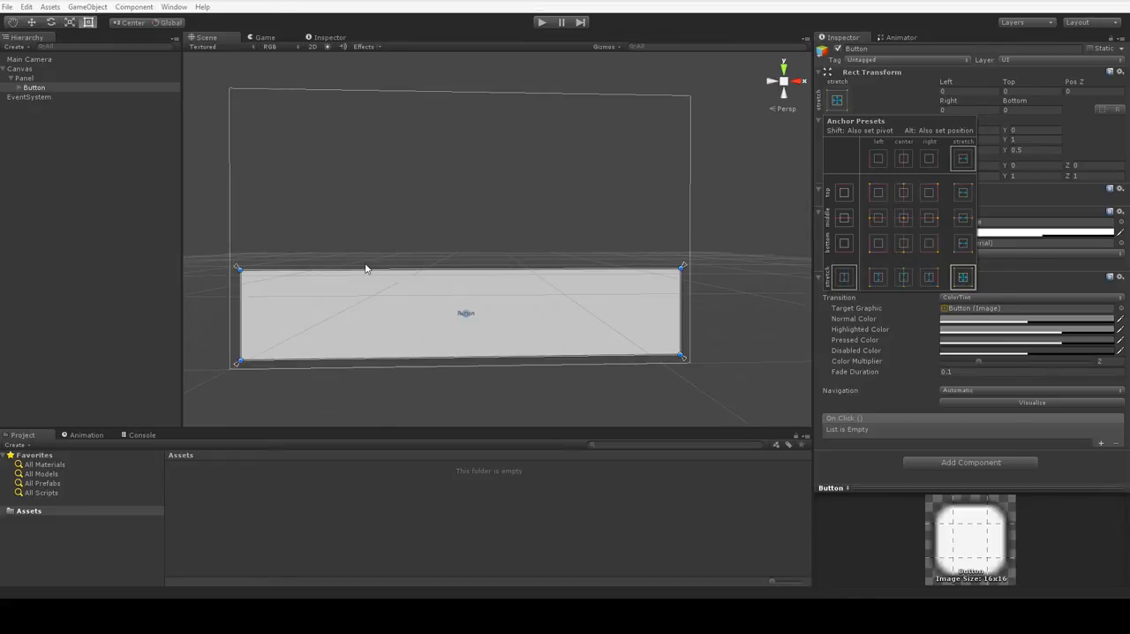
{"action": "mouse_move", "coordinate": [297, 330]}
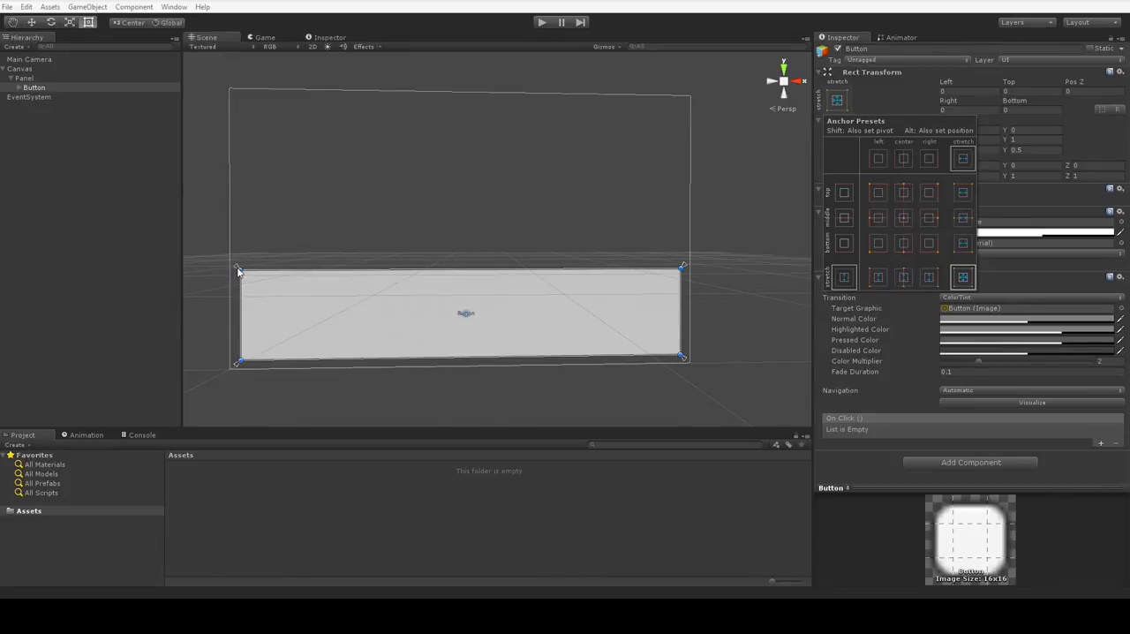
{"action": "mouse_move", "coordinate": [369, 357]}
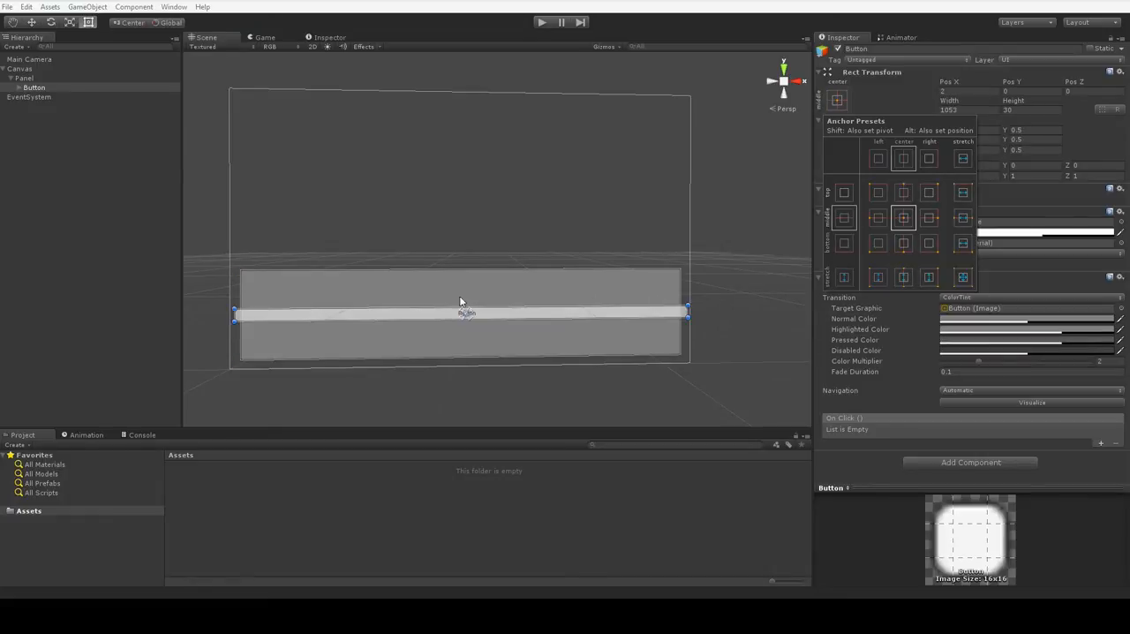
{"action": "mouse_move", "coordinate": [468, 316]}
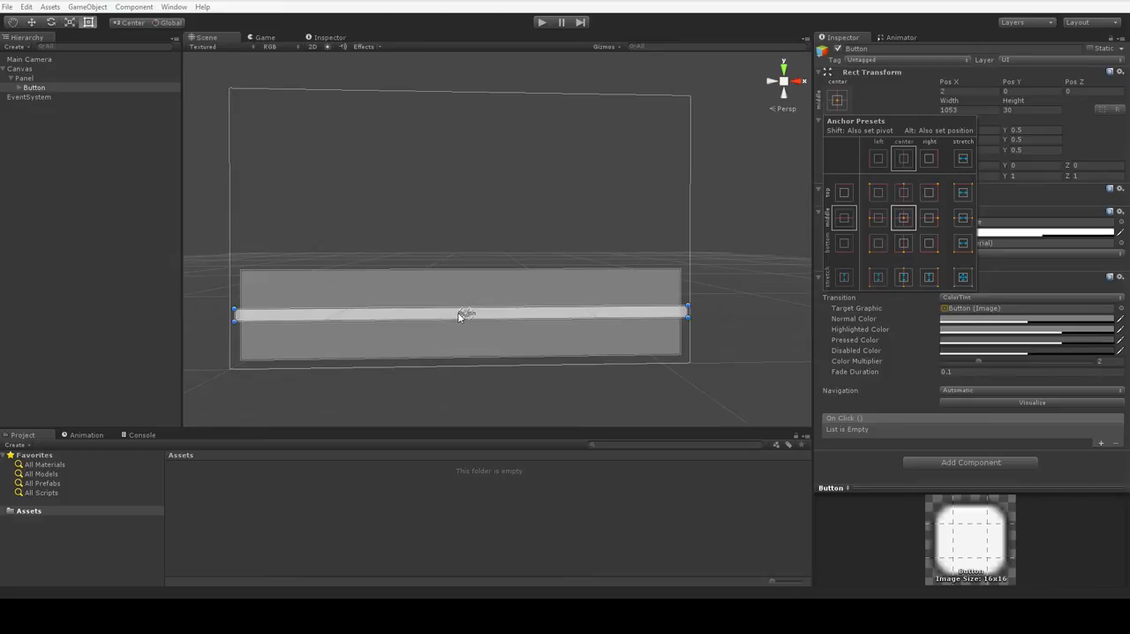
{"action": "mouse_move", "coordinate": [522, 293]}
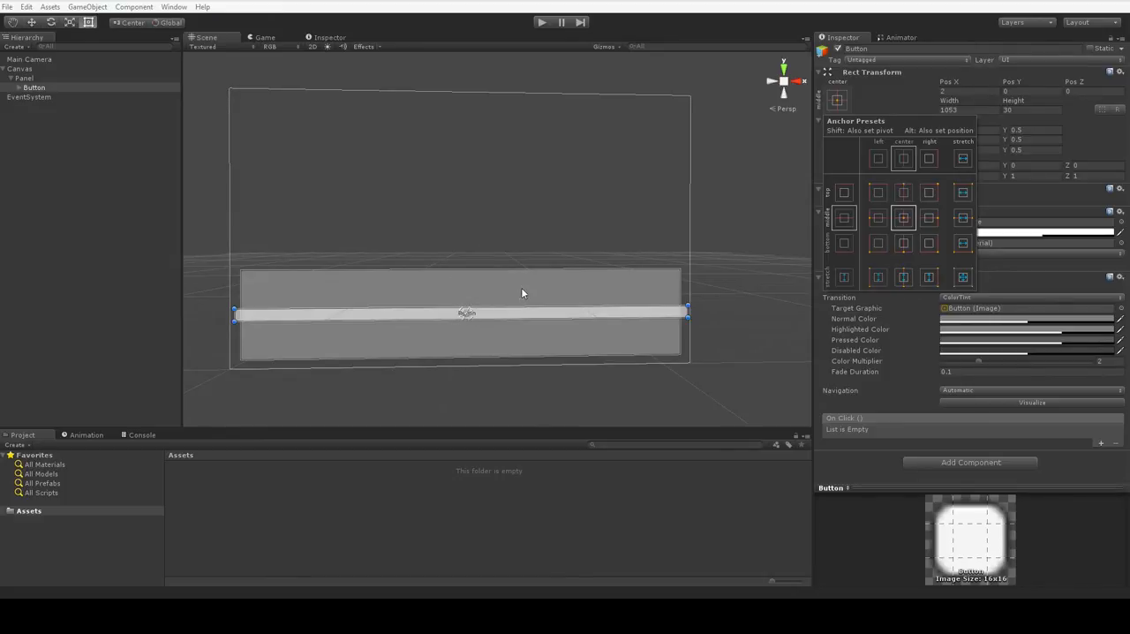
{"action": "mouse_move", "coordinate": [881, 239]}
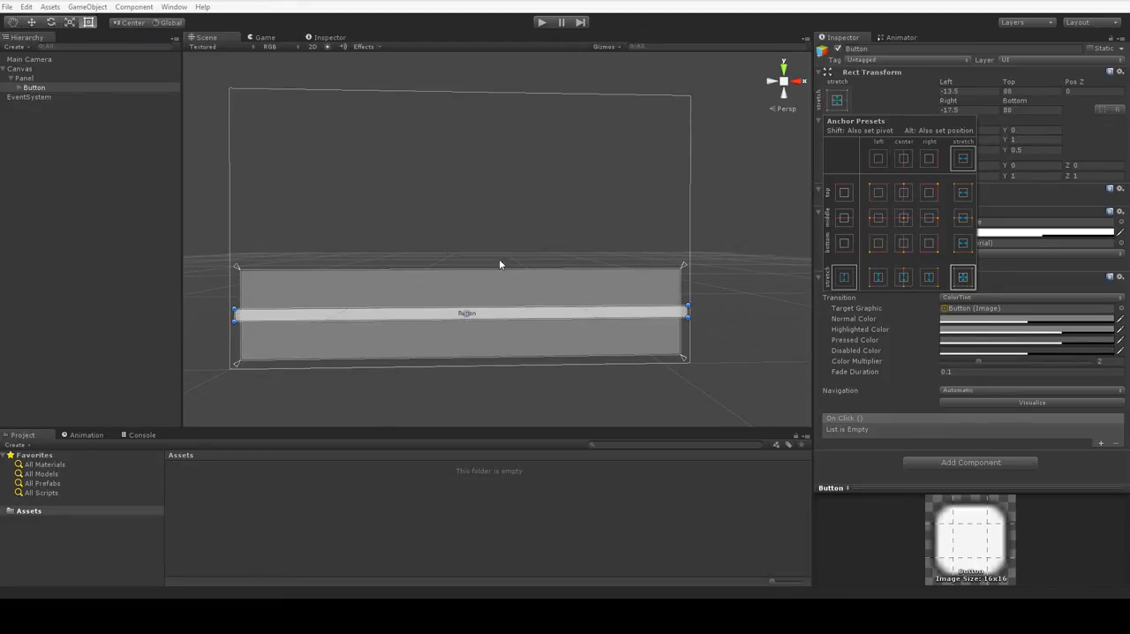
{"action": "left_click", "coordinate": [961, 279]}
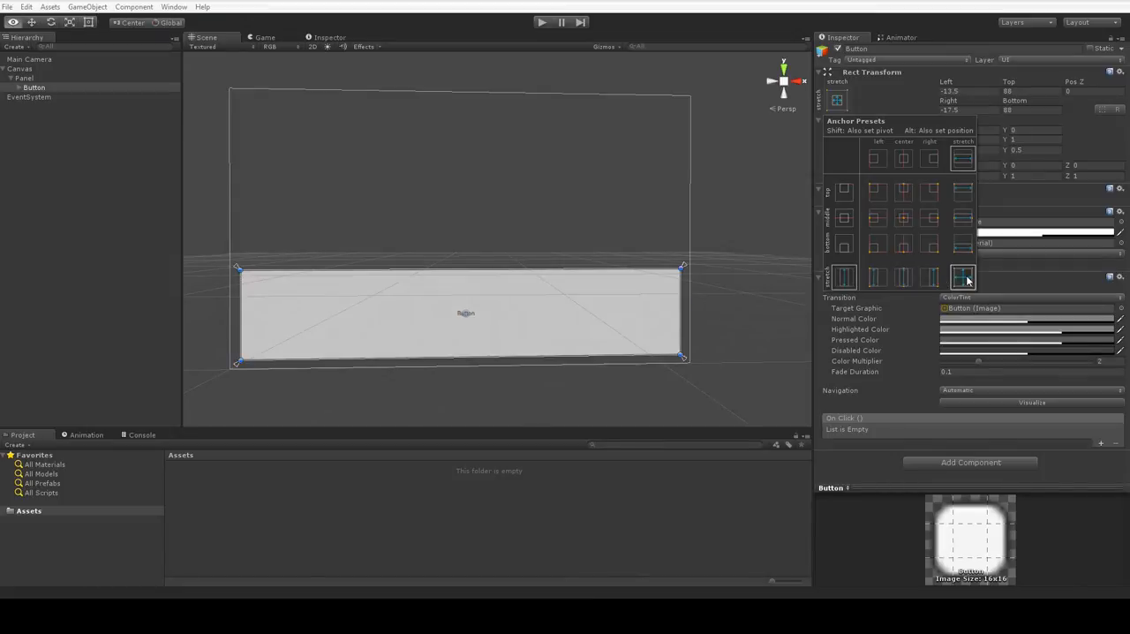
{"action": "left_click", "coordinate": [961, 278]}
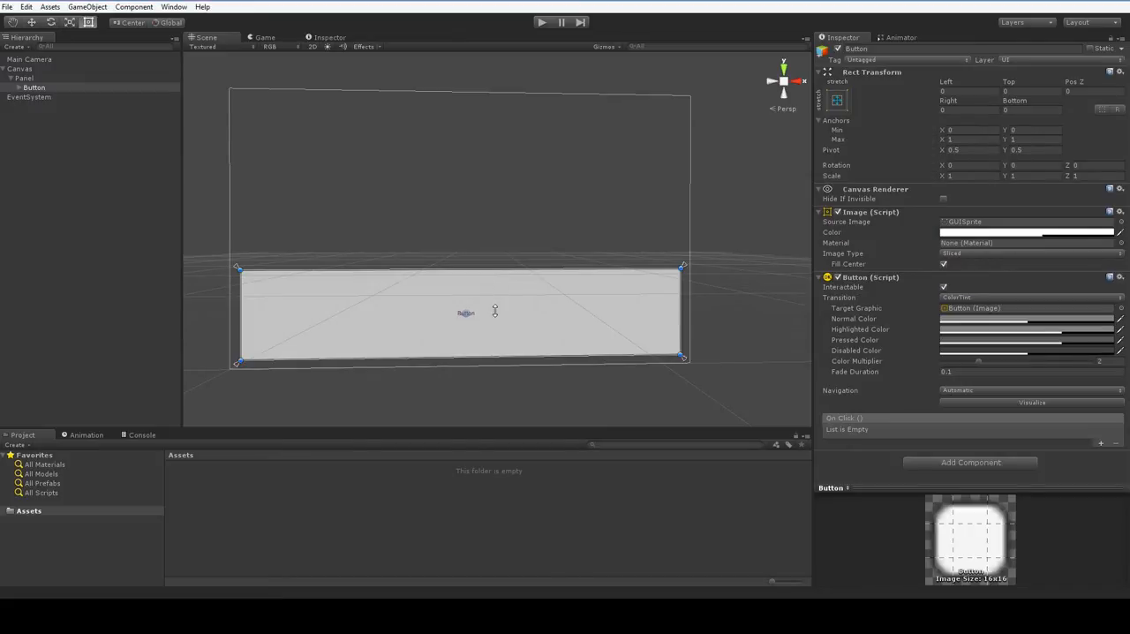
{"action": "mouse_move", "coordinate": [581, 269]}
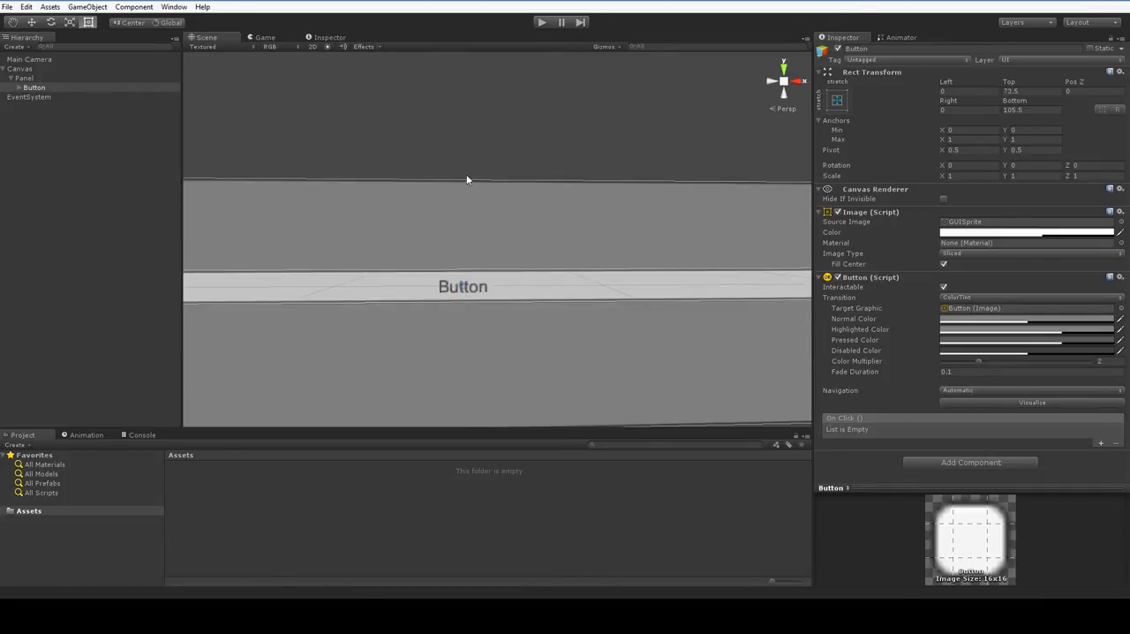
{"action": "mouse_move", "coordinate": [494, 46]}
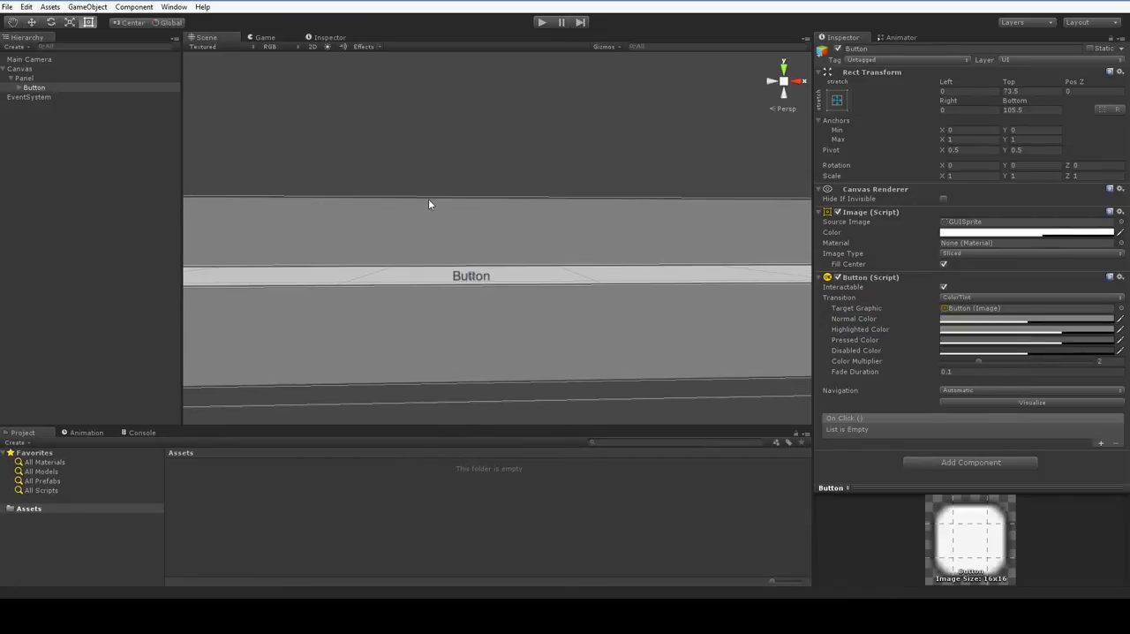
{"action": "mouse_move", "coordinate": [437, 406]}
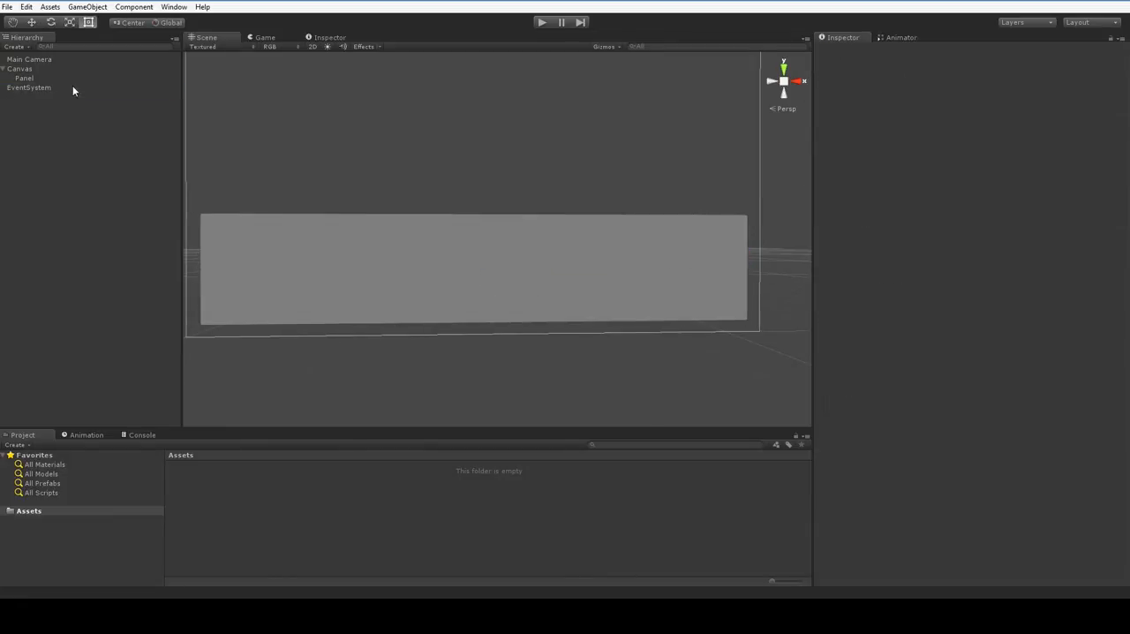
- Select the Panel to show its Rect Transform, image and canvas group settings
{"action": "left_click", "coordinate": [27, 77]}
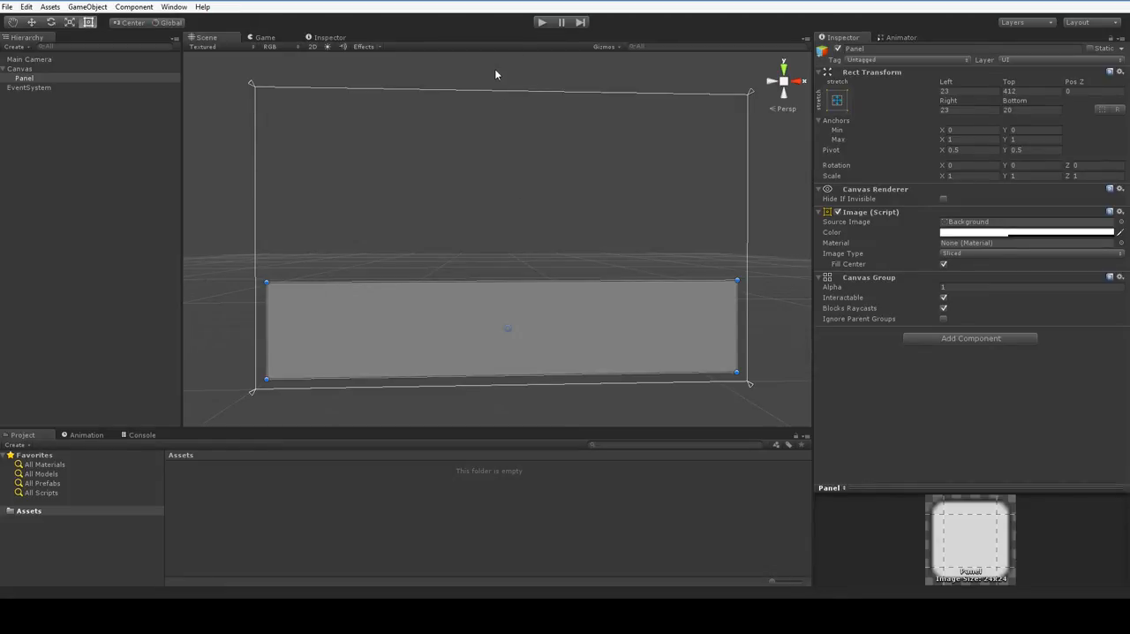
{"action": "mouse_move", "coordinate": [724, 229]}
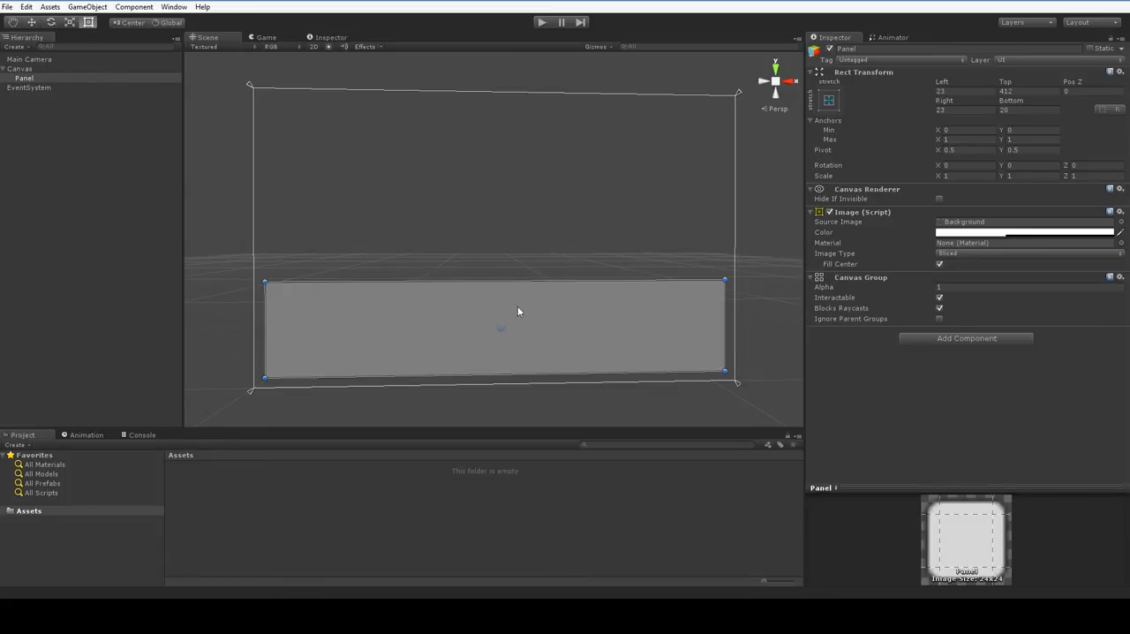
{"action": "mouse_move", "coordinate": [530, 241]}
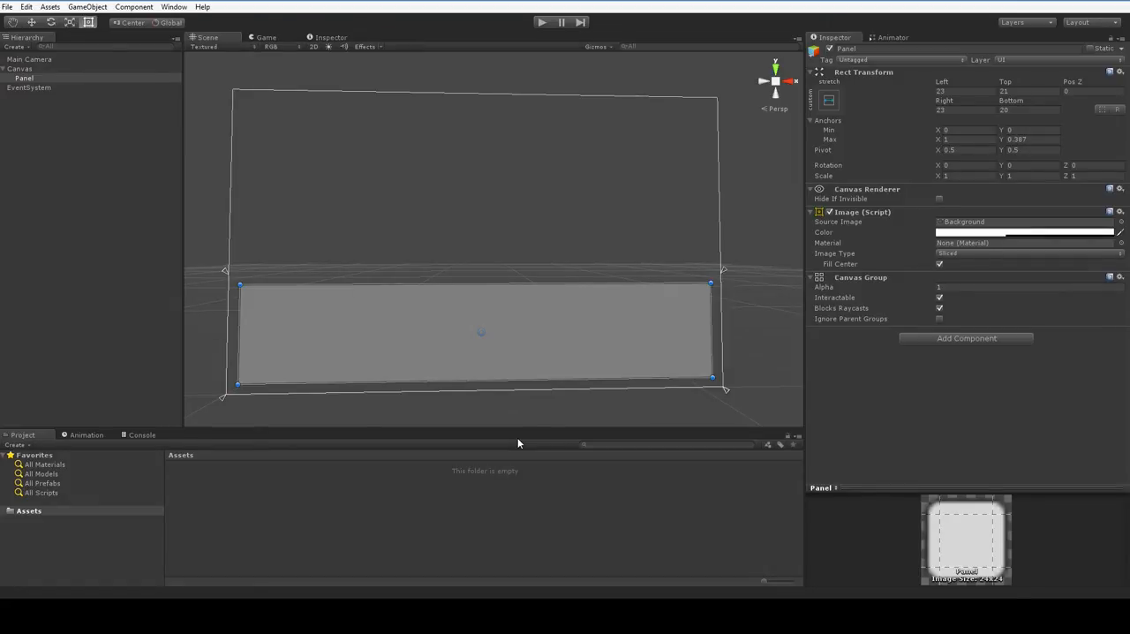
{"action": "mouse_move", "coordinate": [339, 180]}
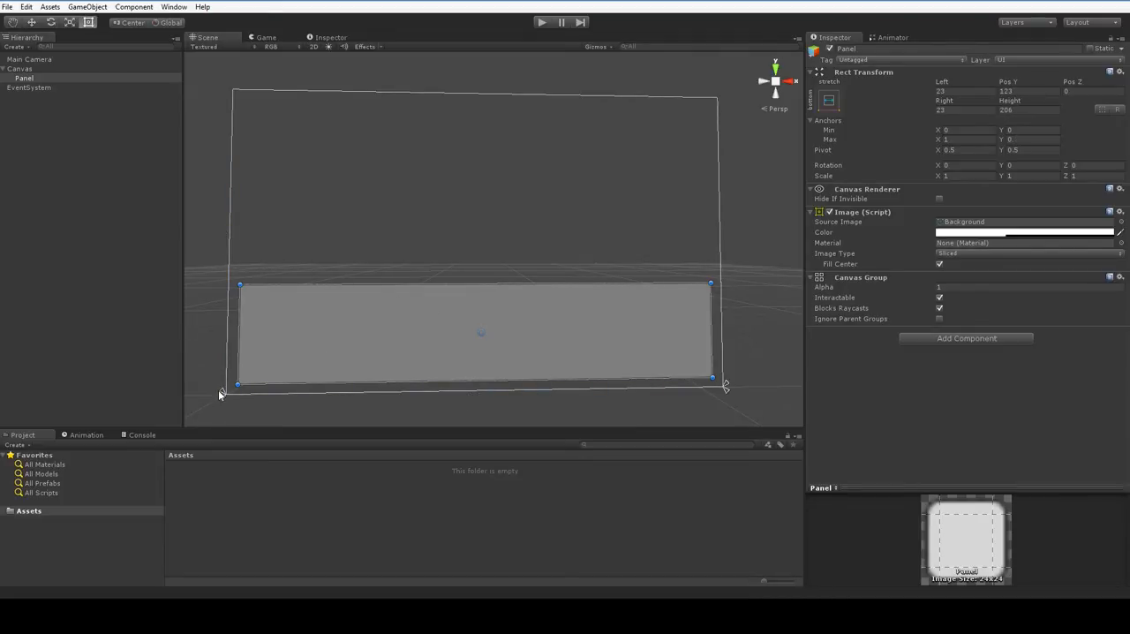
{"action": "mouse_move", "coordinate": [226, 395]}
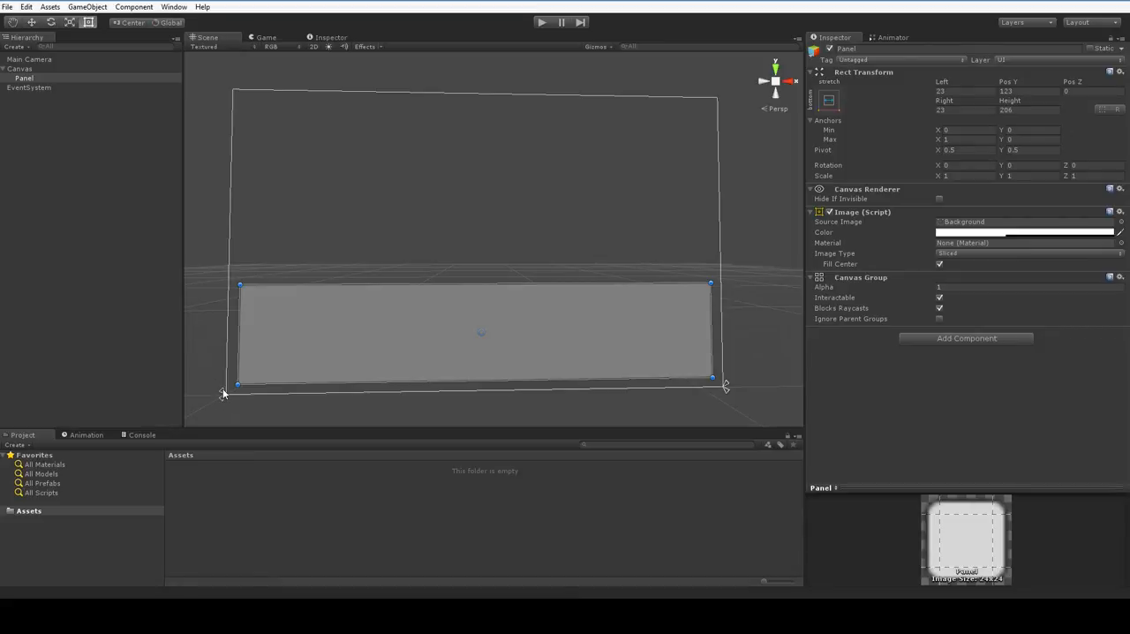
{"action": "mouse_move", "coordinate": [657, 109]}
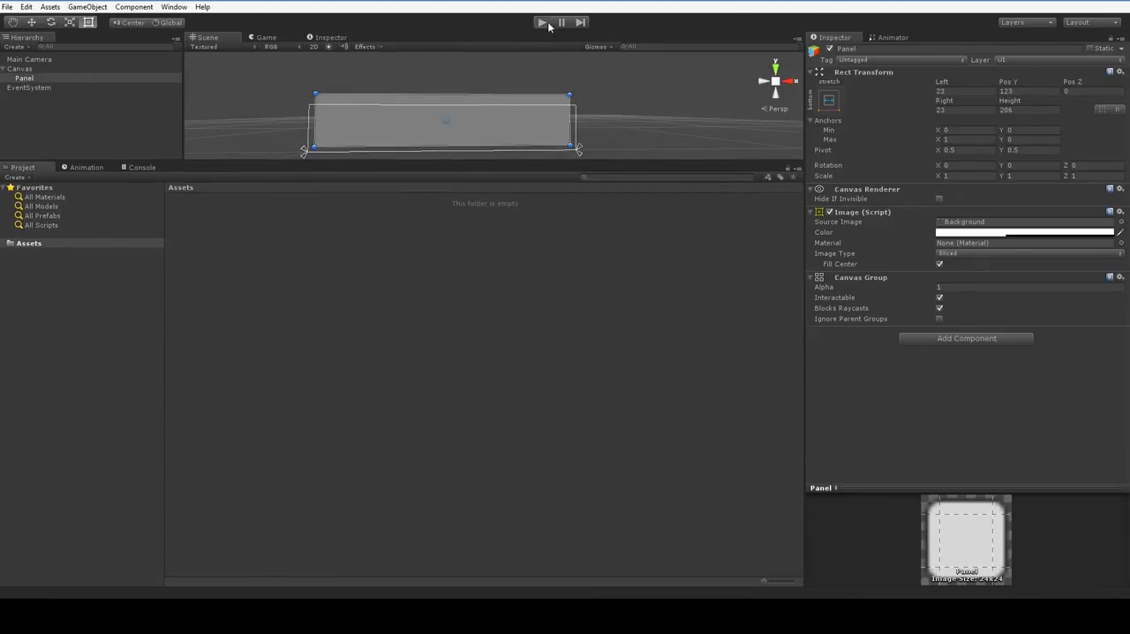
- Enlarge the Scene view so the wide bottom Panel fills it
{"action": "left_click", "coordinate": [547, 21]}
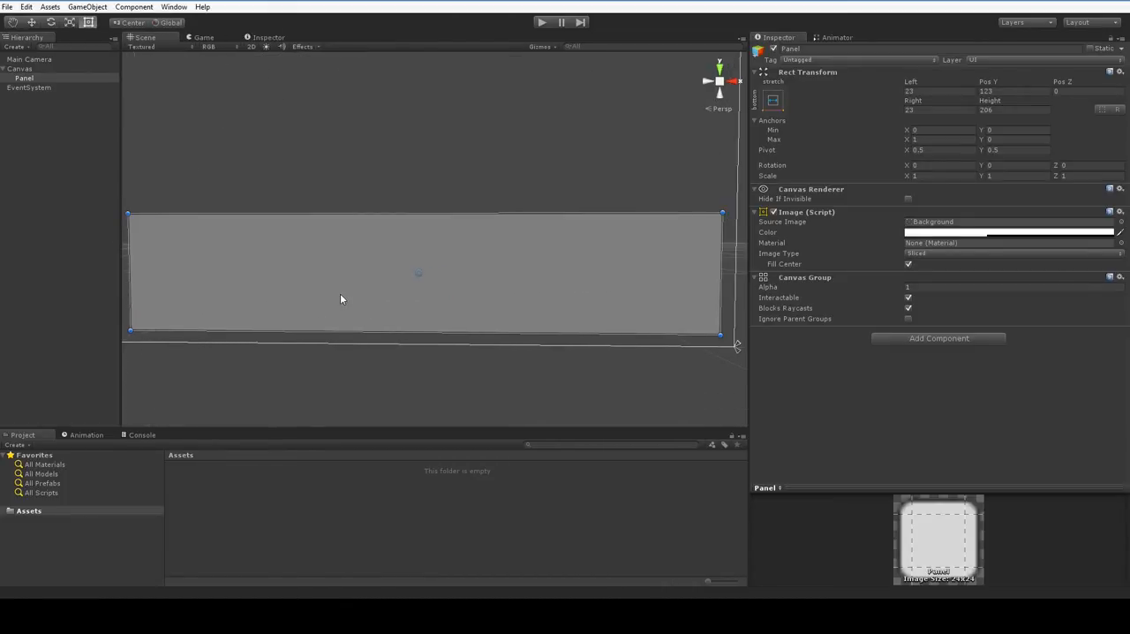
- Add a child panel under Panel, rename it 'Actions' and tint its image light blue
{"action": "right_click", "coordinate": [21, 78]}
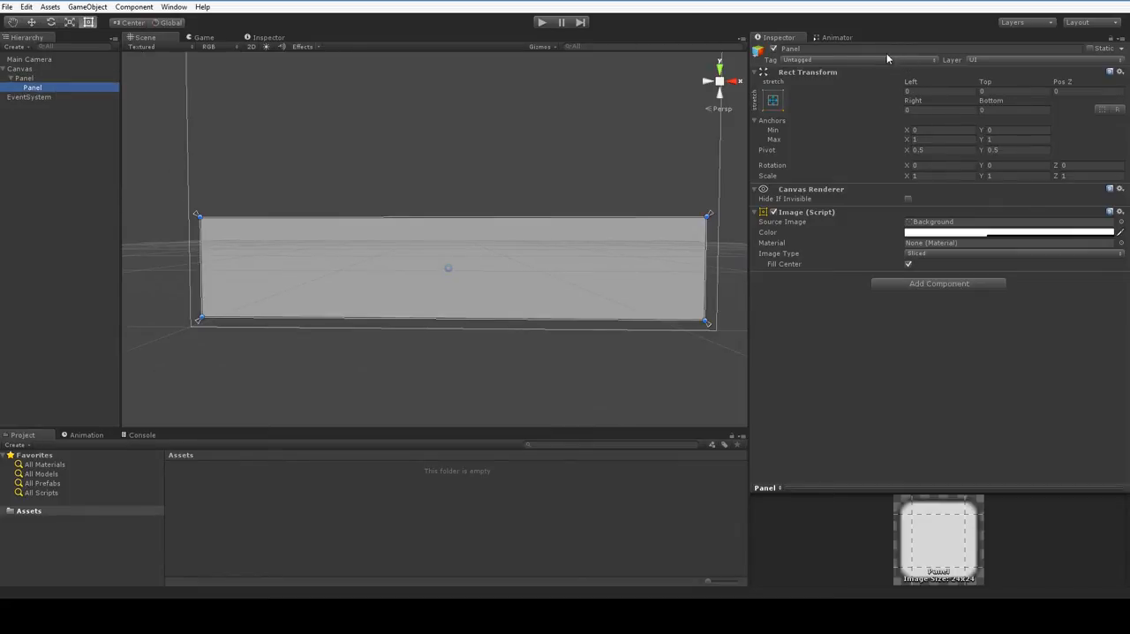
{"action": "double_click", "coordinate": [791, 46]}
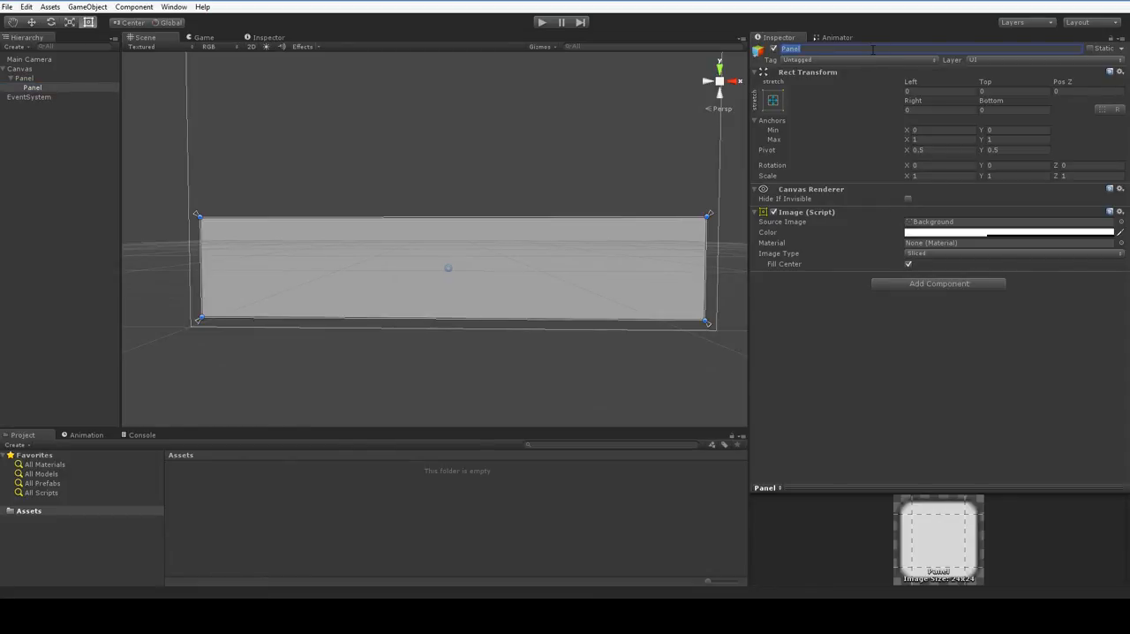
{"action": "type", "text": "Actions"}
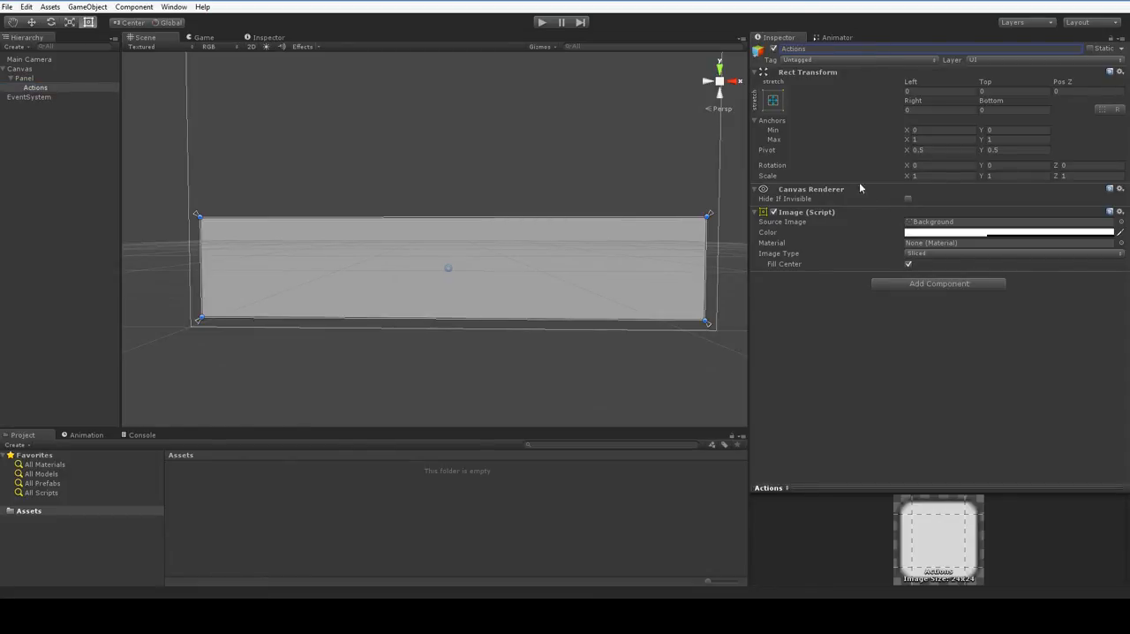
{"action": "left_click", "coordinate": [1007, 233]}
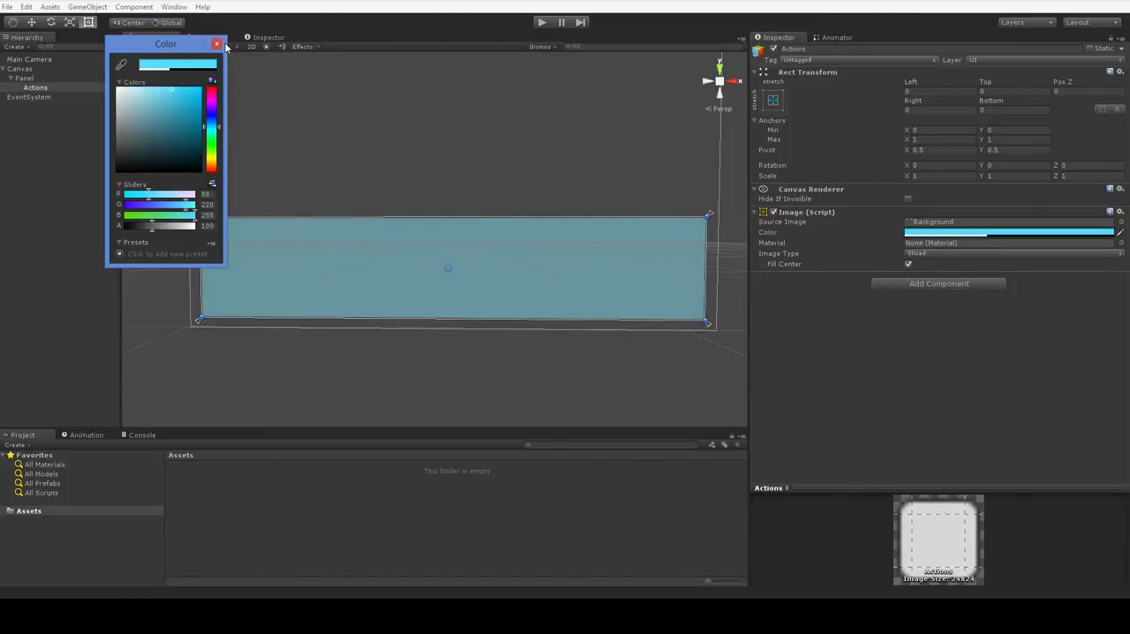
{"action": "left_click", "coordinate": [219, 44]}
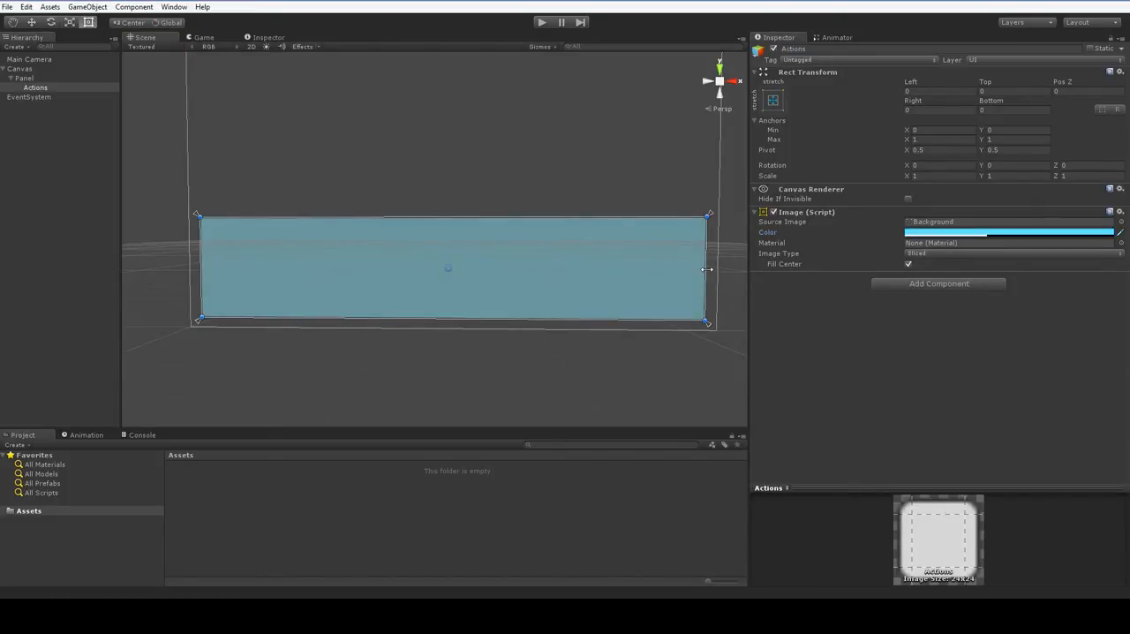
- Shrink the Actions panel to occupy only the left end of the bottom Panel
{"action": "left_click_drag", "start_coordinate": [706, 268], "coordinate": [321, 268]}
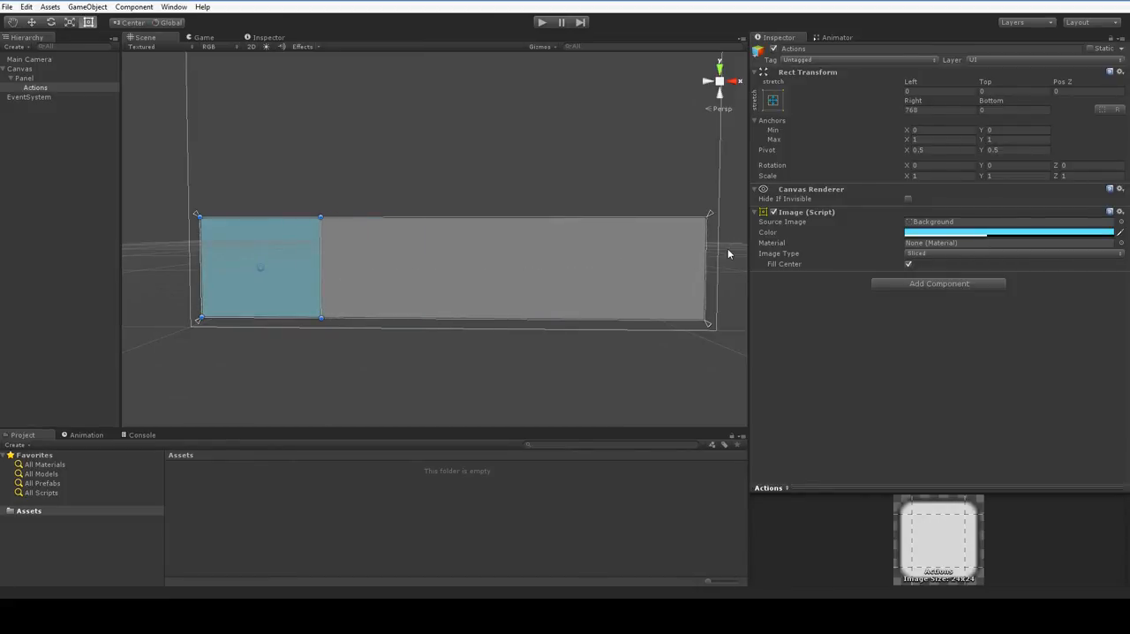
{"action": "mouse_move", "coordinate": [283, 339]}
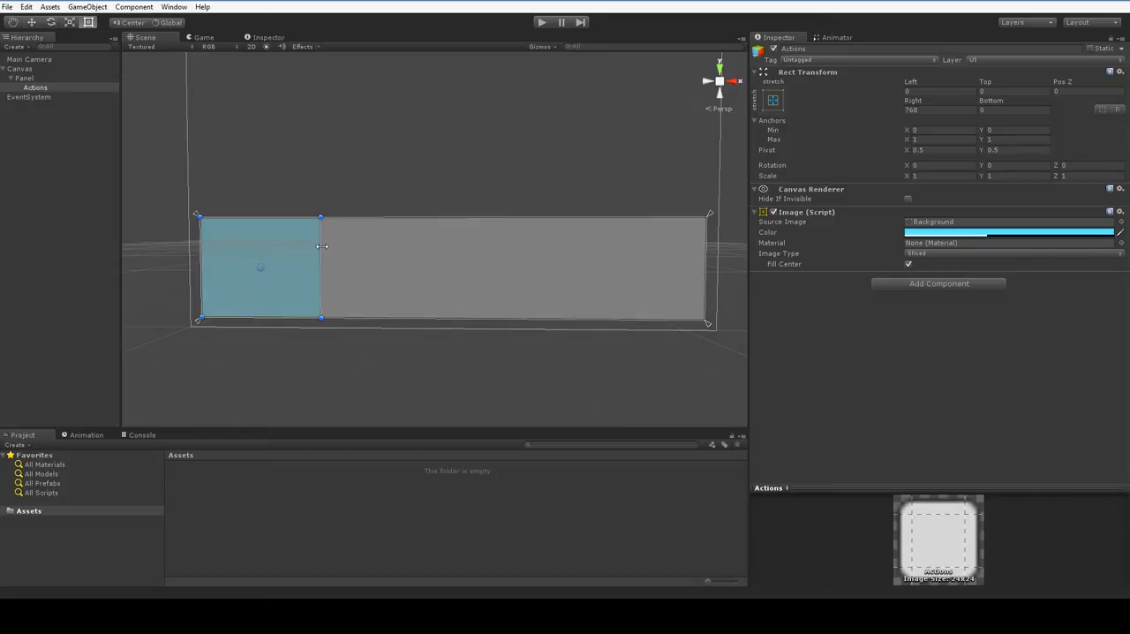
{"action": "mouse_move", "coordinate": [706, 251]}
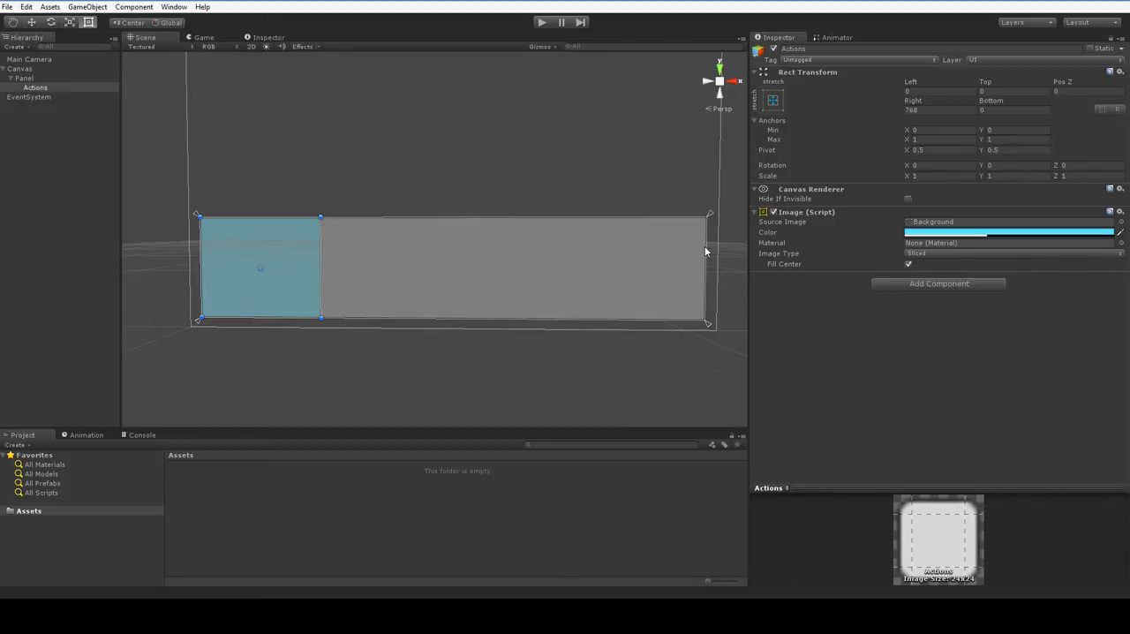
{"action": "mouse_move", "coordinate": [784, 276]}
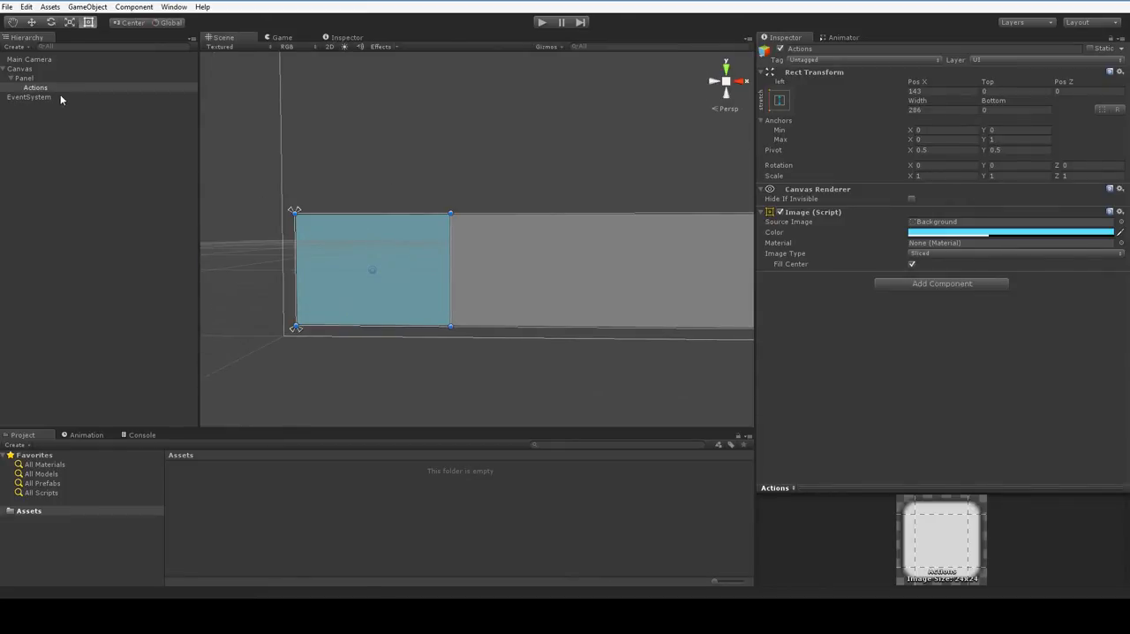
- Add a Button inside the Actions panel and adjust its size to fit the stack
{"action": "right_click", "coordinate": [45, 87]}
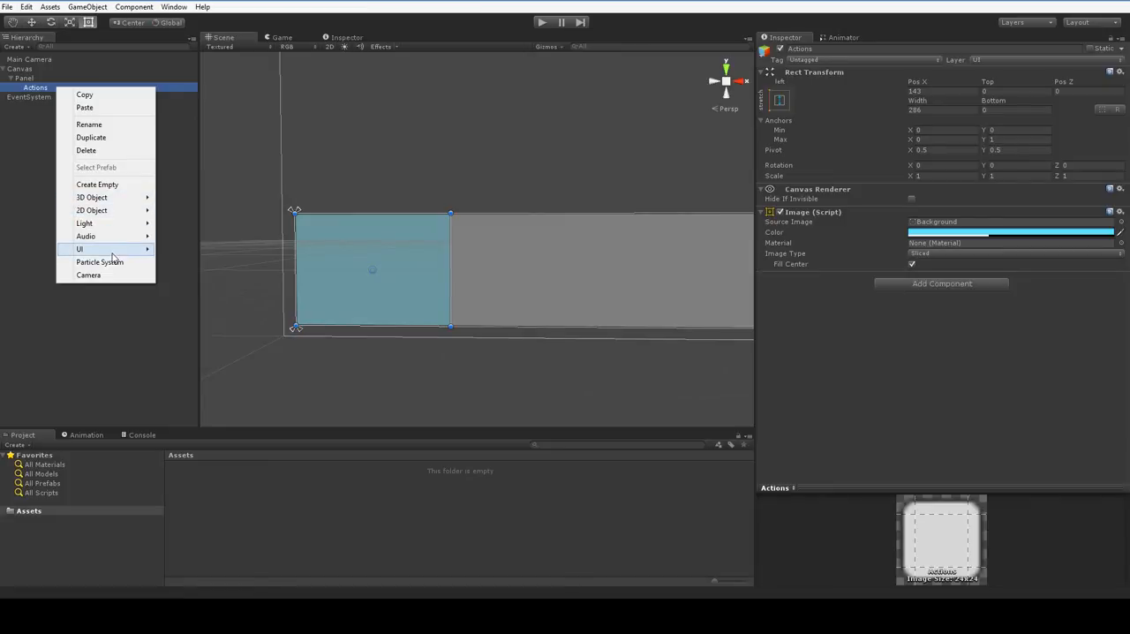
{"action": "left_click", "coordinate": [80, 249]}
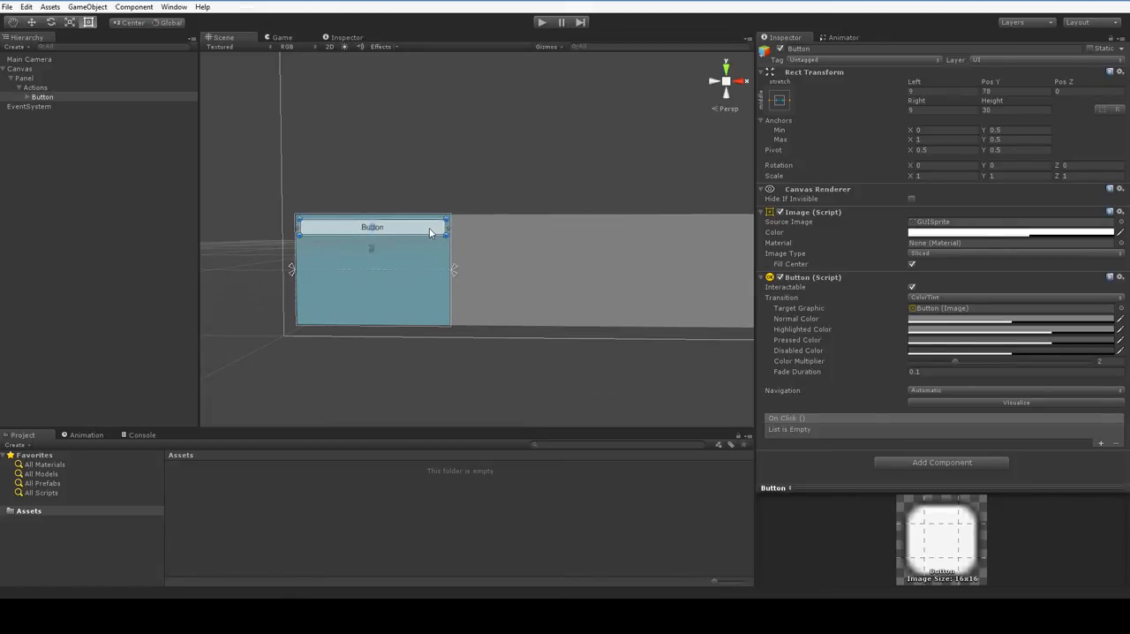
{"action": "left_click_drag", "start_coordinate": [370, 226], "coordinate": [370, 245]}
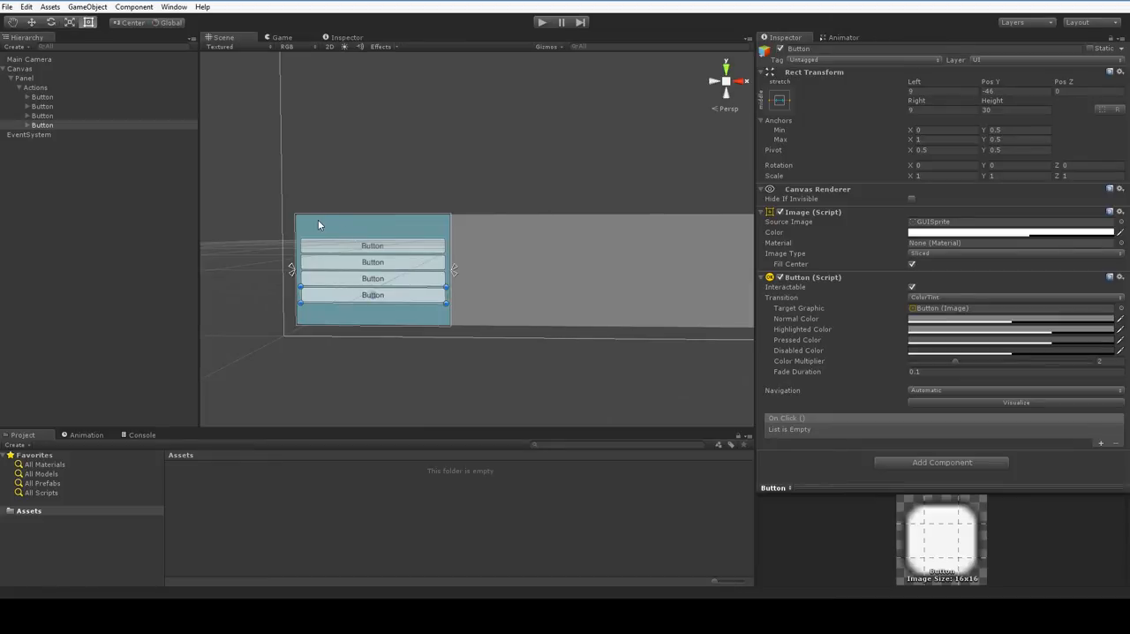
- Add a Text child named ActiveHero under the Actions panel with Font Size 20
{"action": "right_click", "coordinate": [31, 89]}
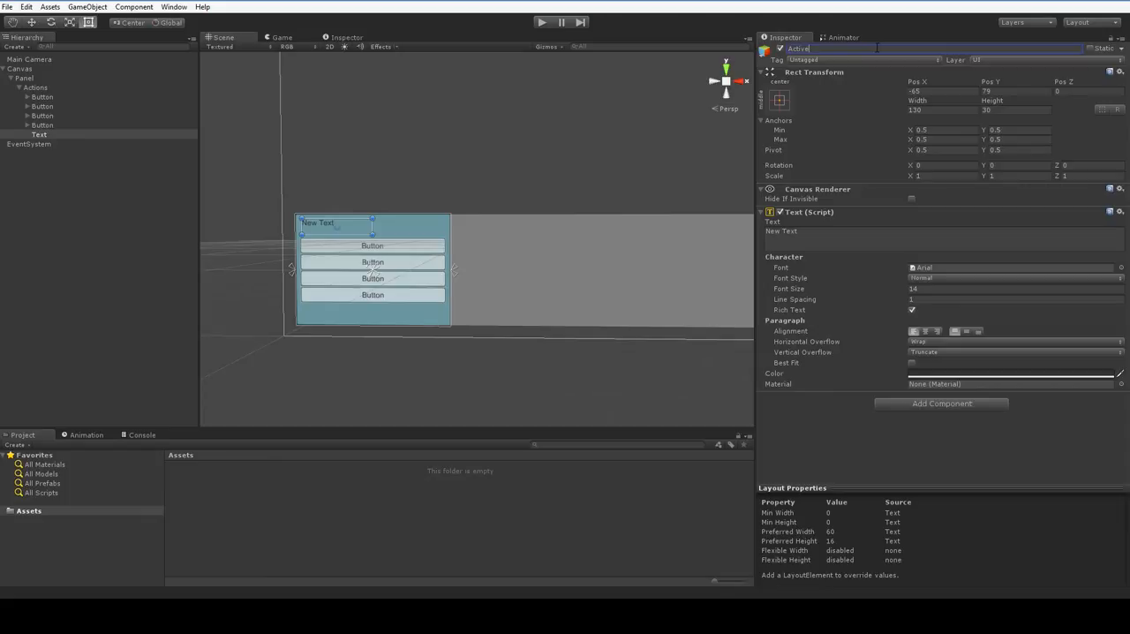
{"action": "type", "text": "ActivePartyMember"}
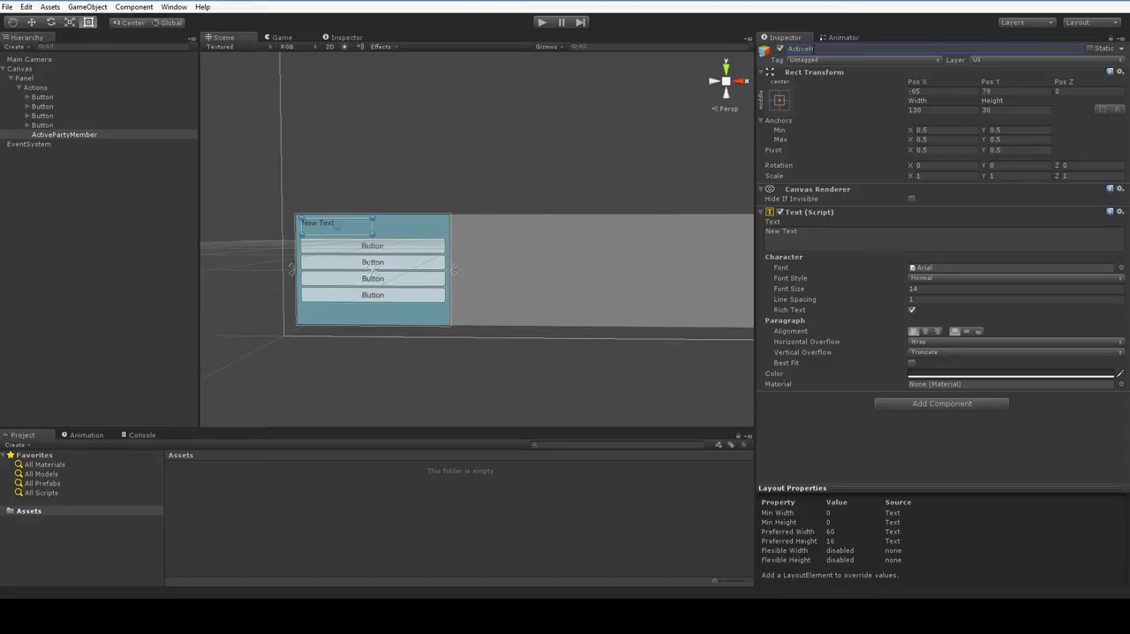
{"action": "type", "text": "ActiveHero"}
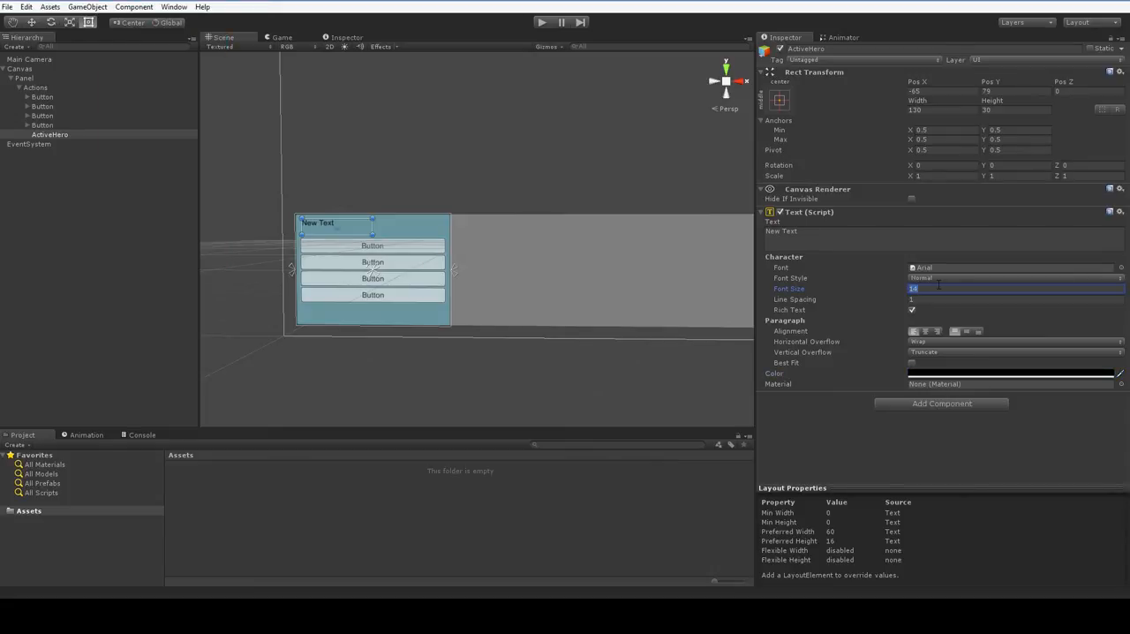
{"action": "type", "text": "30"}
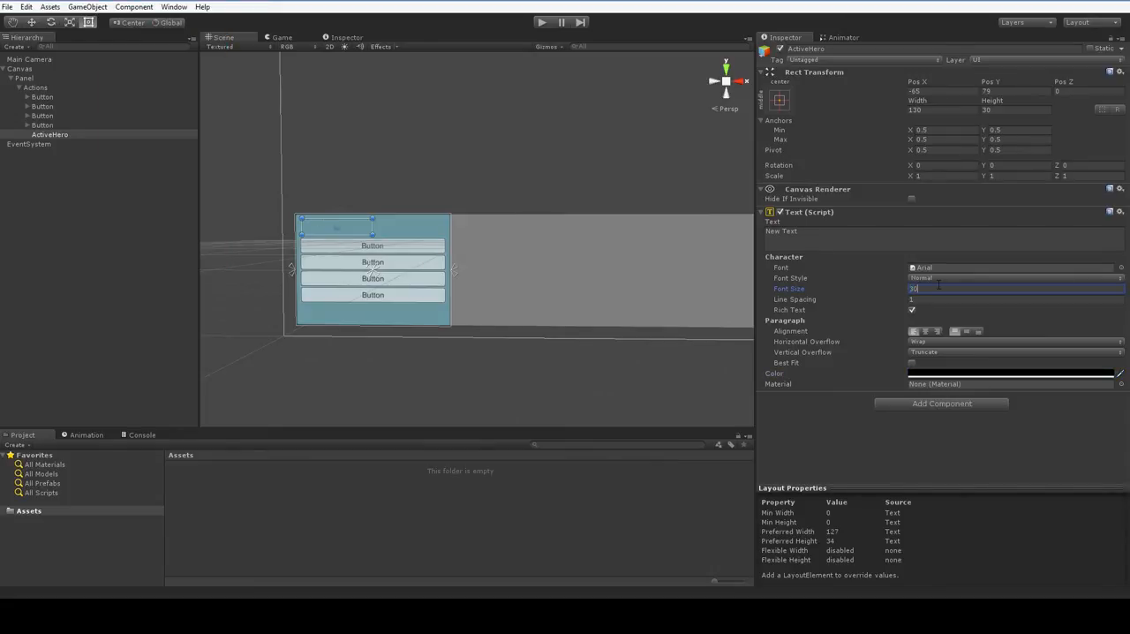
{"action": "type", "text": "20"}
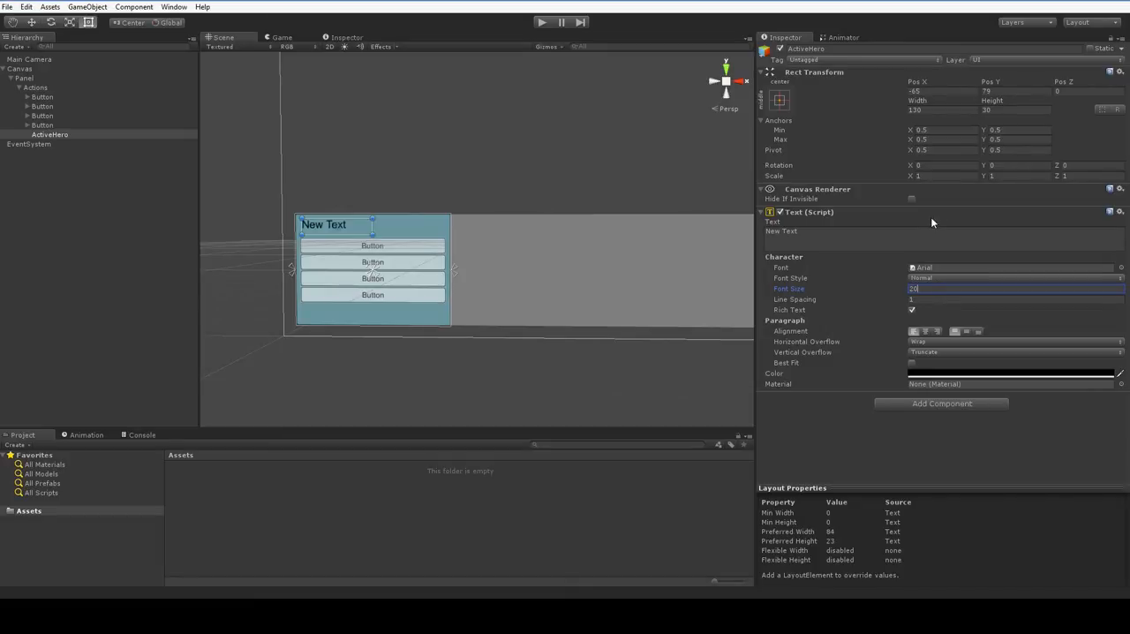
- Set the label text to Ann Hero and move it to the panel's top-left
{"action": "left_click", "coordinate": [895, 236]}
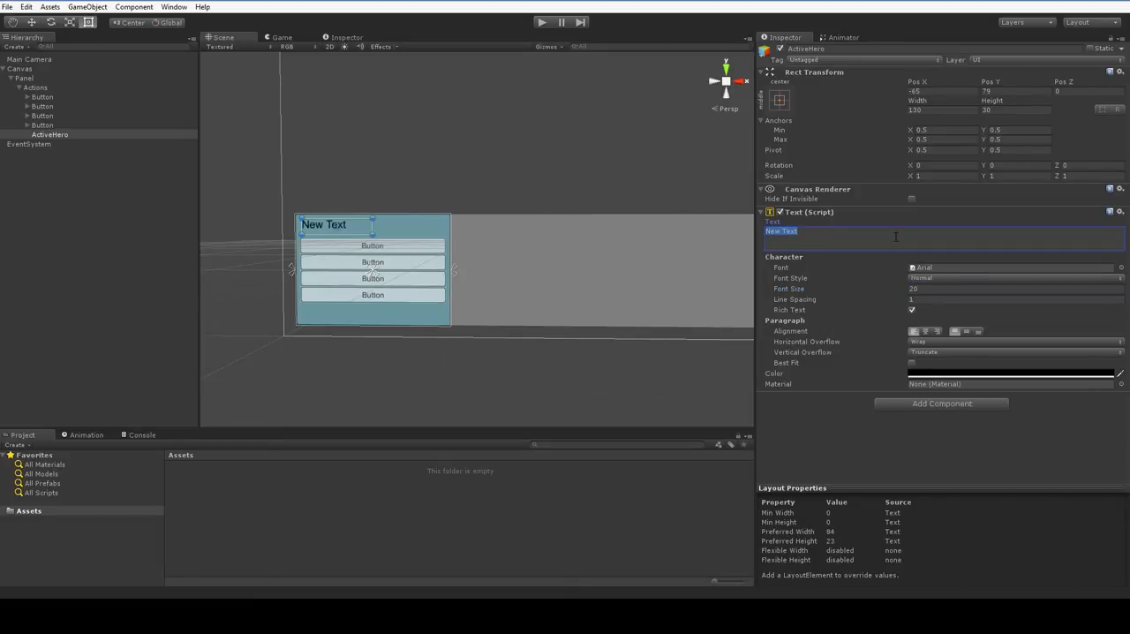
{"action": "type", "text": "Ann"}
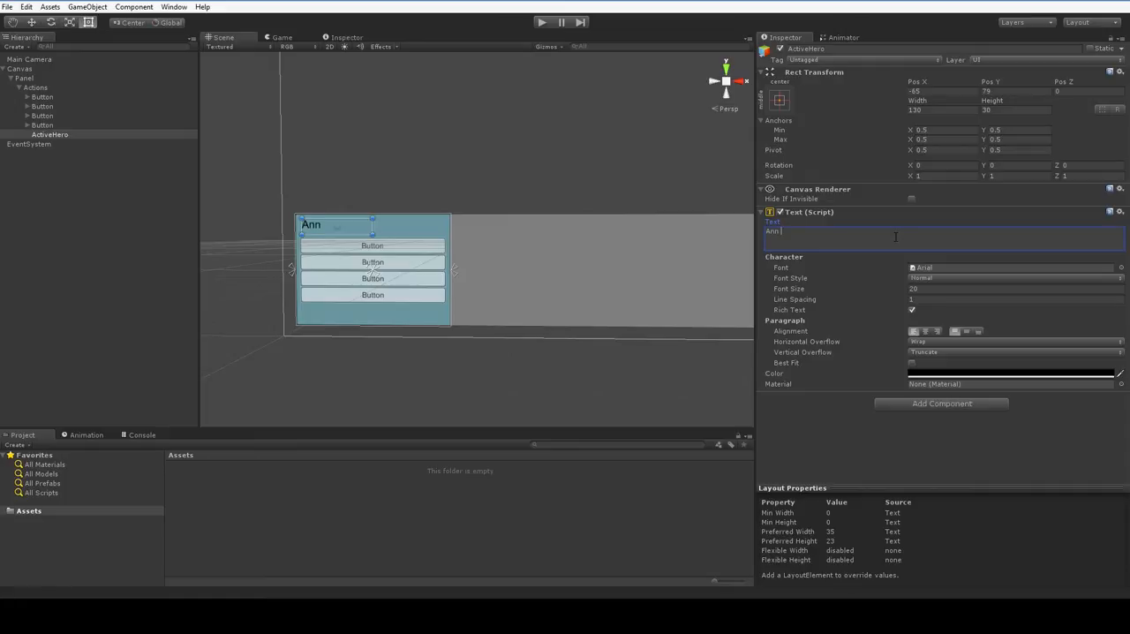
{"action": "type", "text": "Hero"}
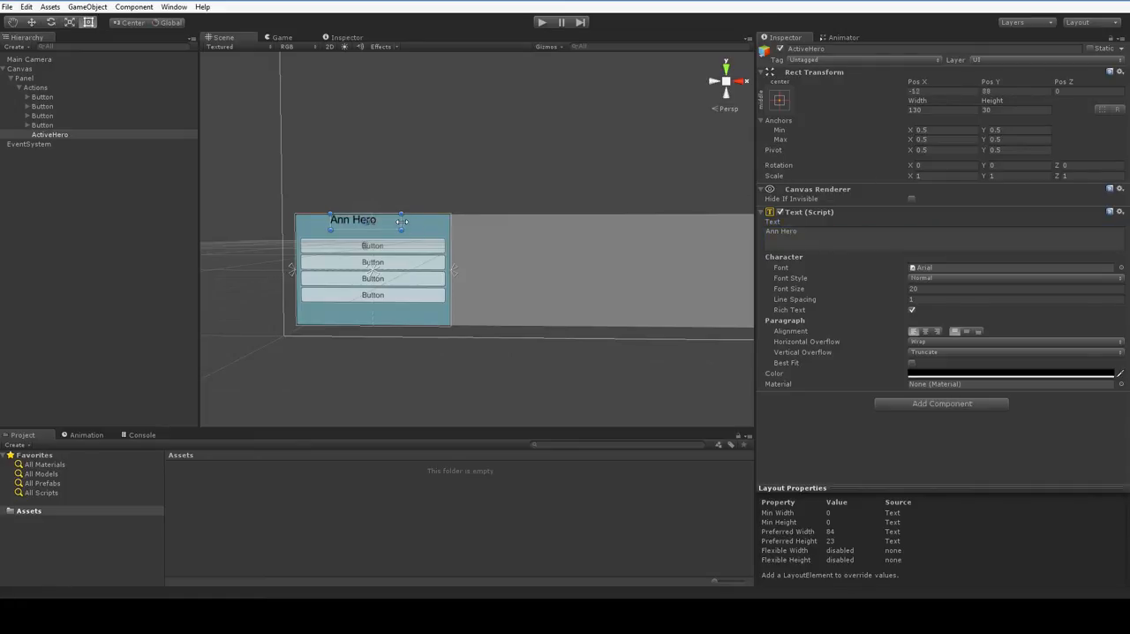
{"action": "left_click_drag", "start_coordinate": [403, 221], "coordinate": [443, 222]}
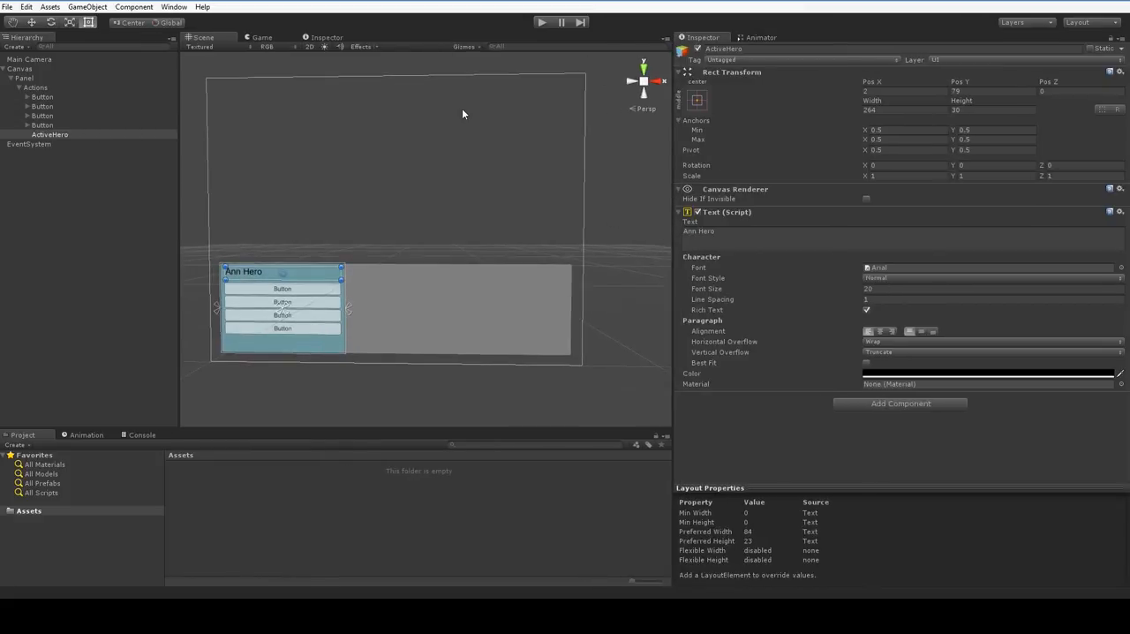
{"action": "left_click", "coordinate": [261, 38]}
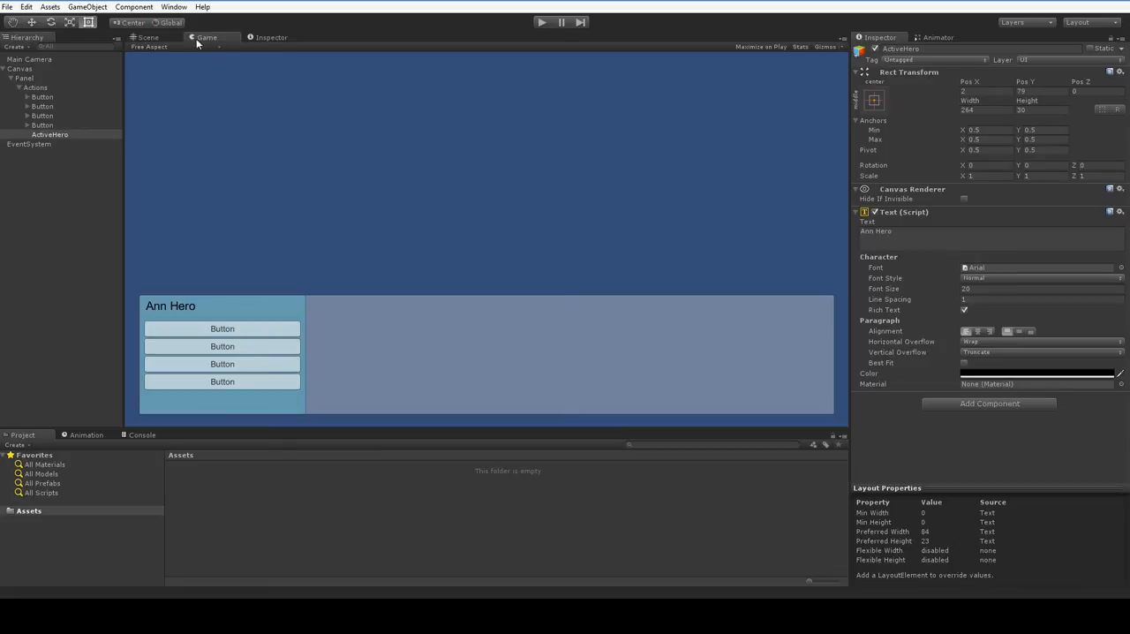
{"action": "left_click", "coordinate": [143, 35]}
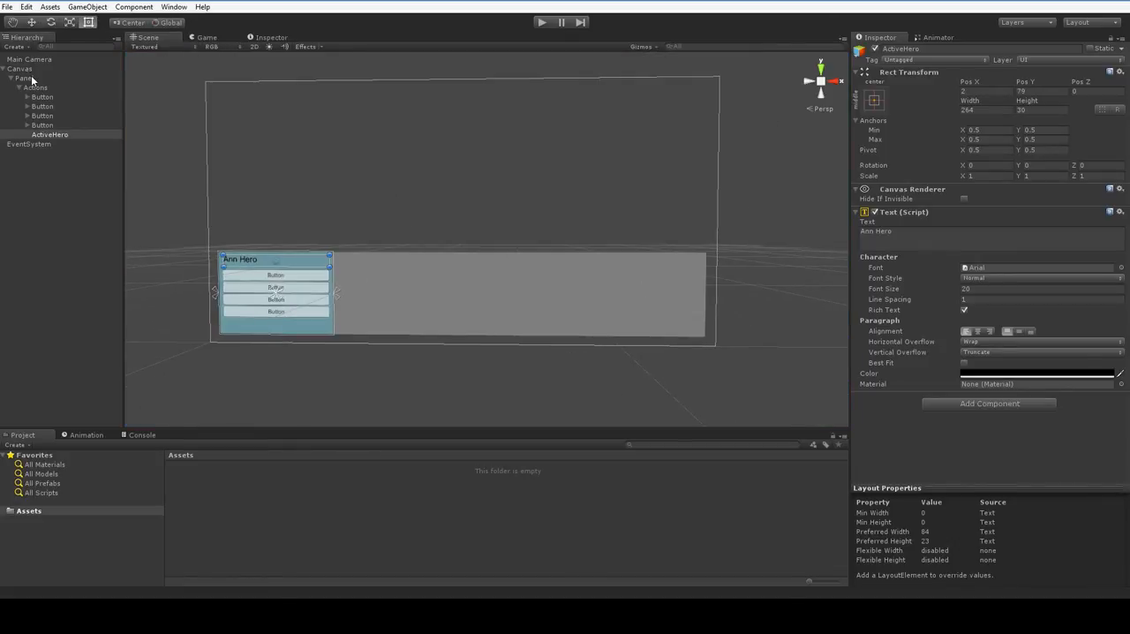
- Create a red PartyState child panel whose left edge meets the Actions panel
{"action": "right_click", "coordinate": [21, 77]}
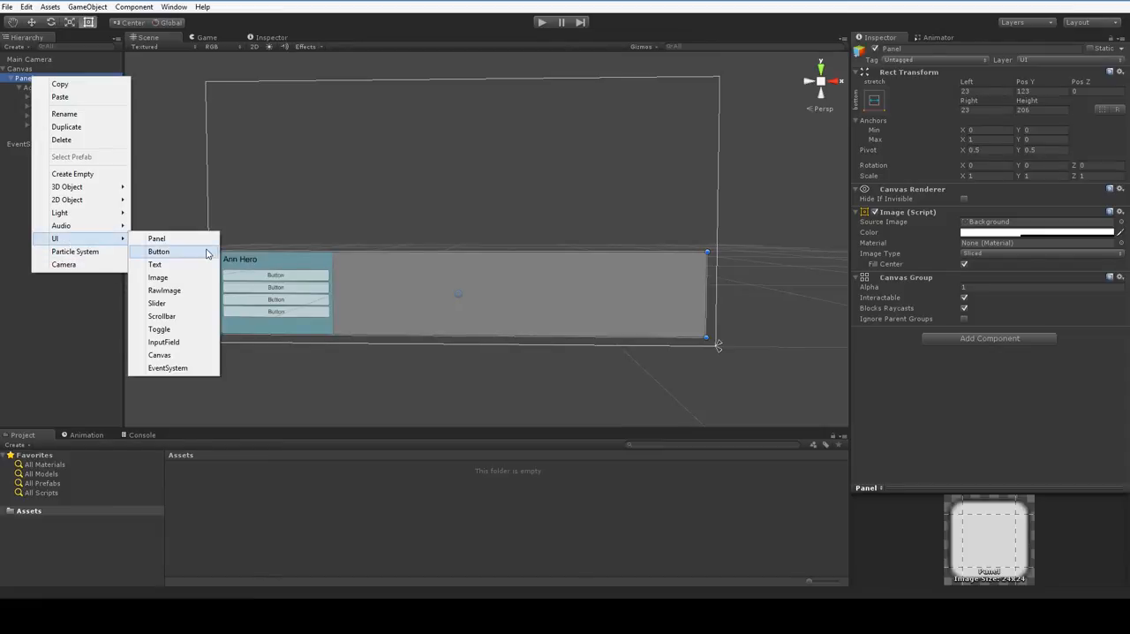
{"action": "left_click", "coordinate": [155, 238]}
{"action": "type", "text": "PartyState"}
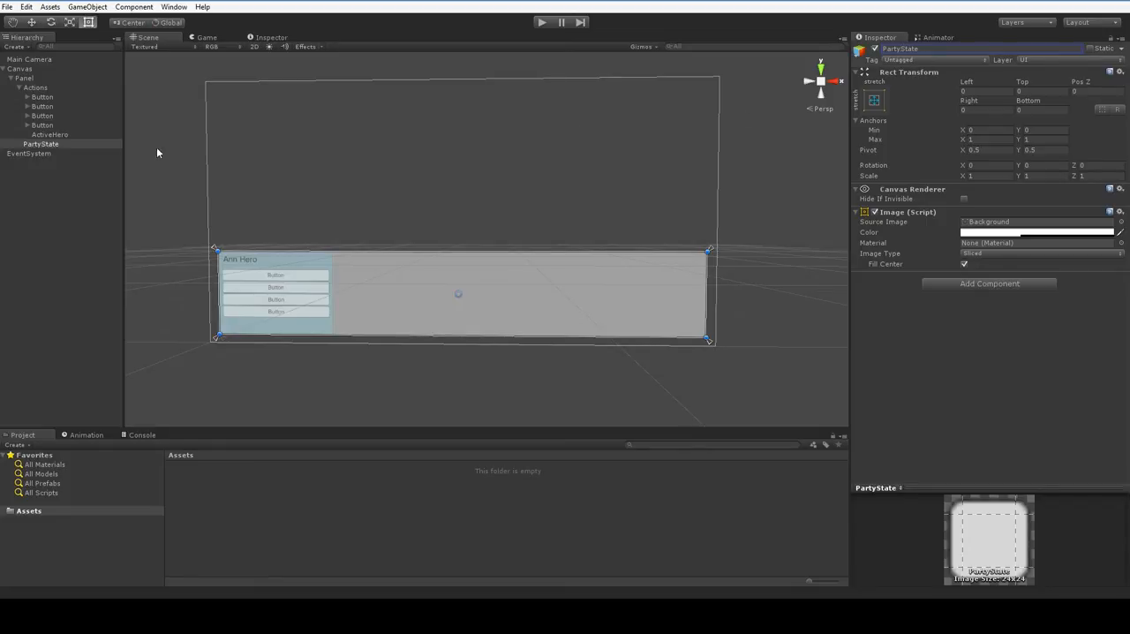
{"action": "left_click", "coordinate": [1038, 233]}
{"action": "type", "text": "200"}
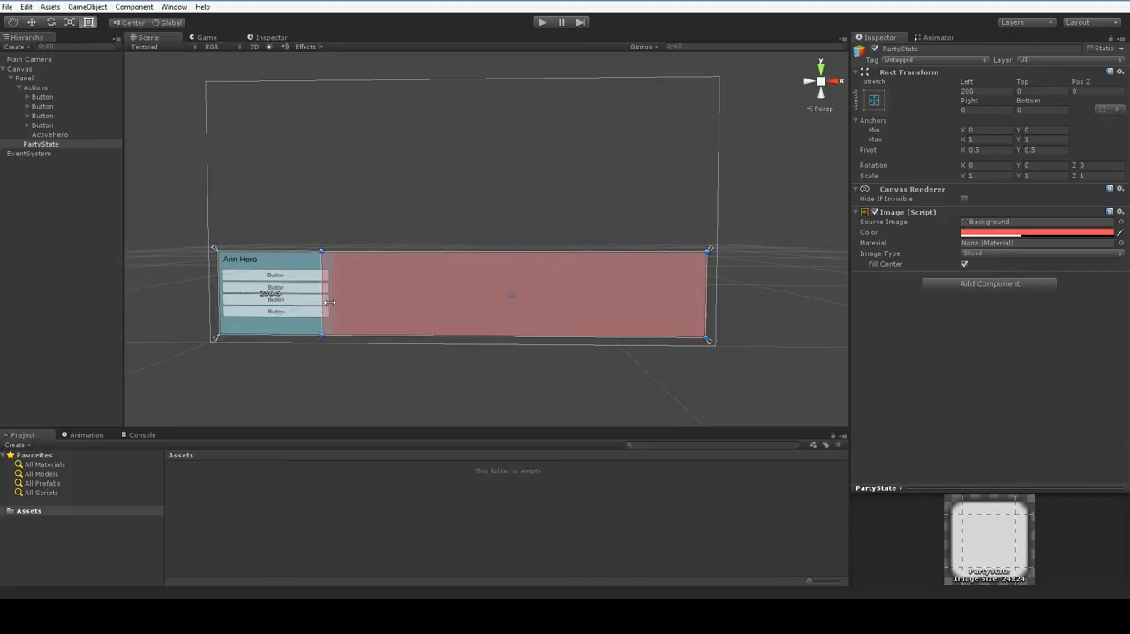
{"action": "left_click_drag", "start_coordinate": [322, 293], "coordinate": [339, 293]}
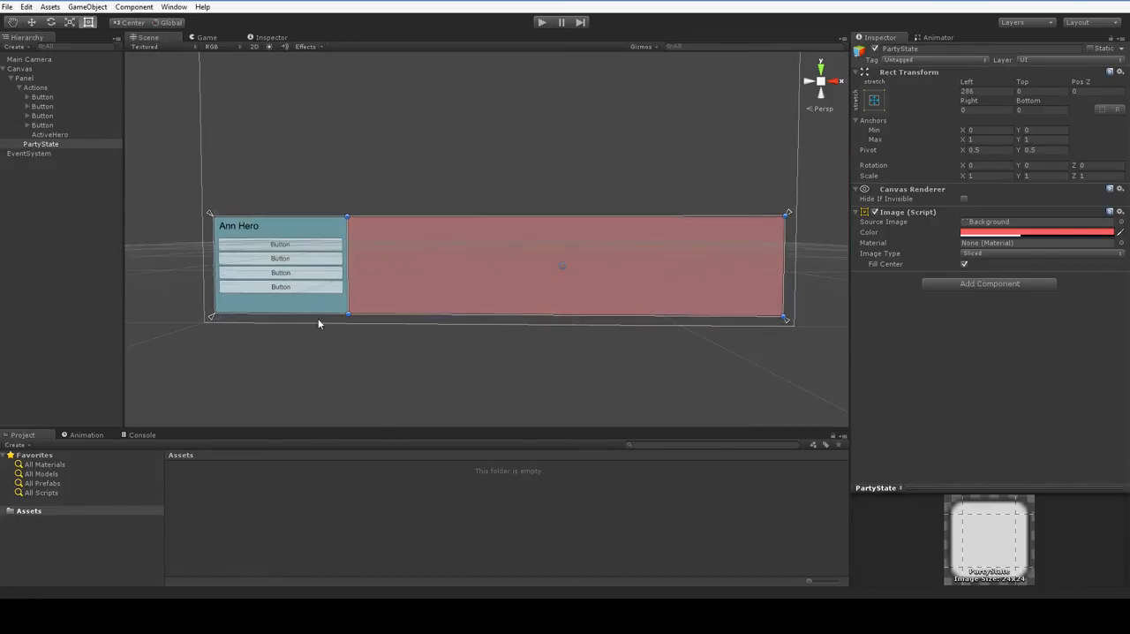
{"action": "mouse_move", "coordinate": [378, 229]}
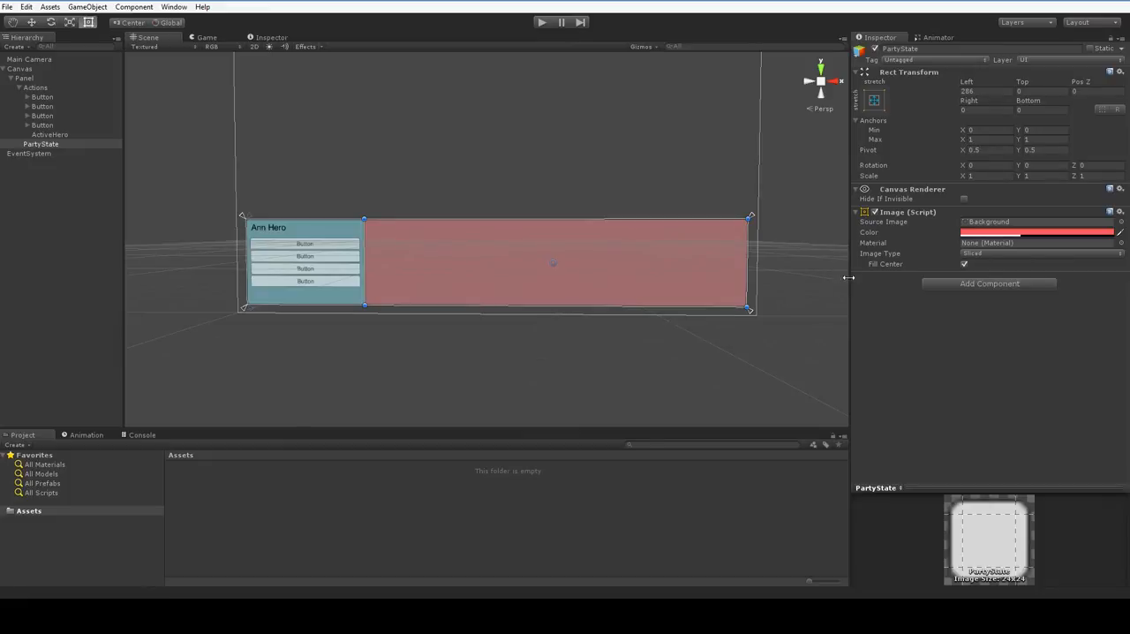
{"action": "mouse_move", "coordinate": [661, 241]}
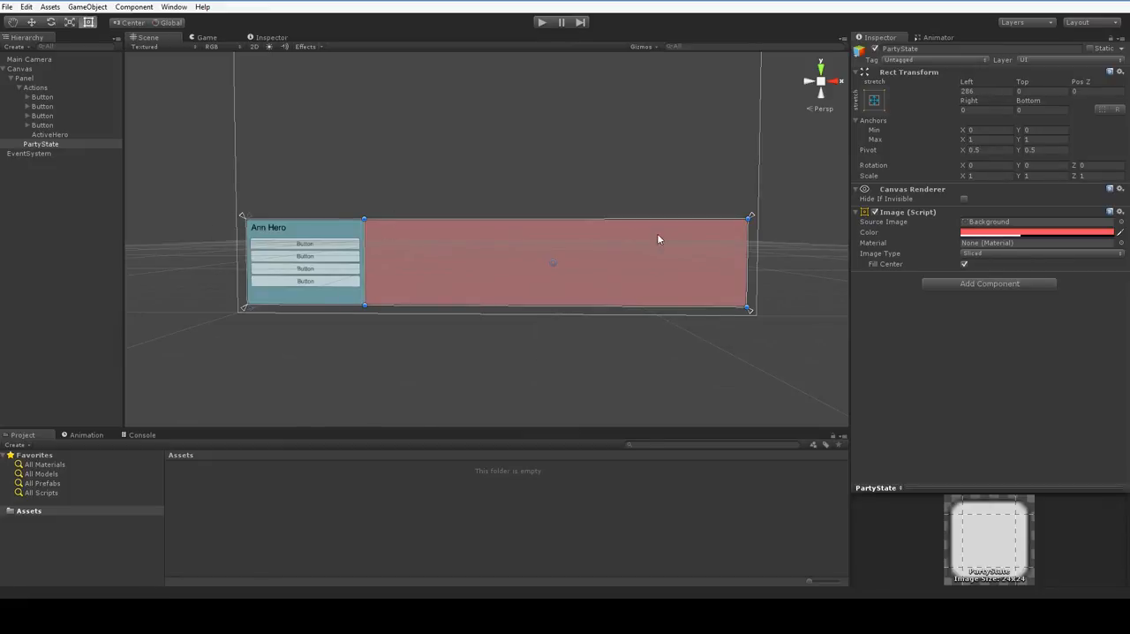
{"action": "mouse_move", "coordinate": [749, 219]}
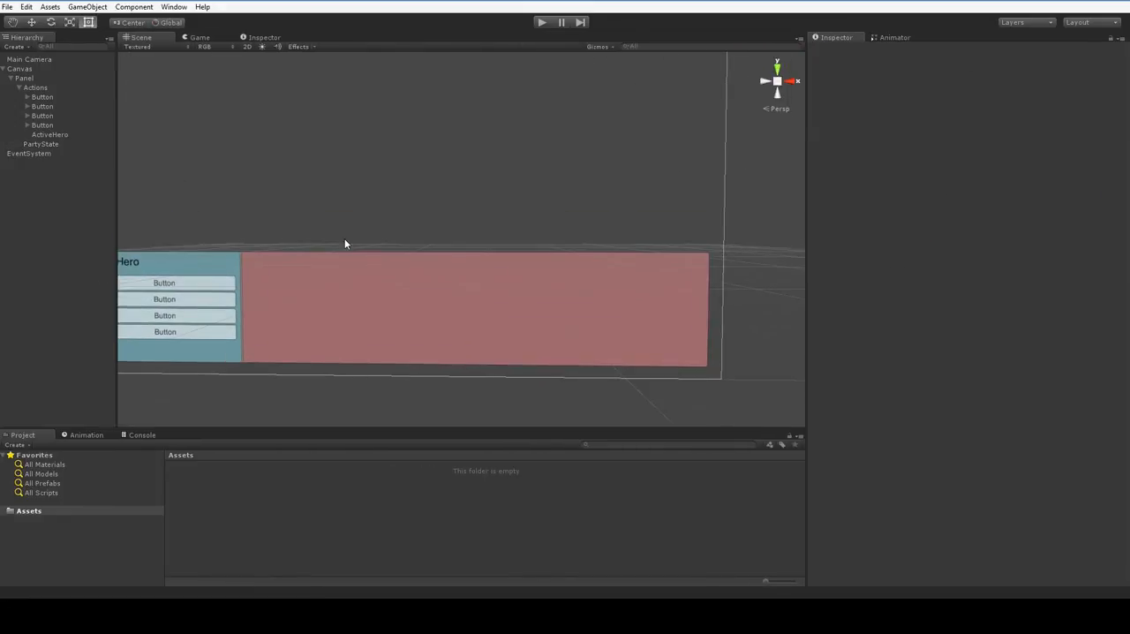
{"action": "mouse_move", "coordinate": [357, 240]}
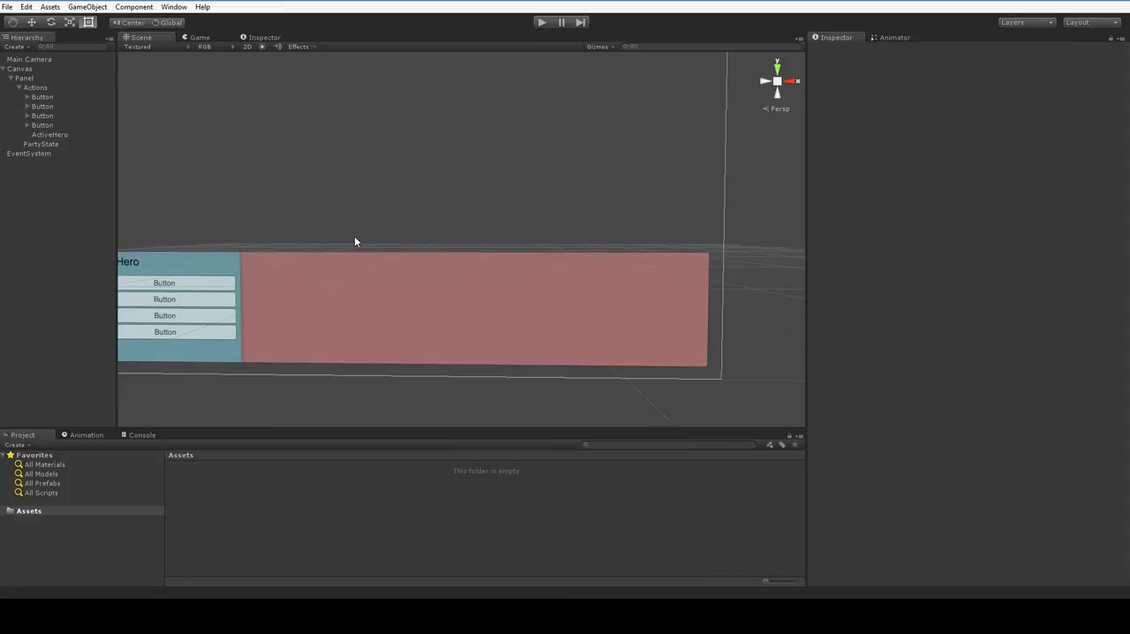
{"action": "left_click", "coordinate": [39, 145]}
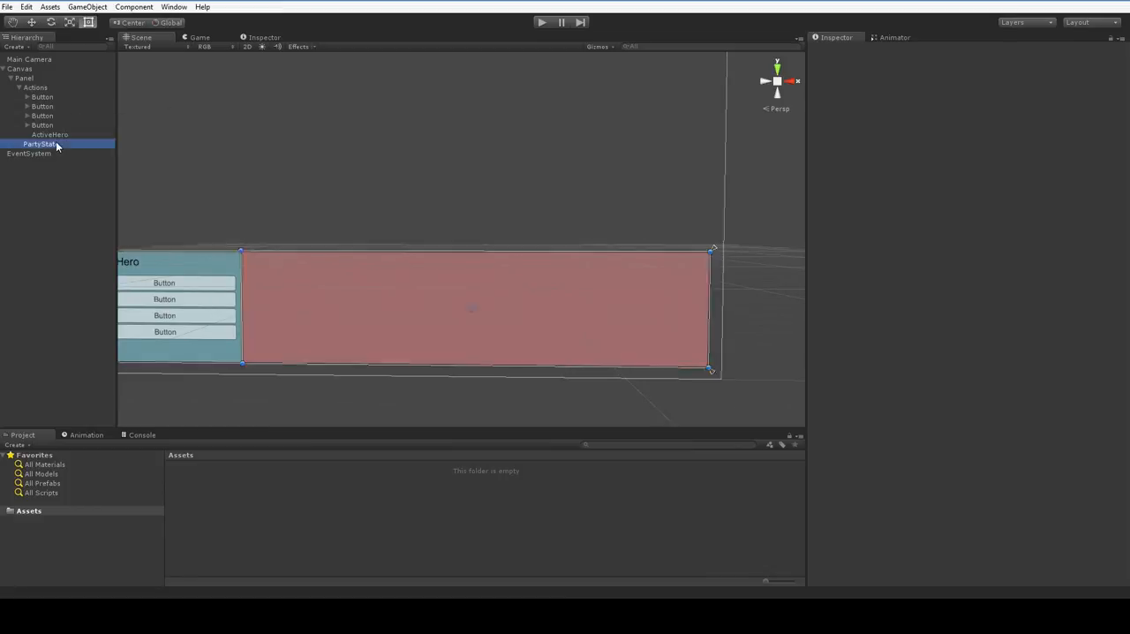
- Add a small checkmark Image at the top-left corner of the PartyState panel
{"action": "right_click", "coordinate": [39, 145]}
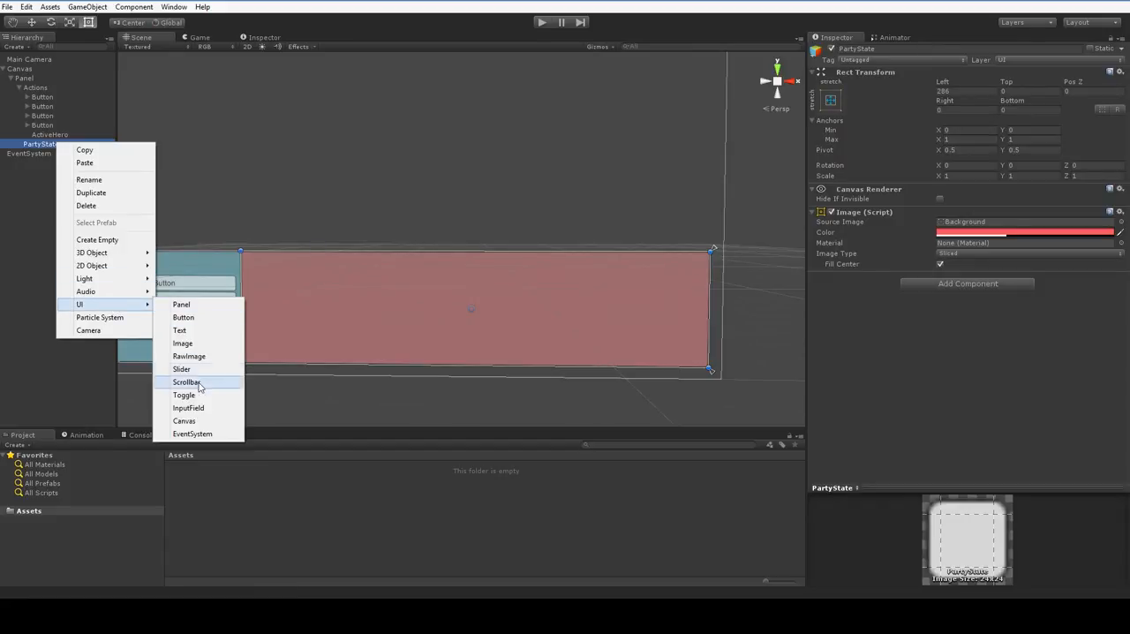
{"action": "left_click", "coordinate": [183, 343]}
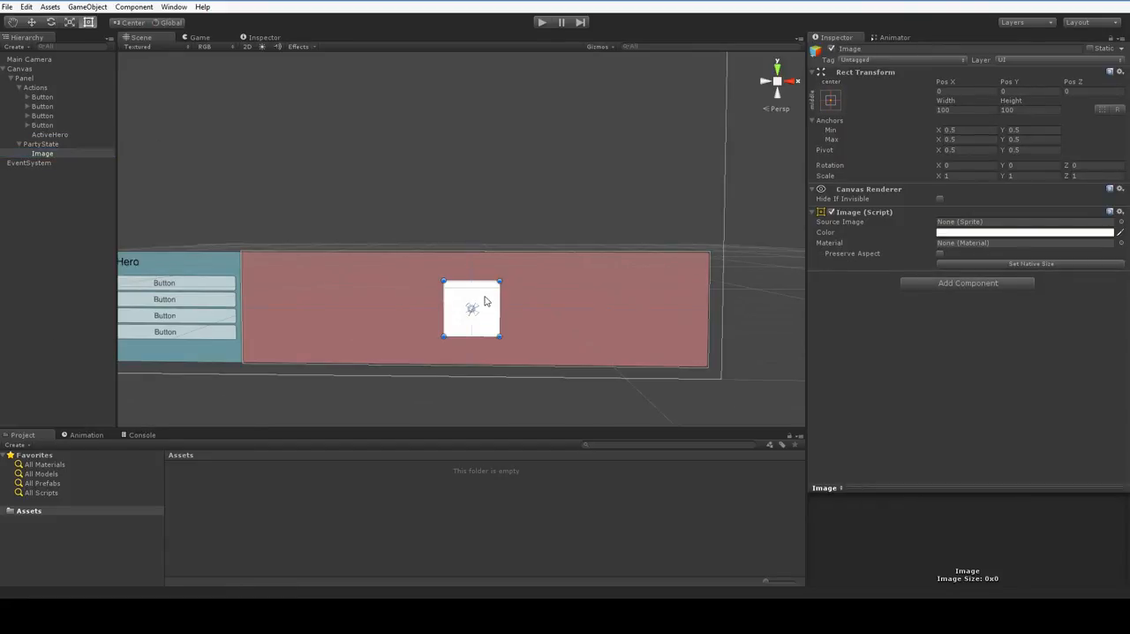
{"action": "left_click_drag", "start_coordinate": [470, 308], "coordinate": [271, 297]}
{"action": "type", "text": "64"}
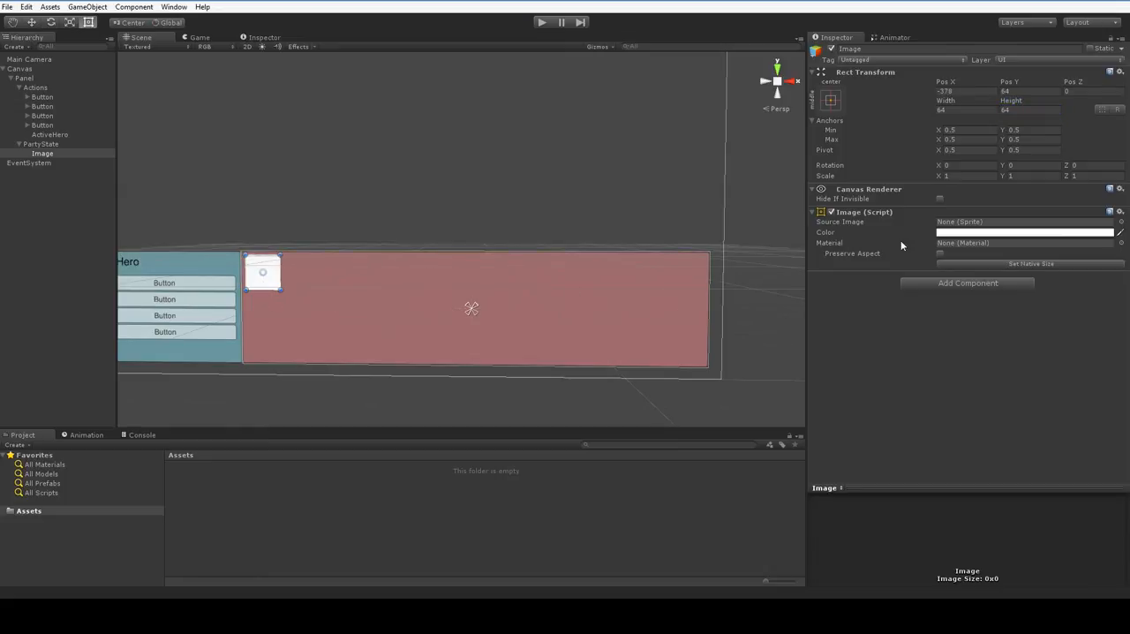
{"action": "left_click", "coordinate": [1119, 222]}
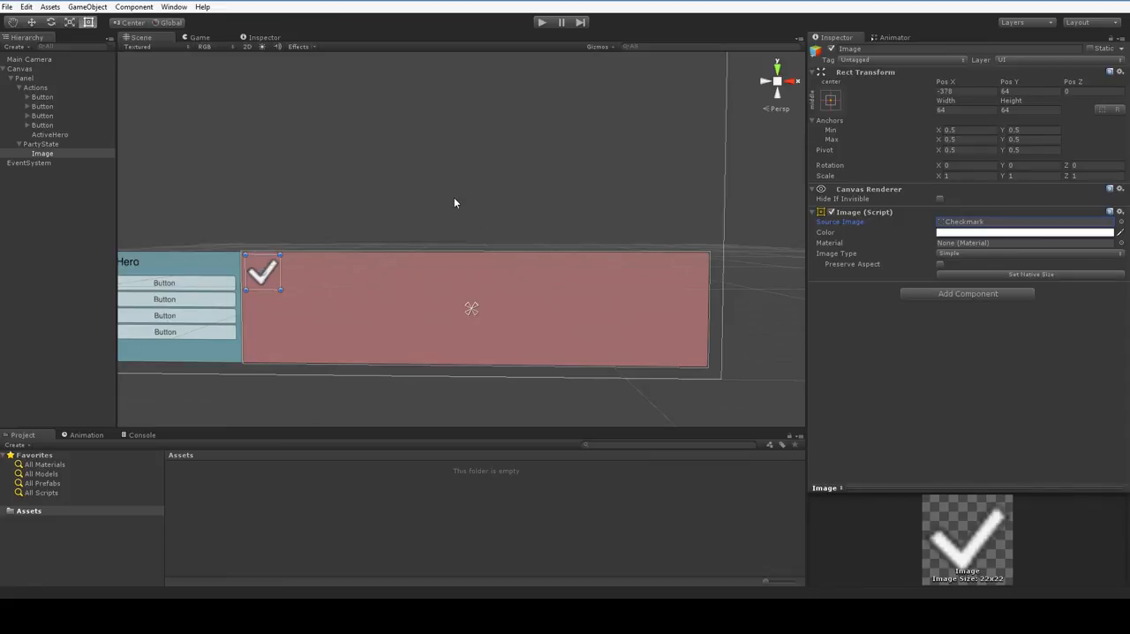
{"action": "mouse_move", "coordinate": [350, 196]}
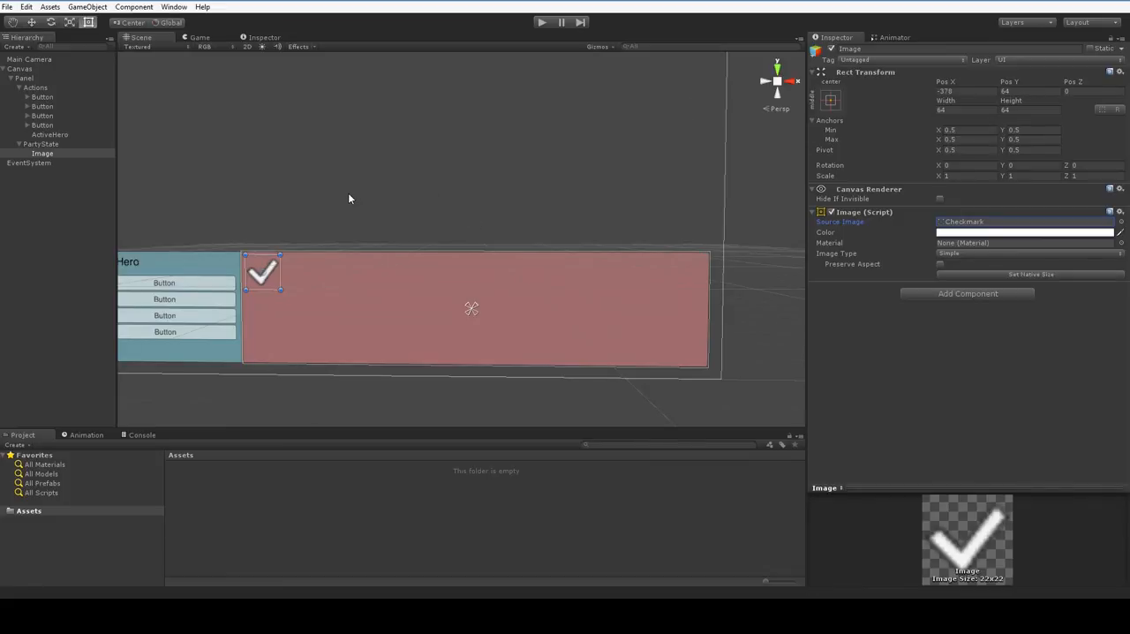
{"action": "mouse_move", "coordinate": [77, 103]}
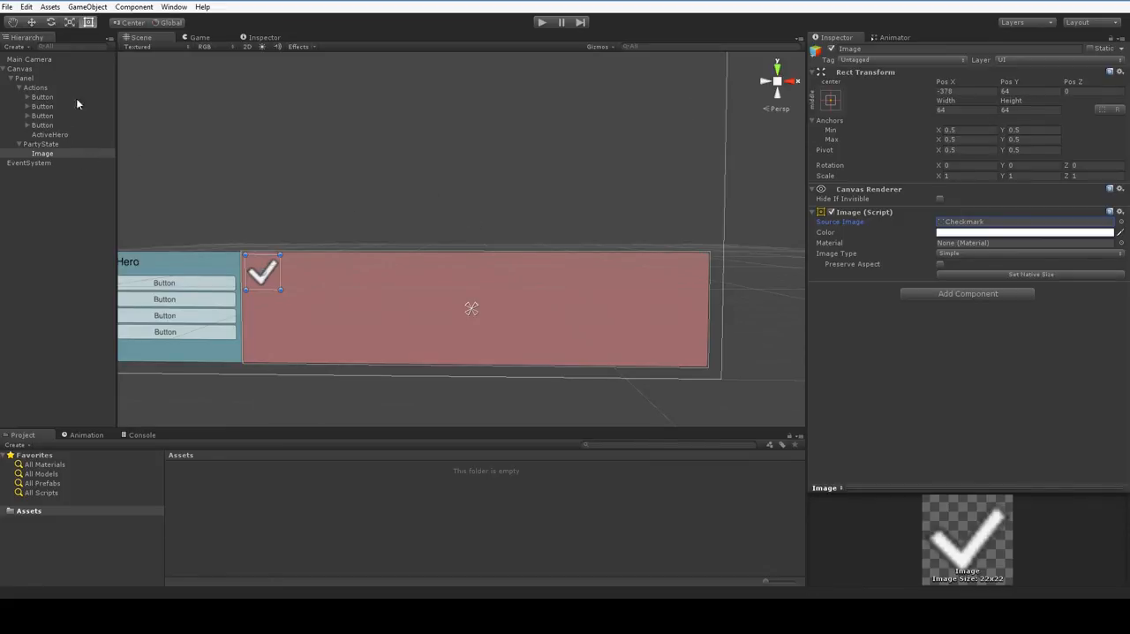
- Add a red slider under PartyState stretched across the panel width
{"action": "right_click", "coordinate": [42, 143]}
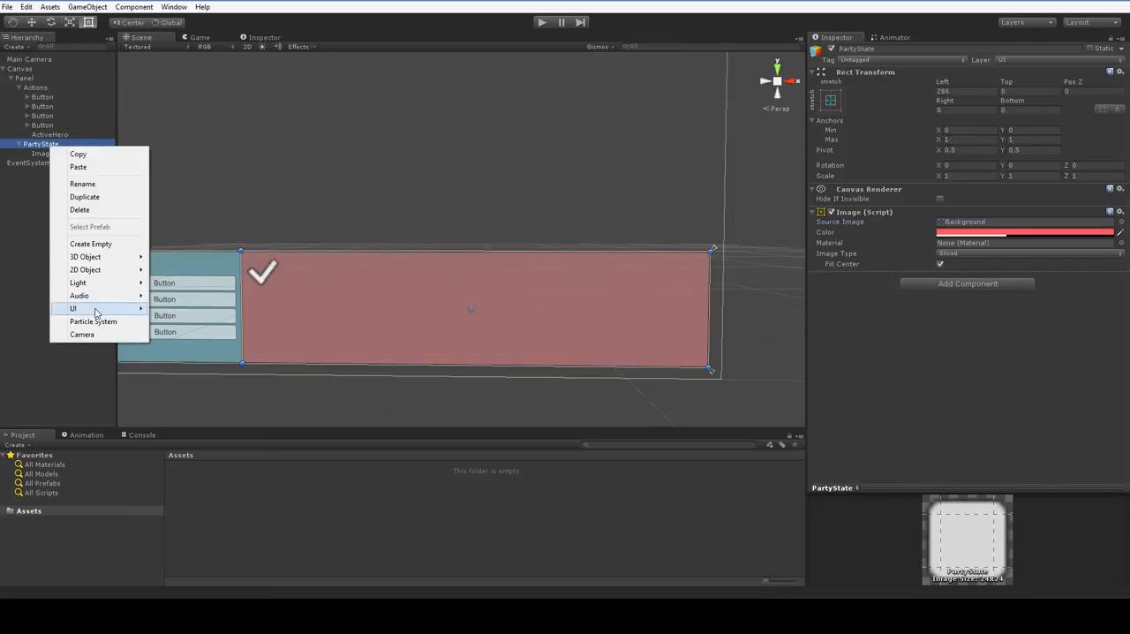
{"action": "left_click", "coordinate": [74, 307]}
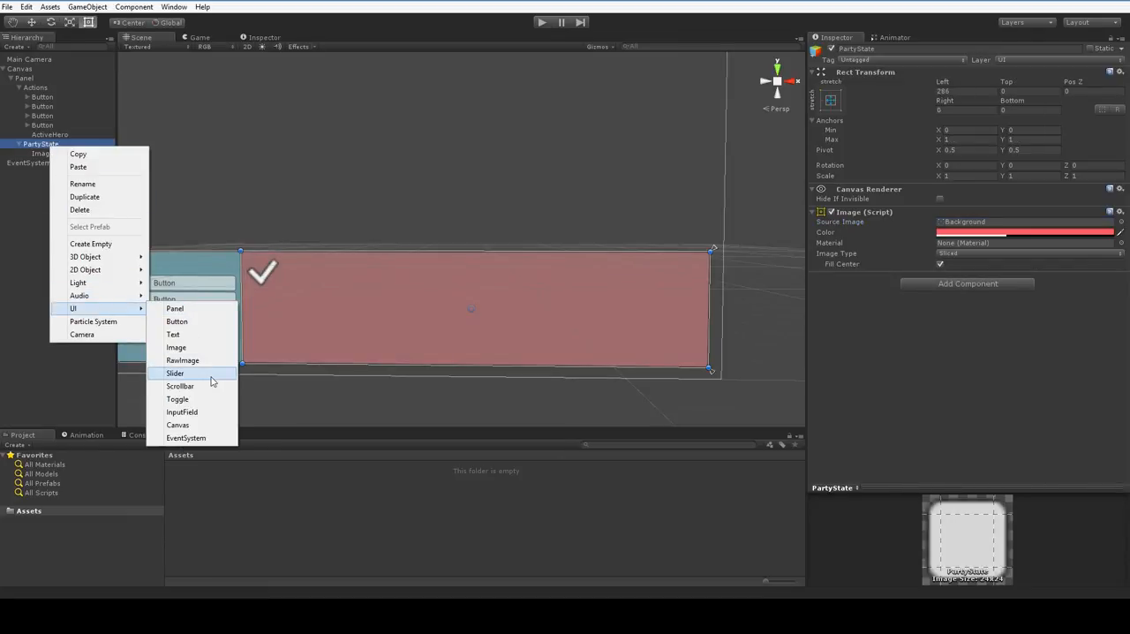
{"action": "left_click", "coordinate": [174, 372]}
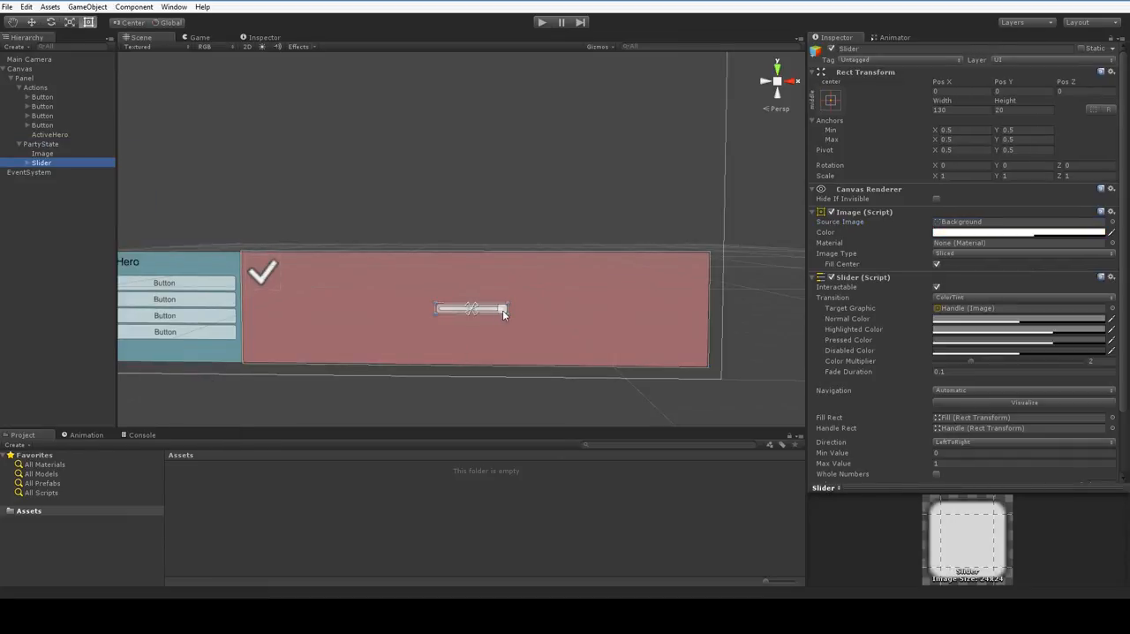
{"action": "left_click_drag", "start_coordinate": [473, 307], "coordinate": [322, 261]}
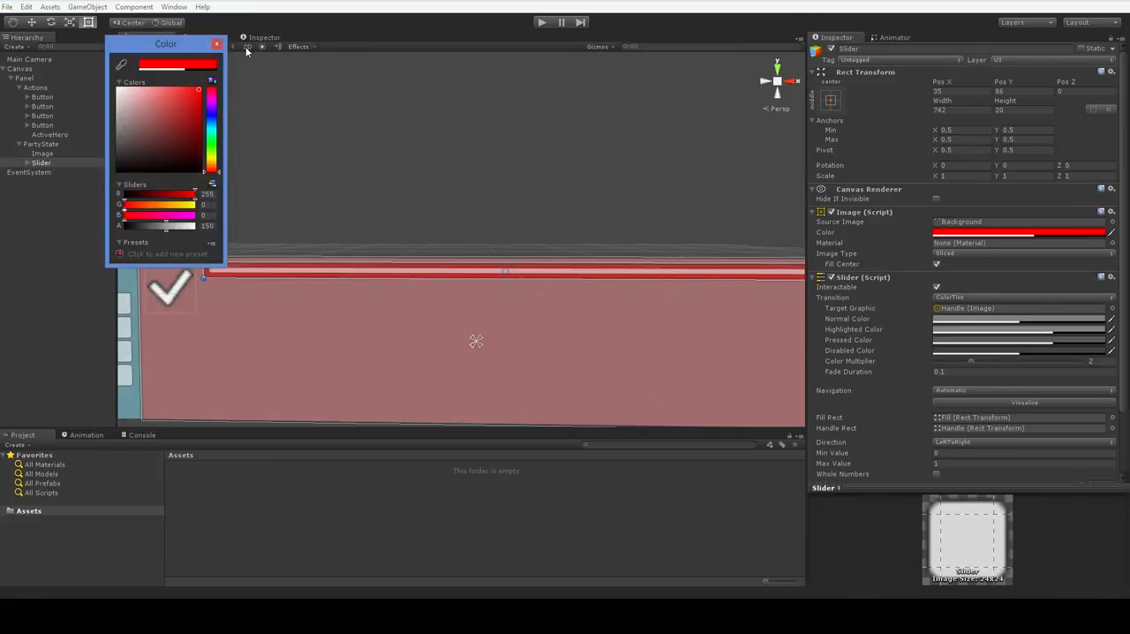
{"action": "left_click", "coordinate": [219, 45]}
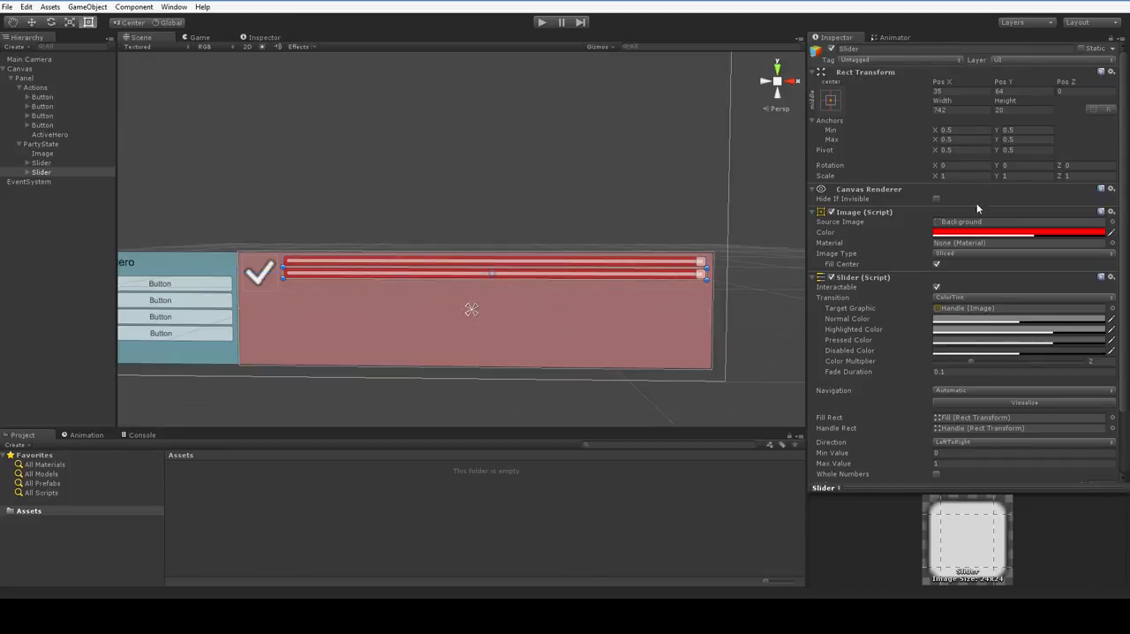
- Make the duplicated second slider blue
{"action": "left_click", "coordinate": [1020, 233]}
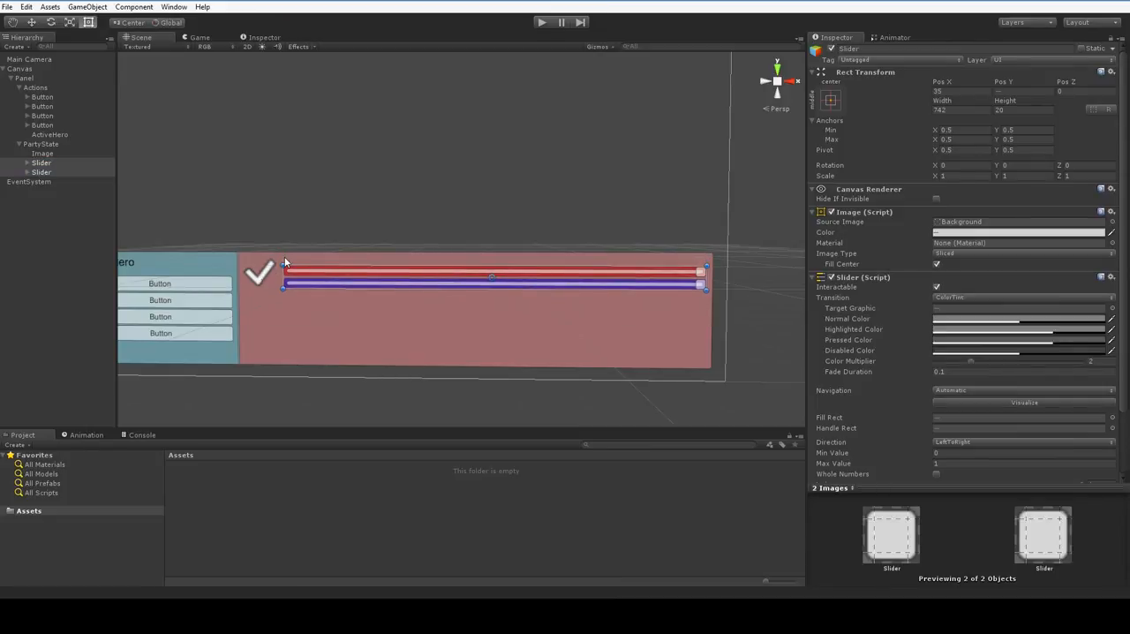
{"action": "right_click", "coordinate": [40, 145]}
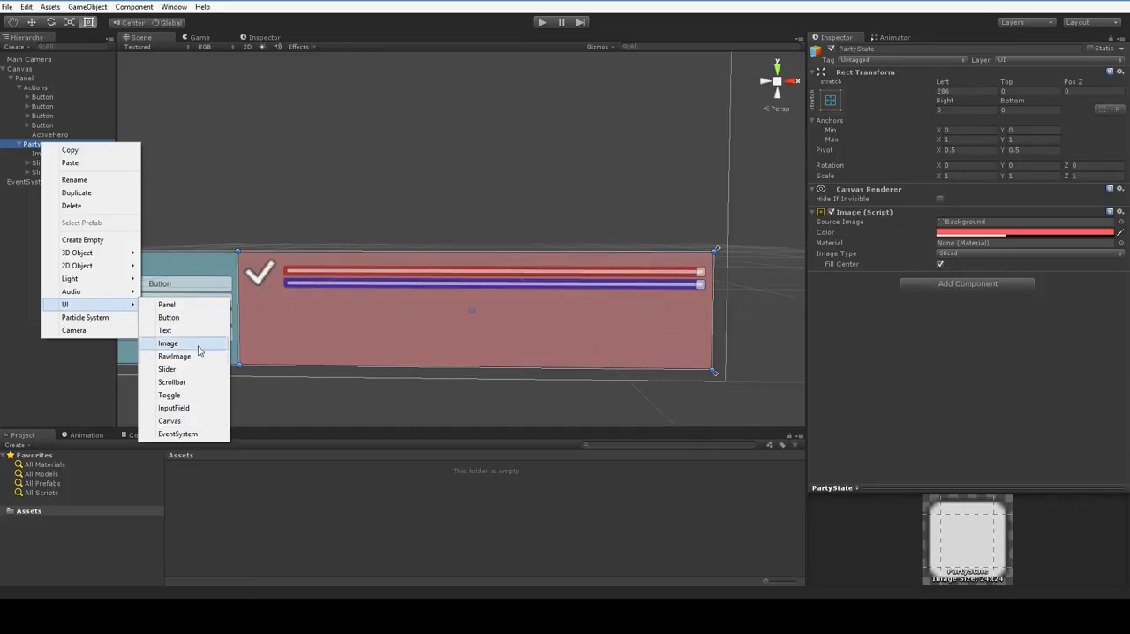
- Add a Text label reading Ann Hero above the sliders in PartyState
{"action": "left_click", "coordinate": [164, 330]}
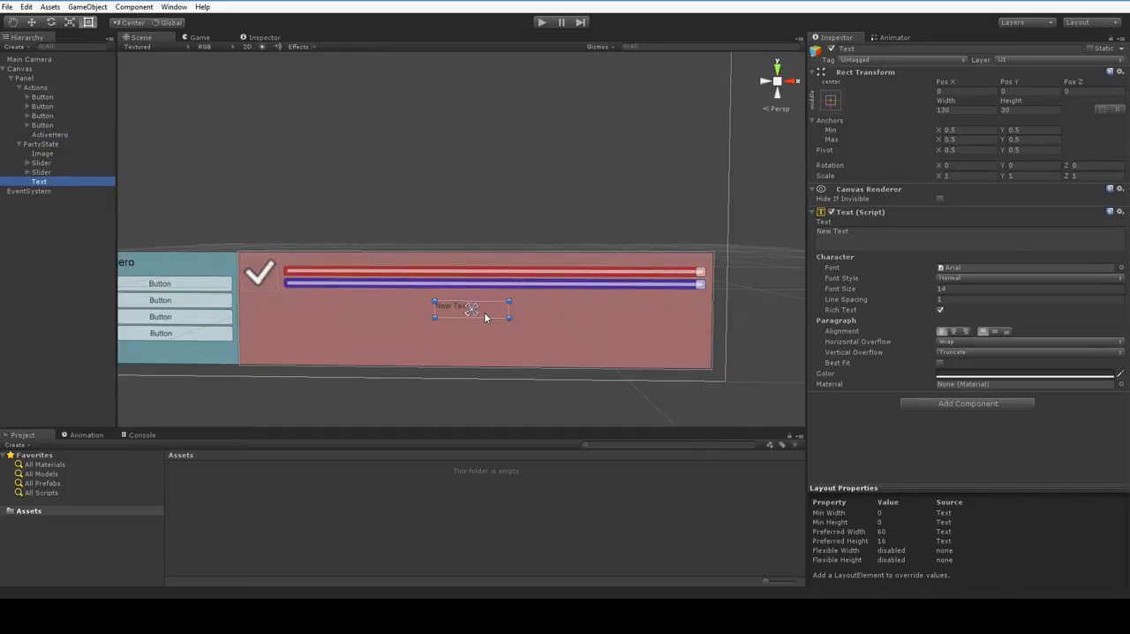
{"action": "left_click_drag", "start_coordinate": [484, 309], "coordinate": [322, 265]}
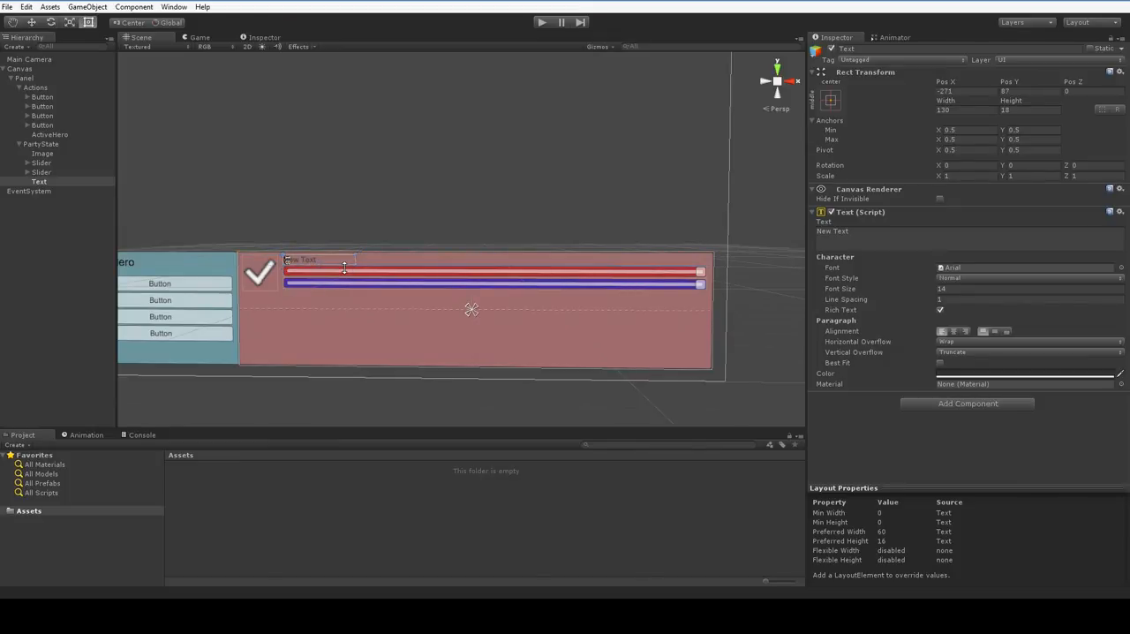
{"action": "mouse_move", "coordinate": [339, 258]}
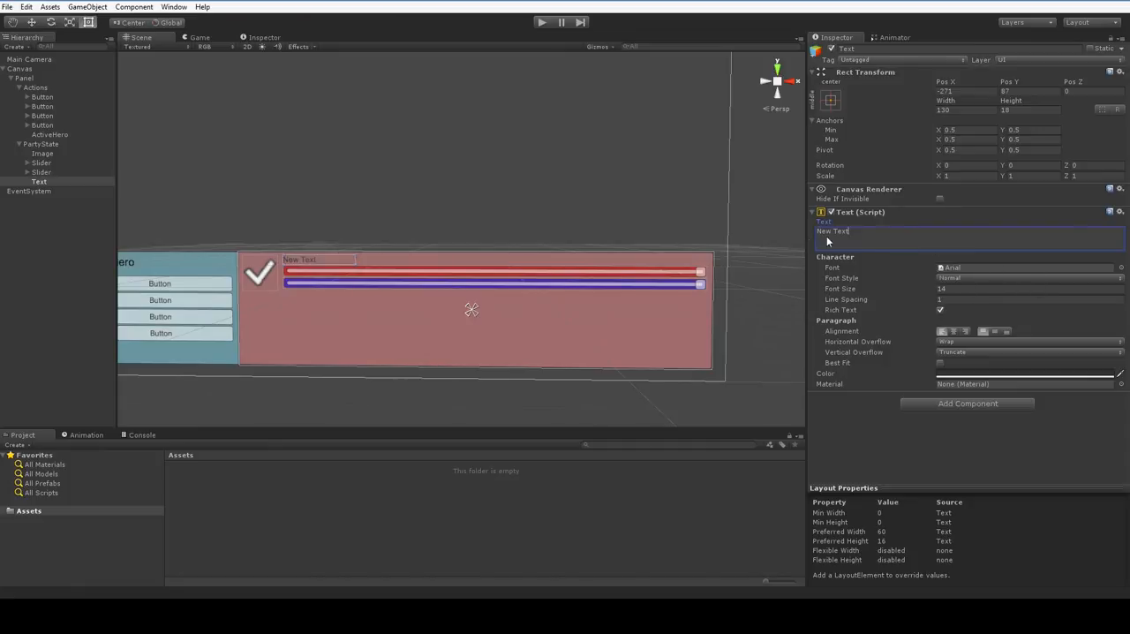
{"action": "type", "text": "Ann Hero"}
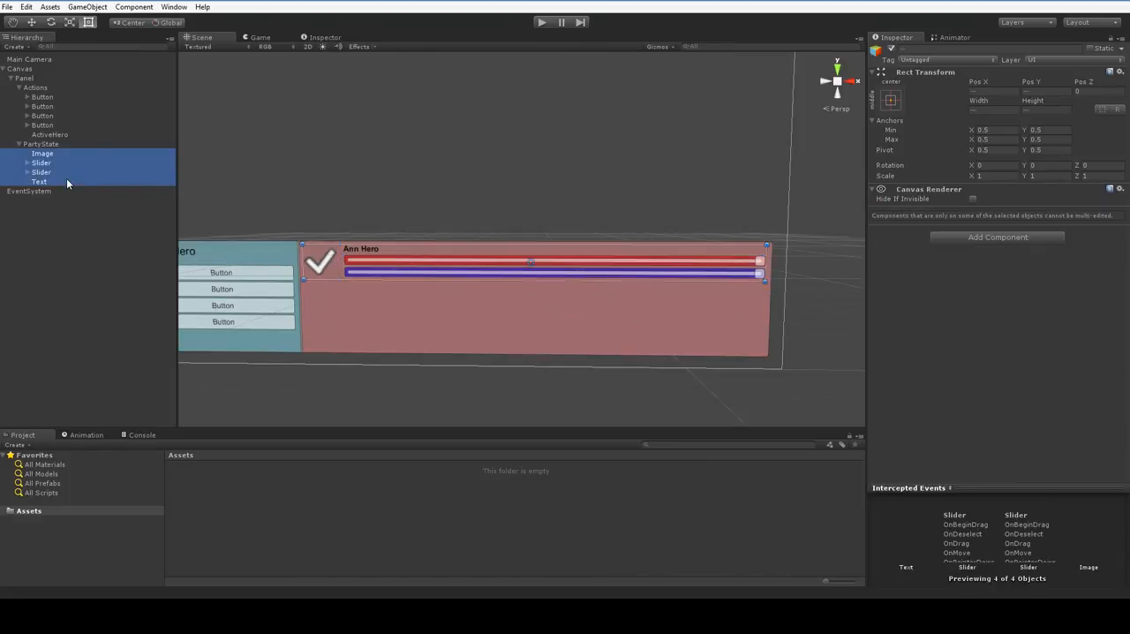
- Select the sliders and snap their anchor handles to the slider corners
{"action": "left_click", "coordinate": [890, 97]}
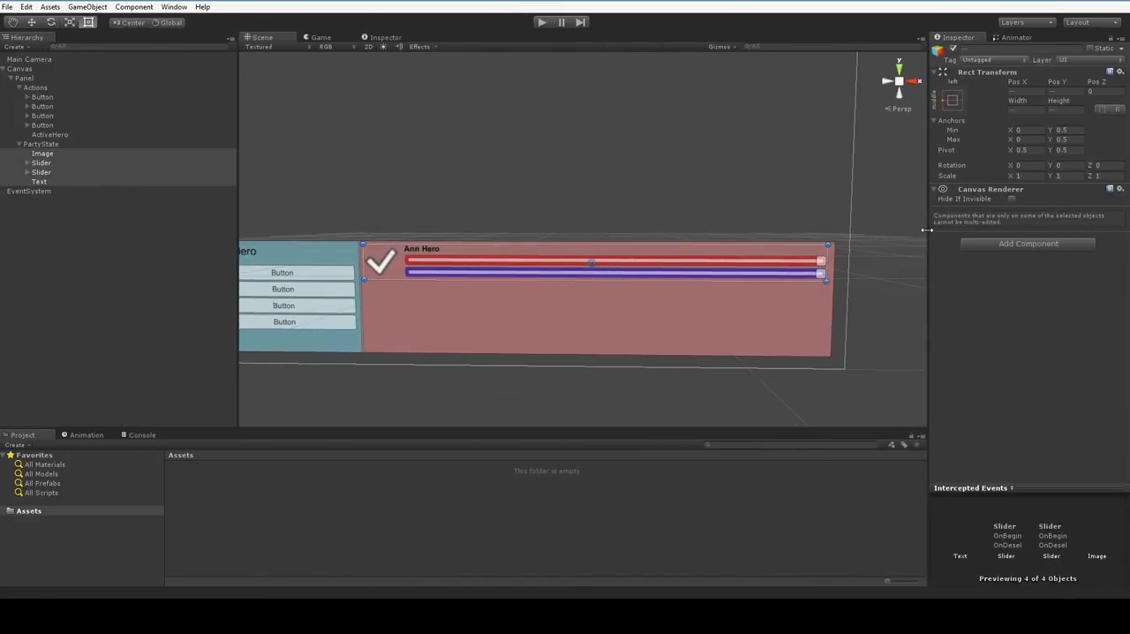
{"action": "left_click", "coordinate": [41, 171]}
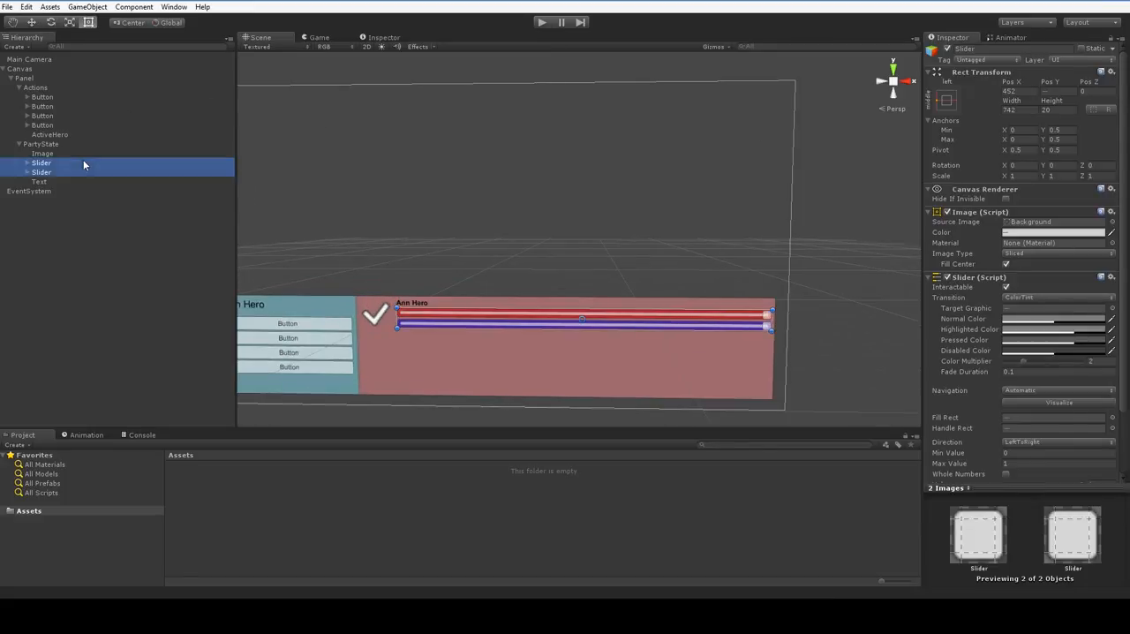
{"action": "left_click", "coordinate": [43, 173]}
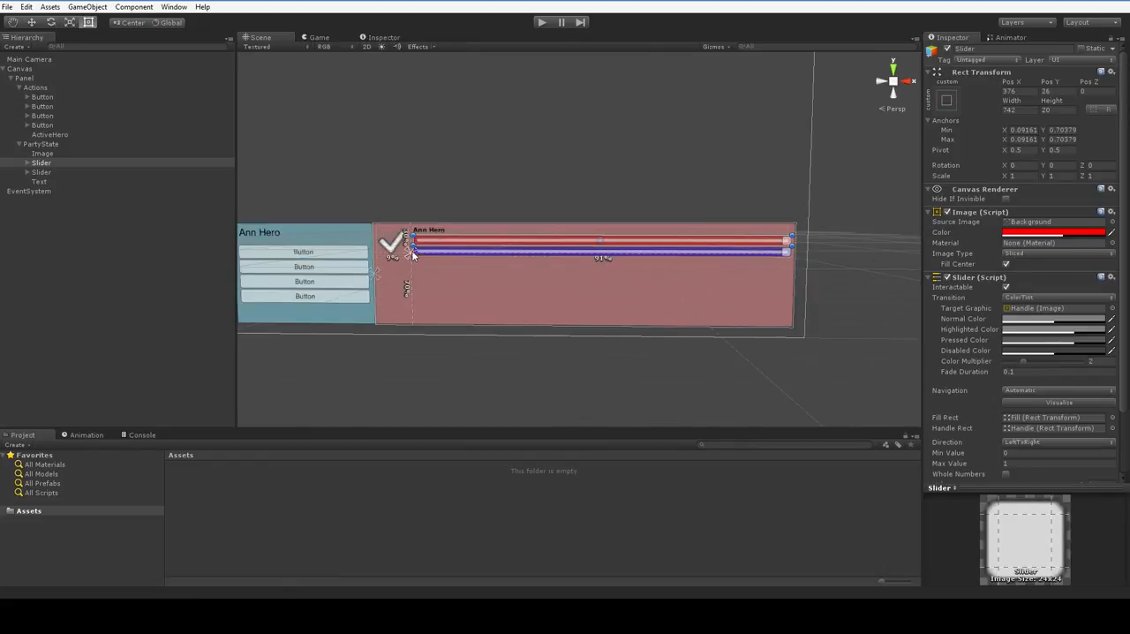
{"action": "left_click_drag", "start_coordinate": [415, 256], "coordinate": [415, 245]}
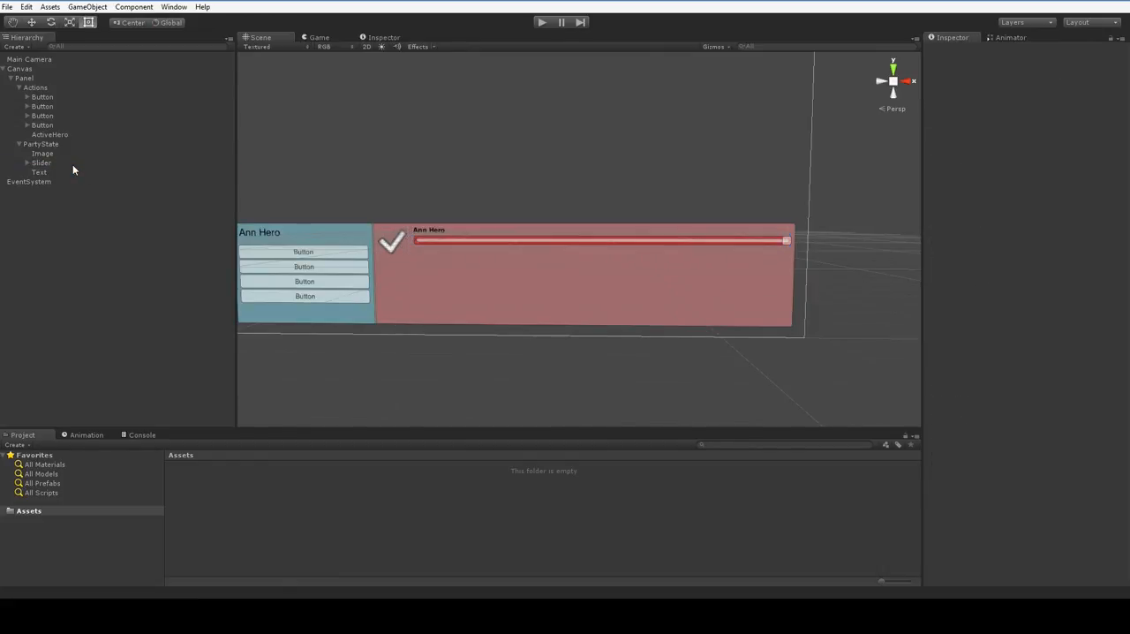
- Duplicate the red slider and adjust the copy in the Scene view
{"action": "left_click", "coordinate": [40, 163]}
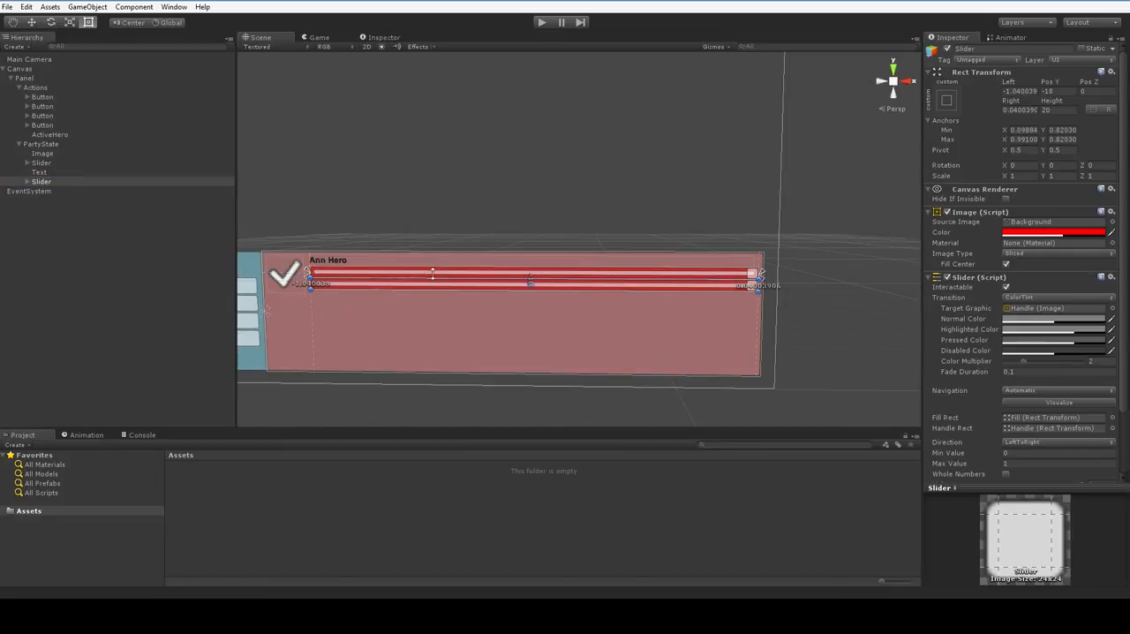
{"action": "left_click", "coordinate": [1068, 231]}
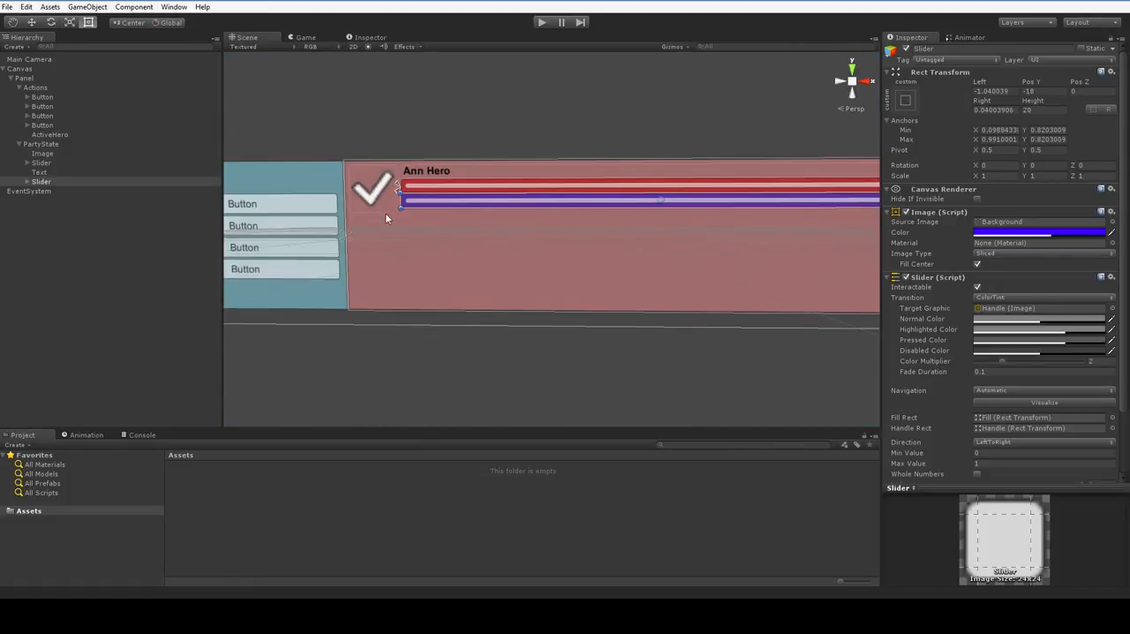
{"action": "left_click", "coordinate": [41, 162]}
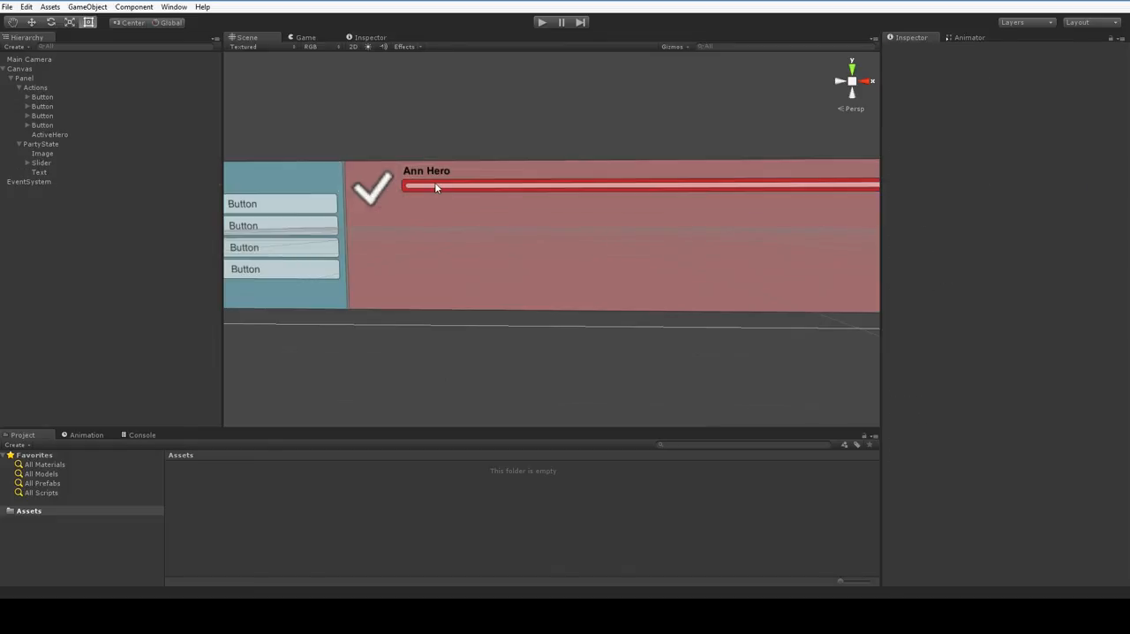
- Set the second slider's Image Color to blue
{"action": "left_click", "coordinate": [42, 180]}
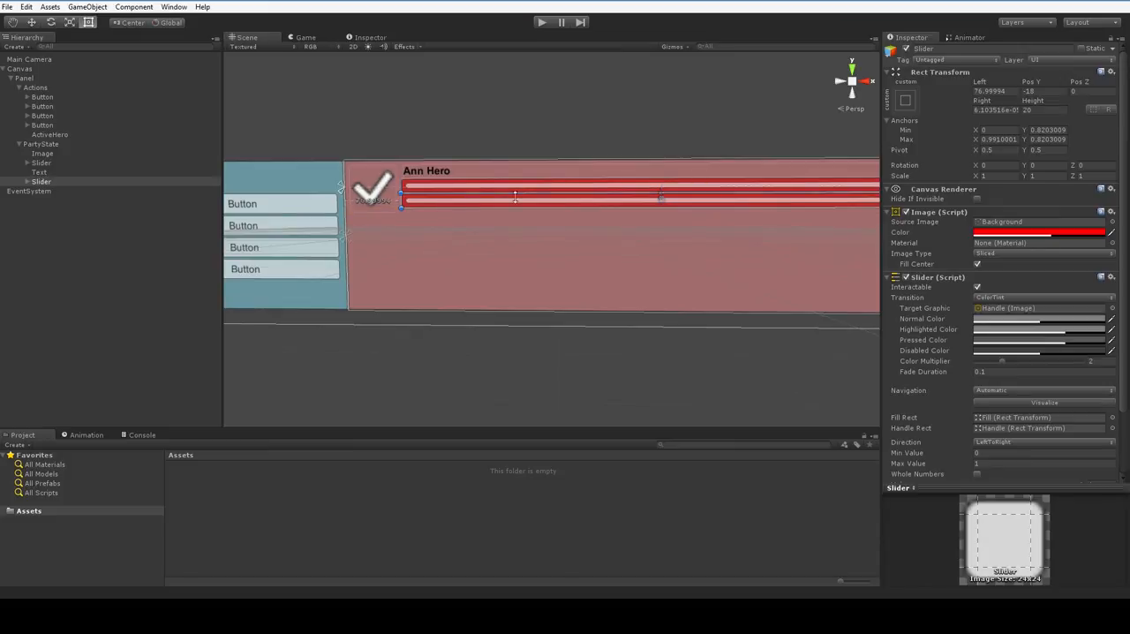
{"action": "left_click", "coordinate": [1035, 233]}
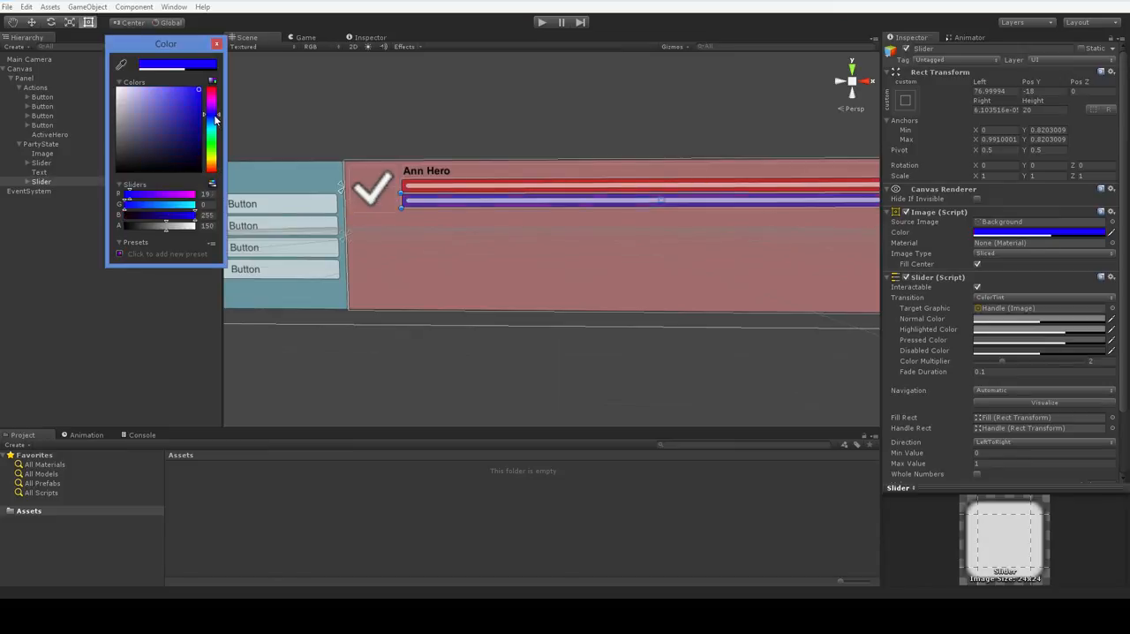
{"action": "left_click", "coordinate": [219, 44]}
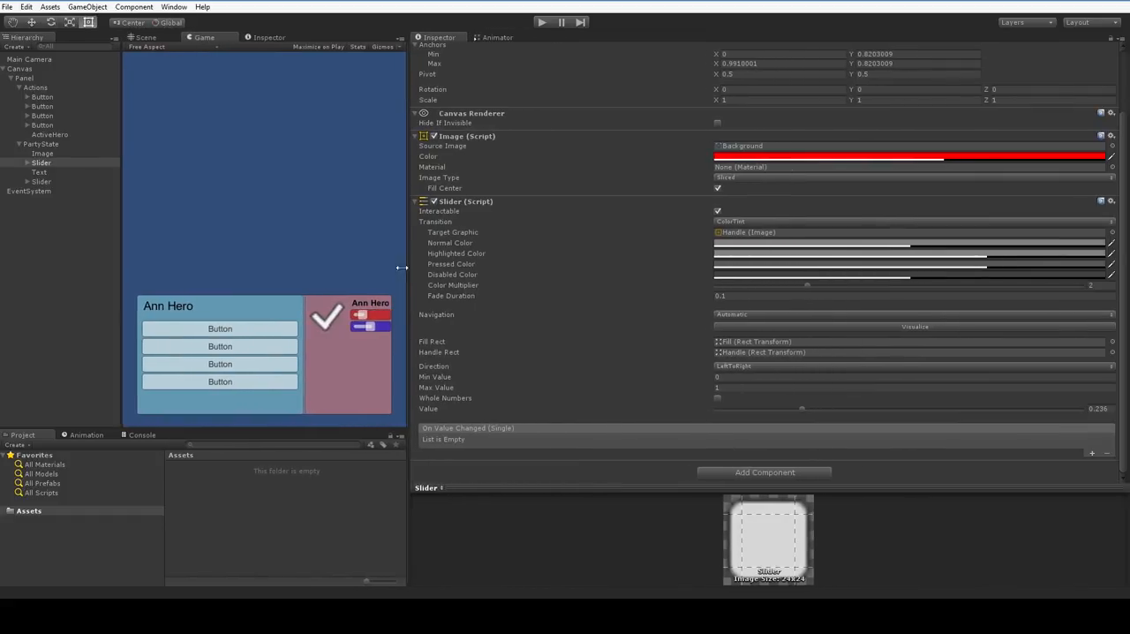
- Set the red slider's Value to about a quarter fill
{"action": "left_click_drag", "start_coordinate": [406, 268], "coordinate": [433, 273]}
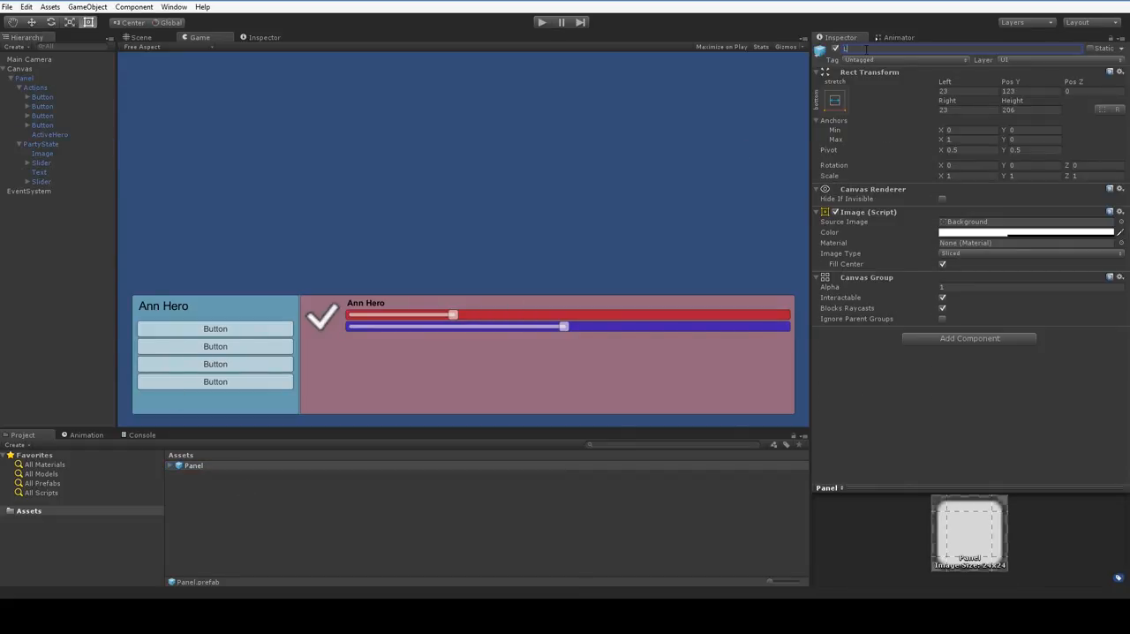
- Rename the saved panel prefab to LowMenuMockup and leave the Canvas empty
{"action": "type", "text": "LowPanel"}
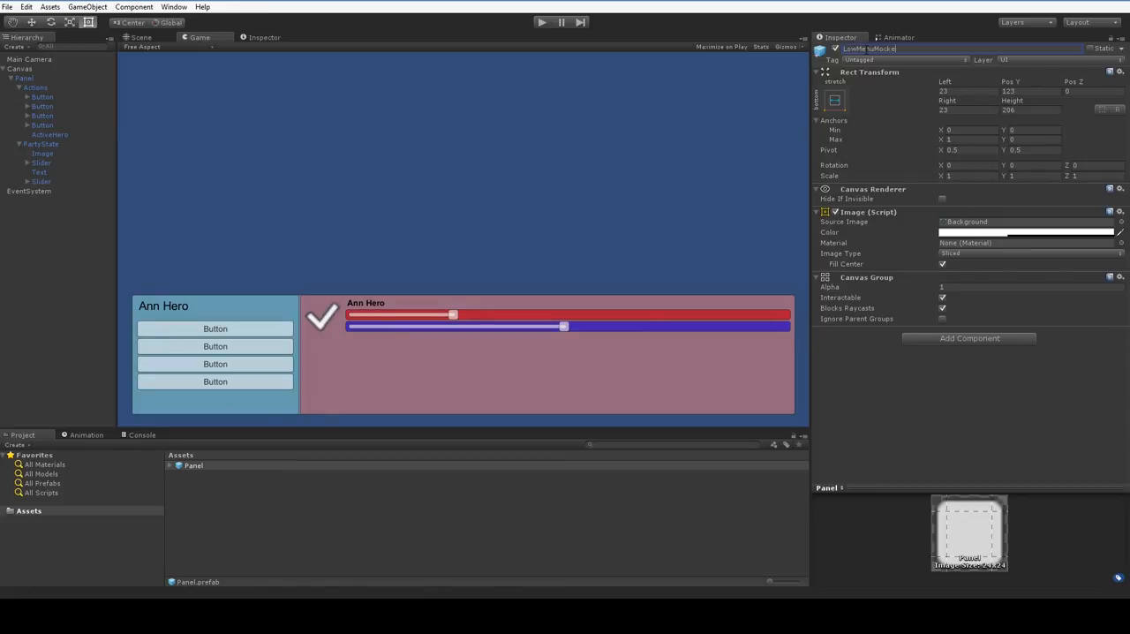
{"action": "type", "text": "LowMenuMockup"}
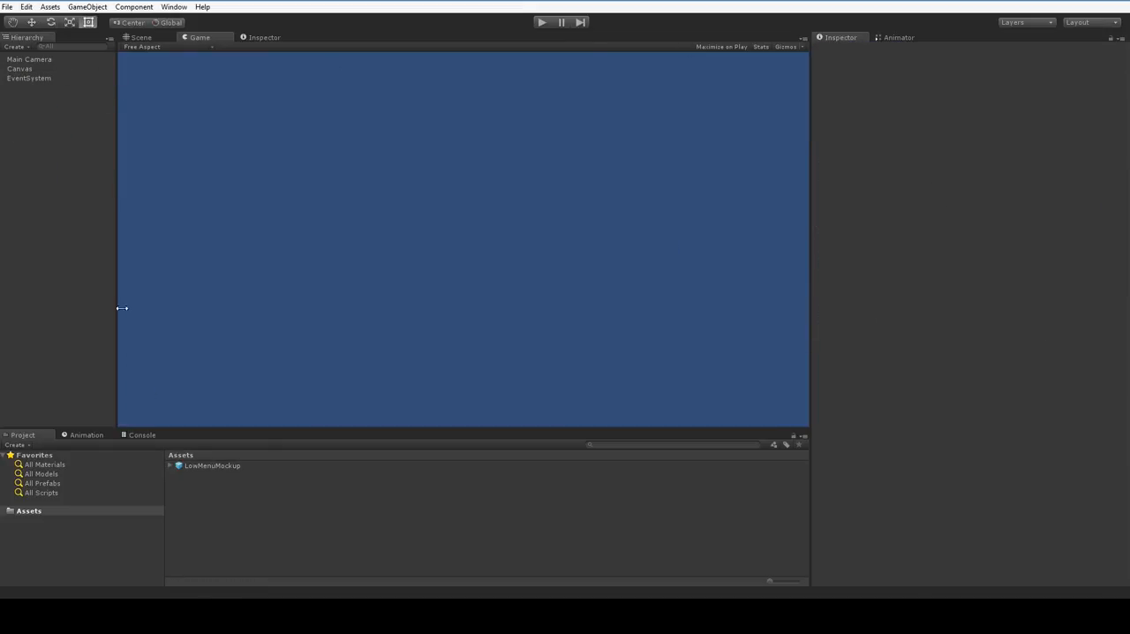
{"action": "mouse_move", "coordinate": [215, 473]}
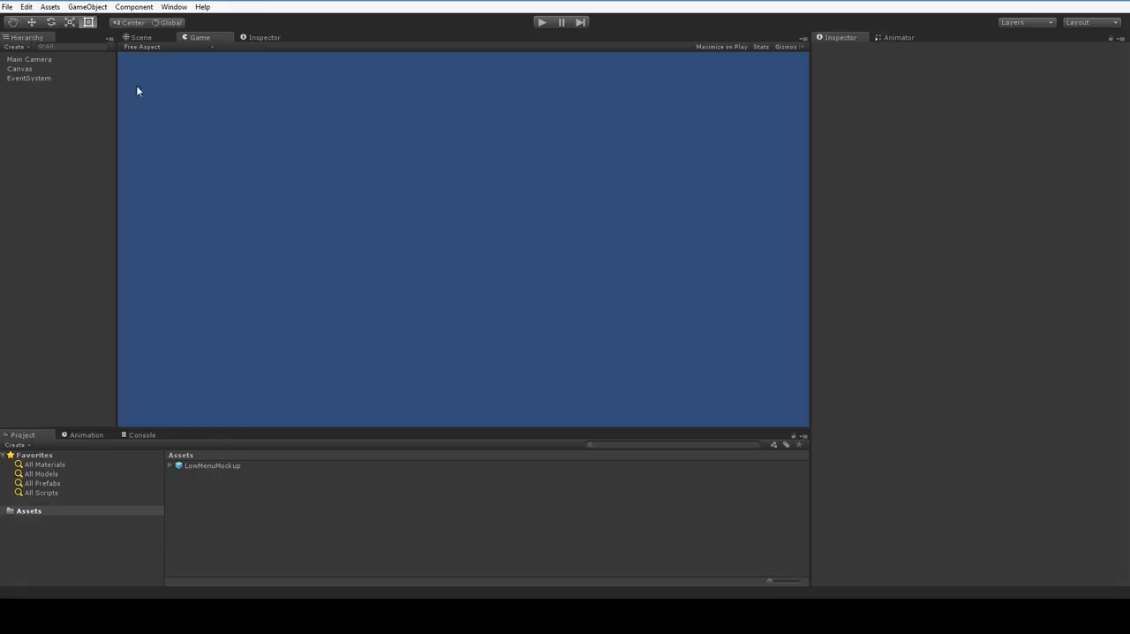
{"action": "left_click", "coordinate": [21, 69]}
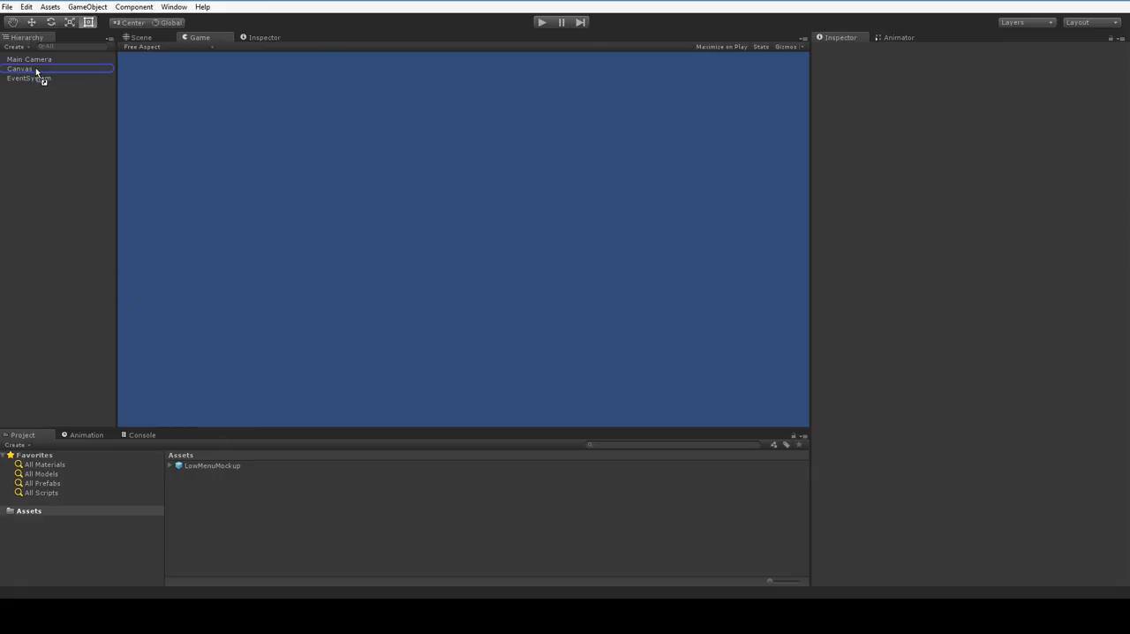